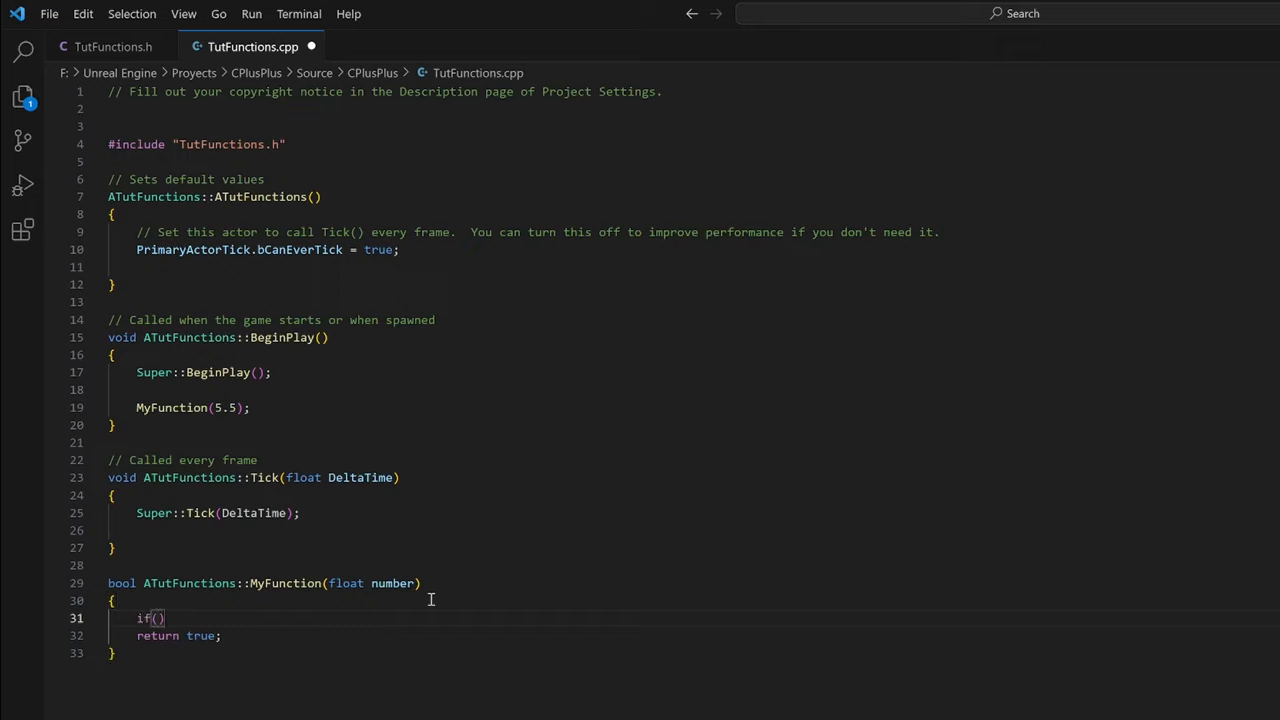
Type number == 5.5 as the condition of MyFunction's if statement in TutFunctions.cpp
text(number == 5.5)
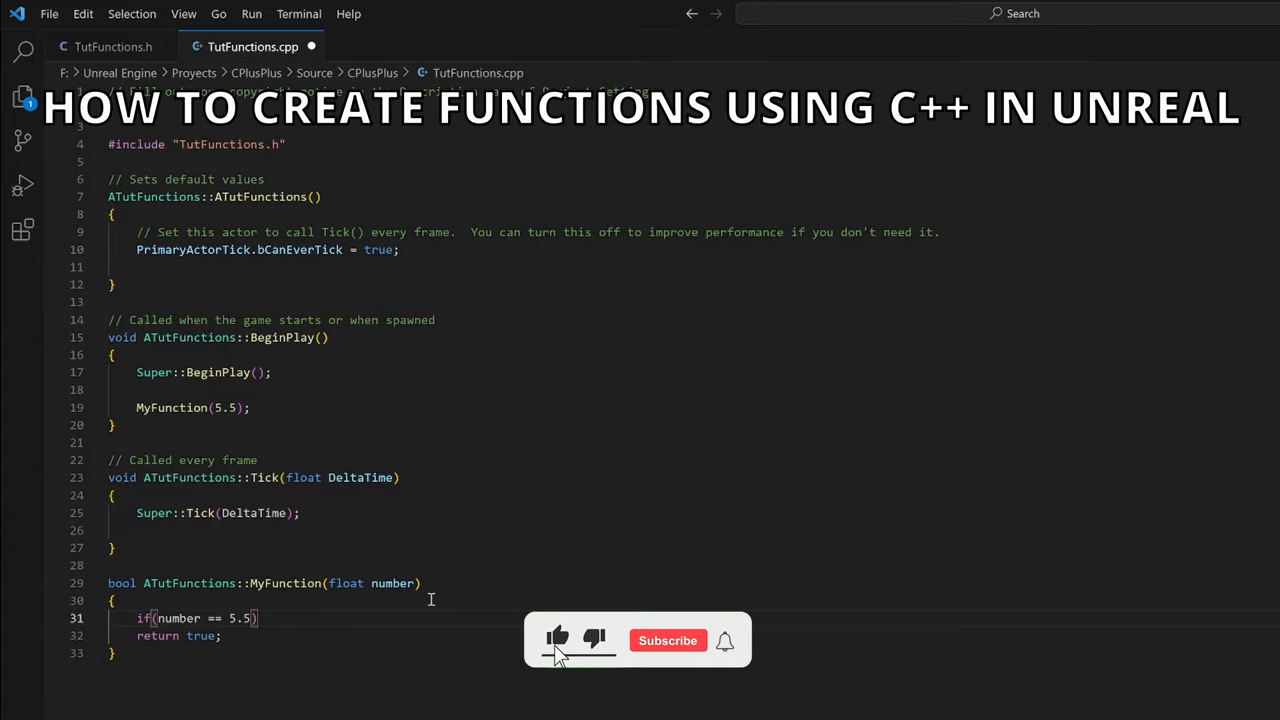
click(667, 640)
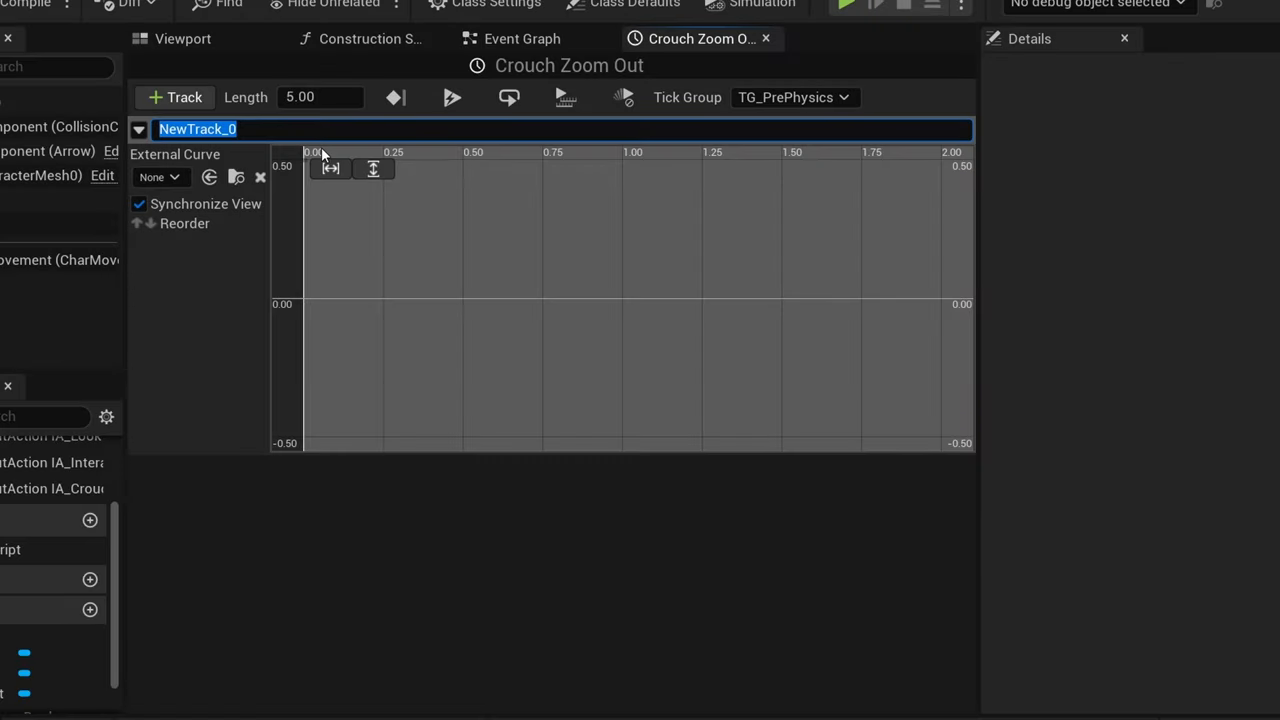
Switch to the Unreal Editor showing the CPlusPlus project's Test level
click(845, 6)
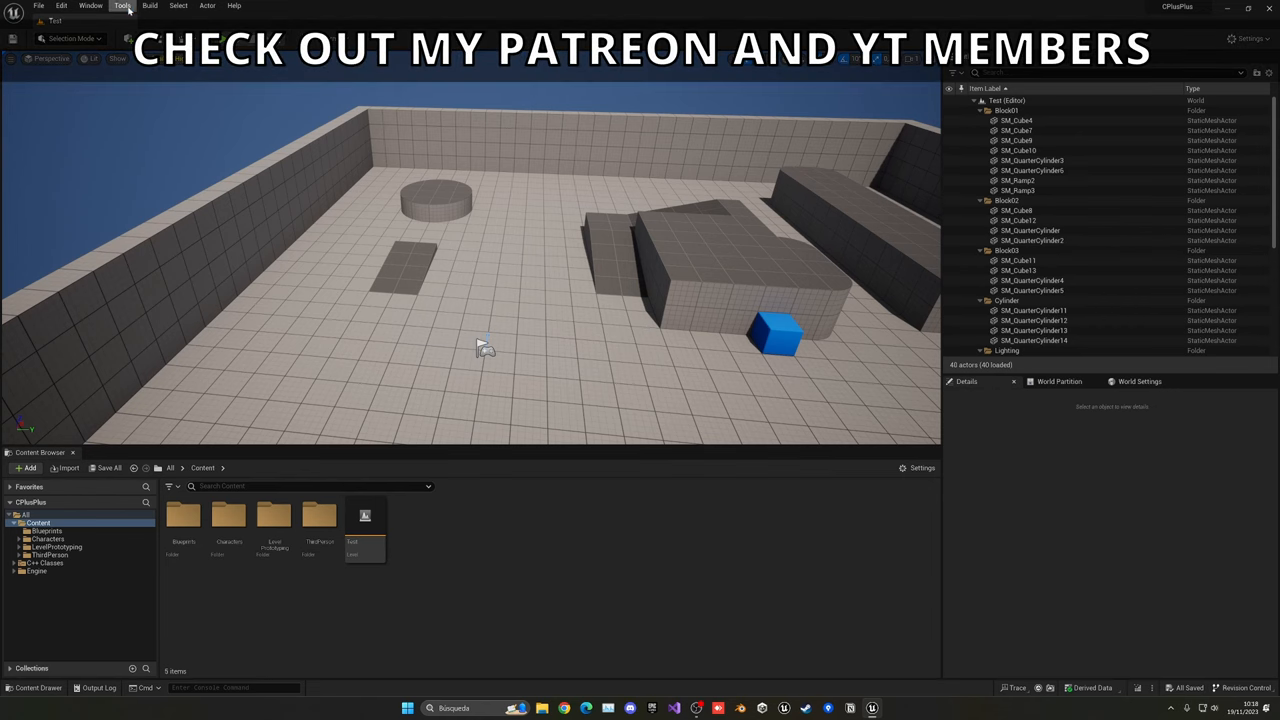
Create an Actor-based C++ class named TutFunctions via Tools > New C++ Class
click(122, 6)
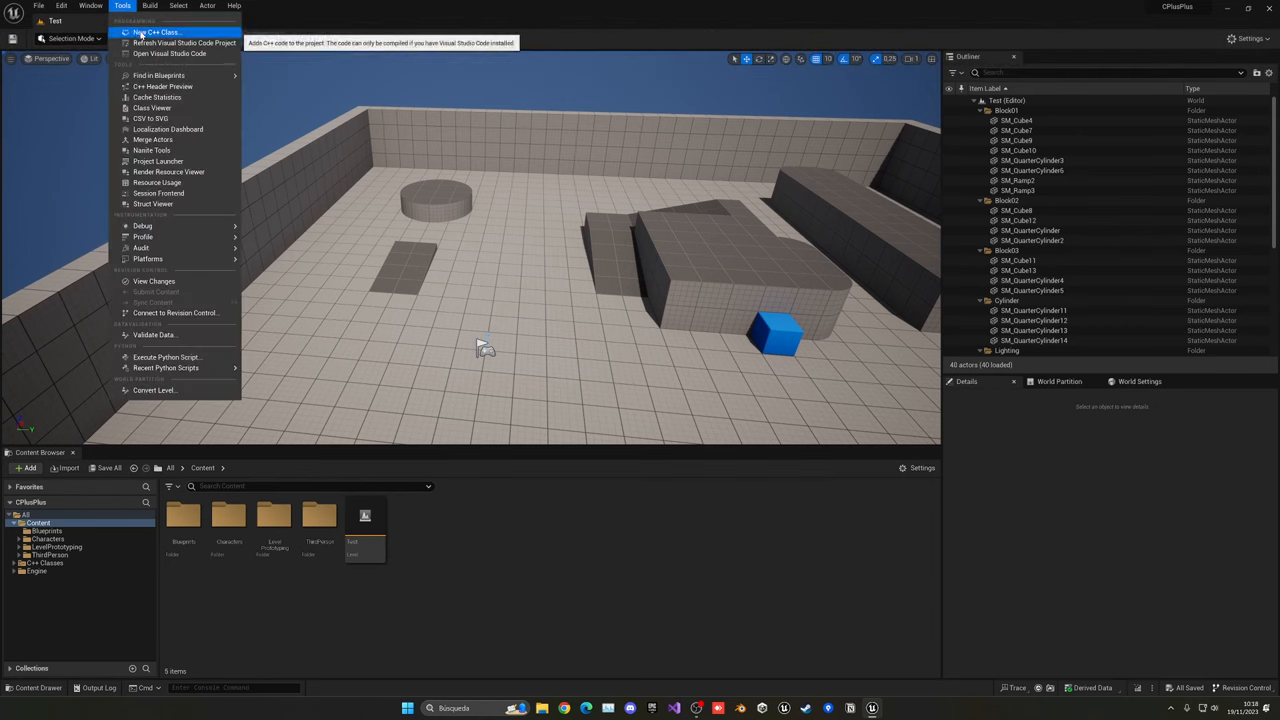
click(155, 32)
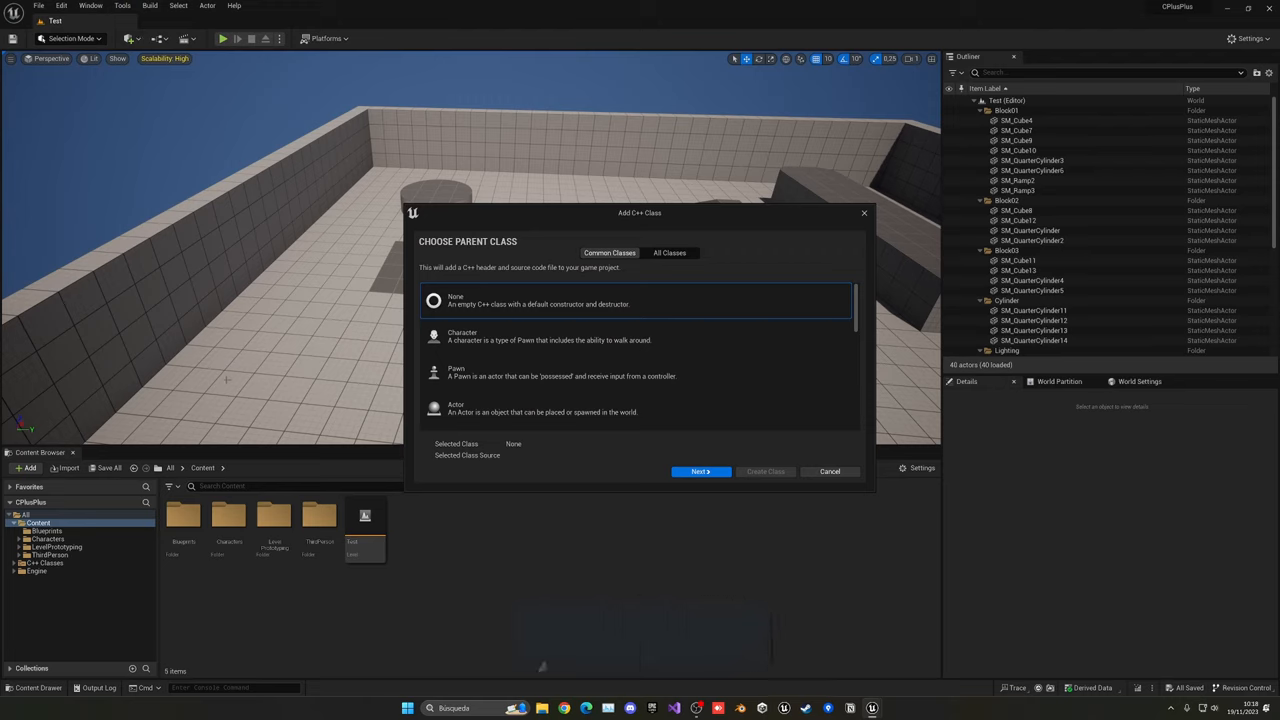
click(456, 408)
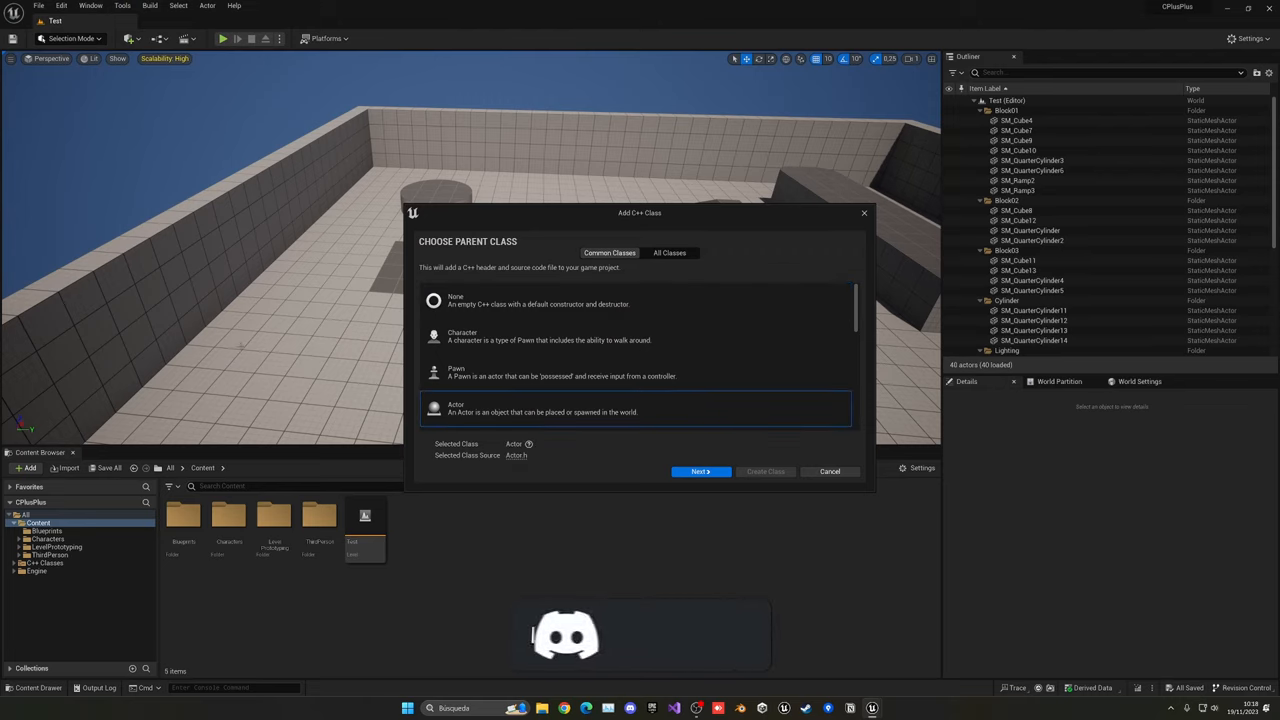
click(700, 471)
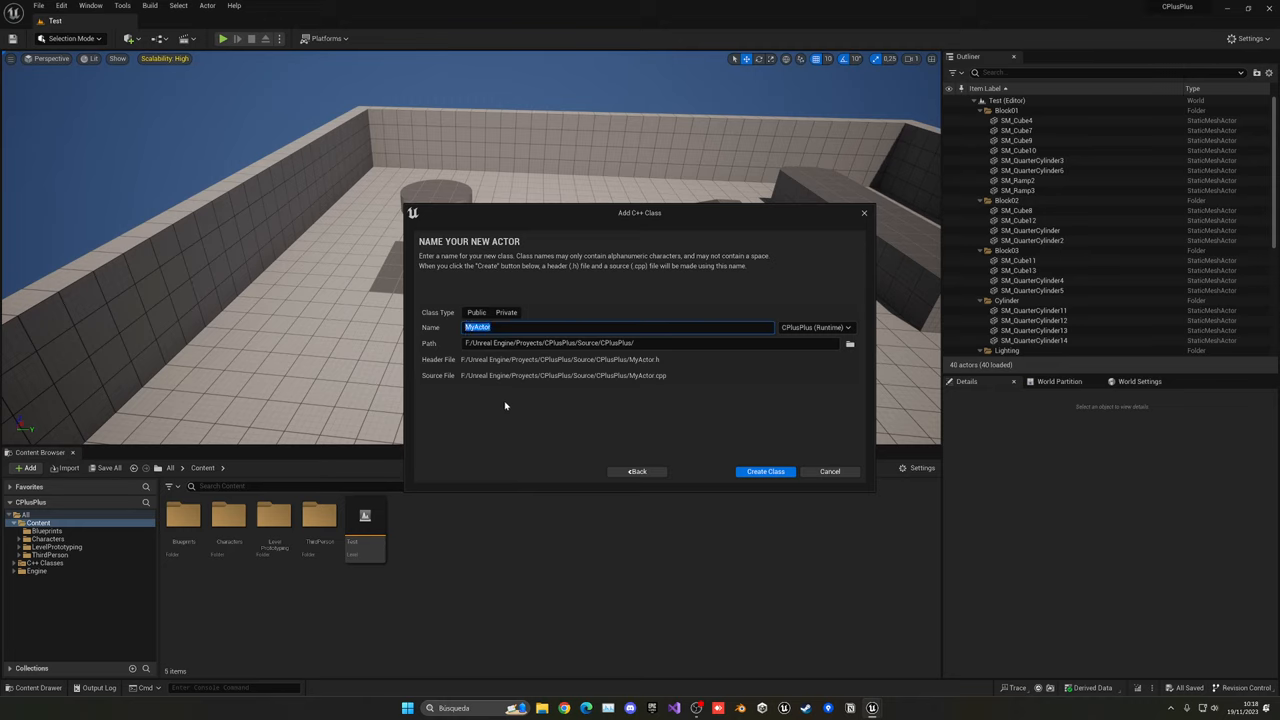
text(TutFi)
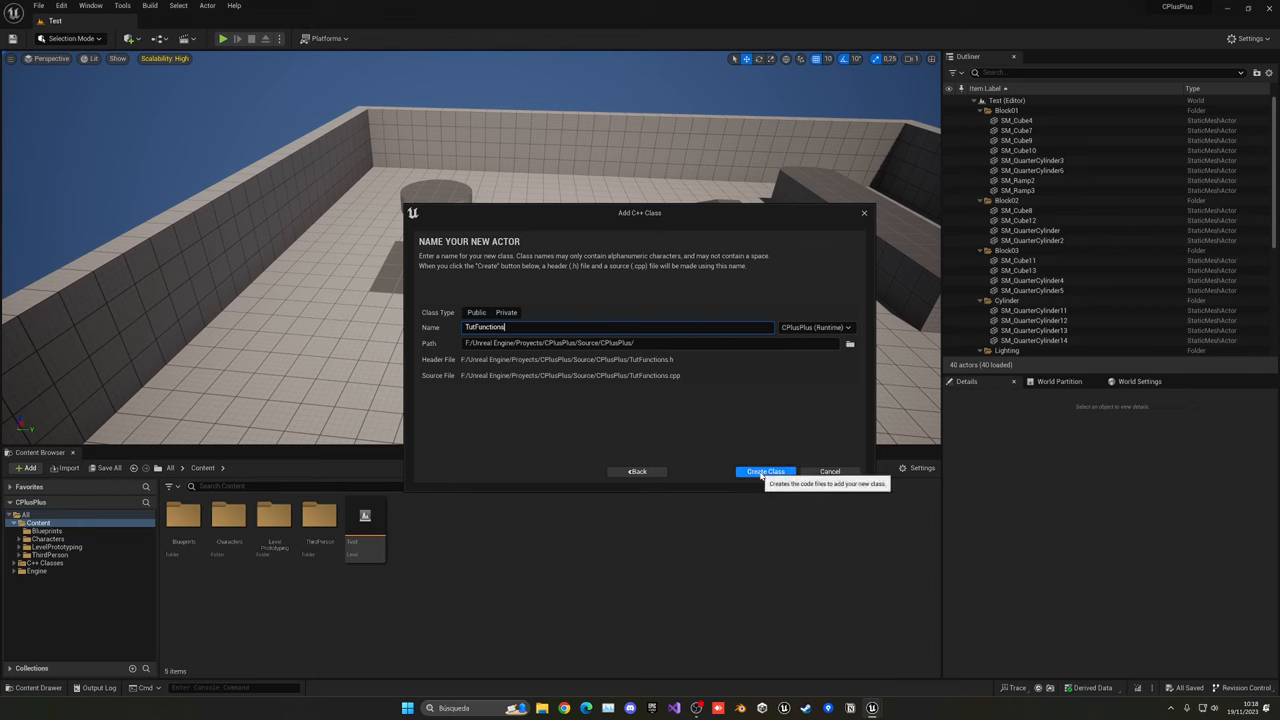
click(764, 471)
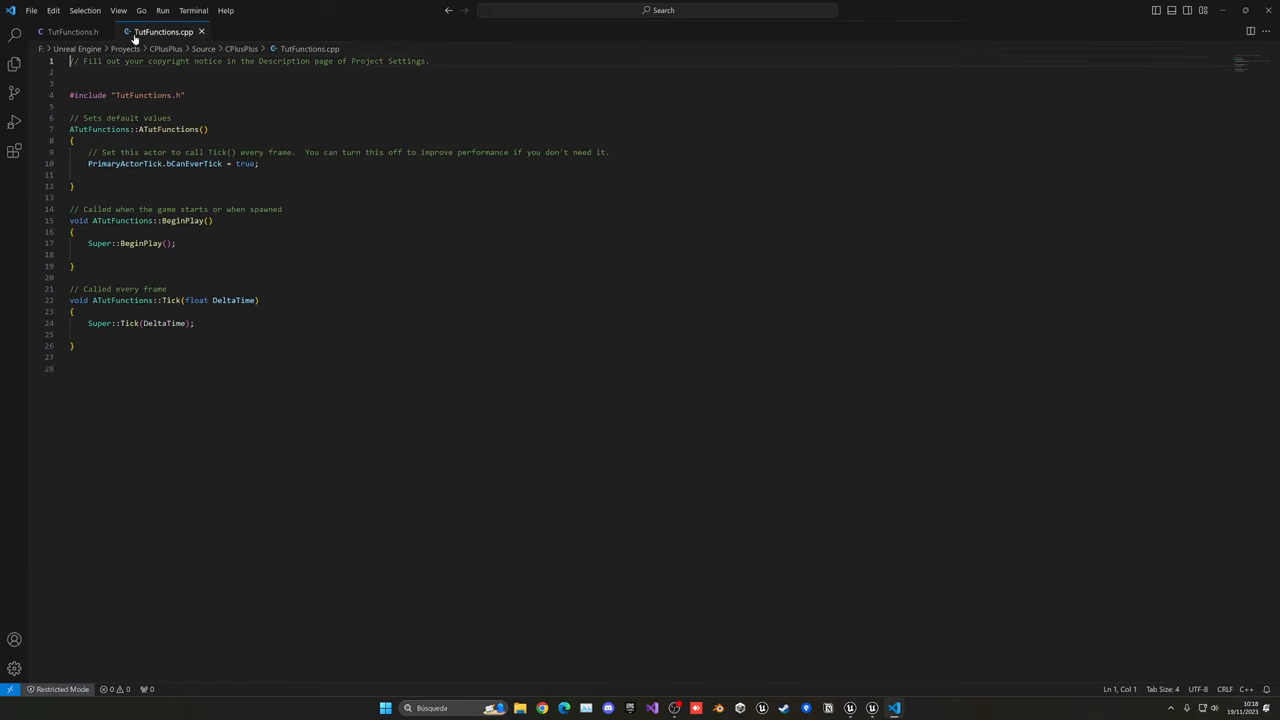
mouse_move(118, 300)
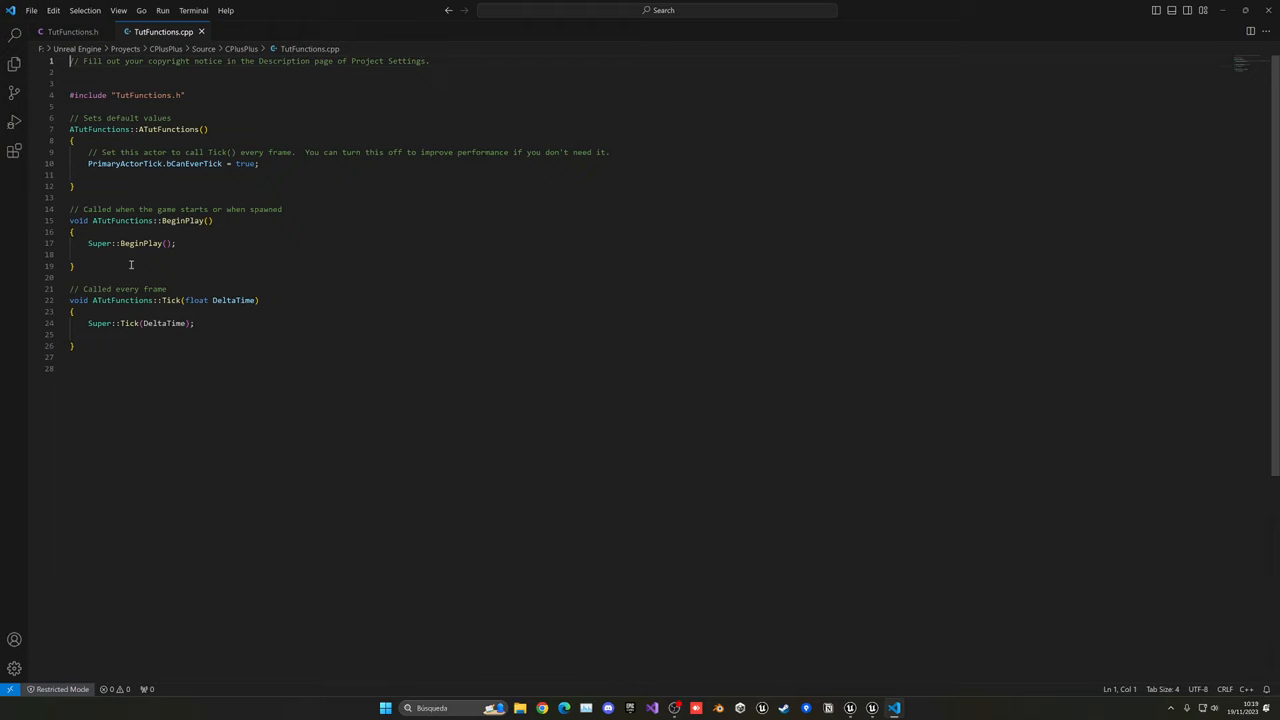
Look over TutFunctions.h, then return to the TutFunctions.cpp tab
click(72, 31)
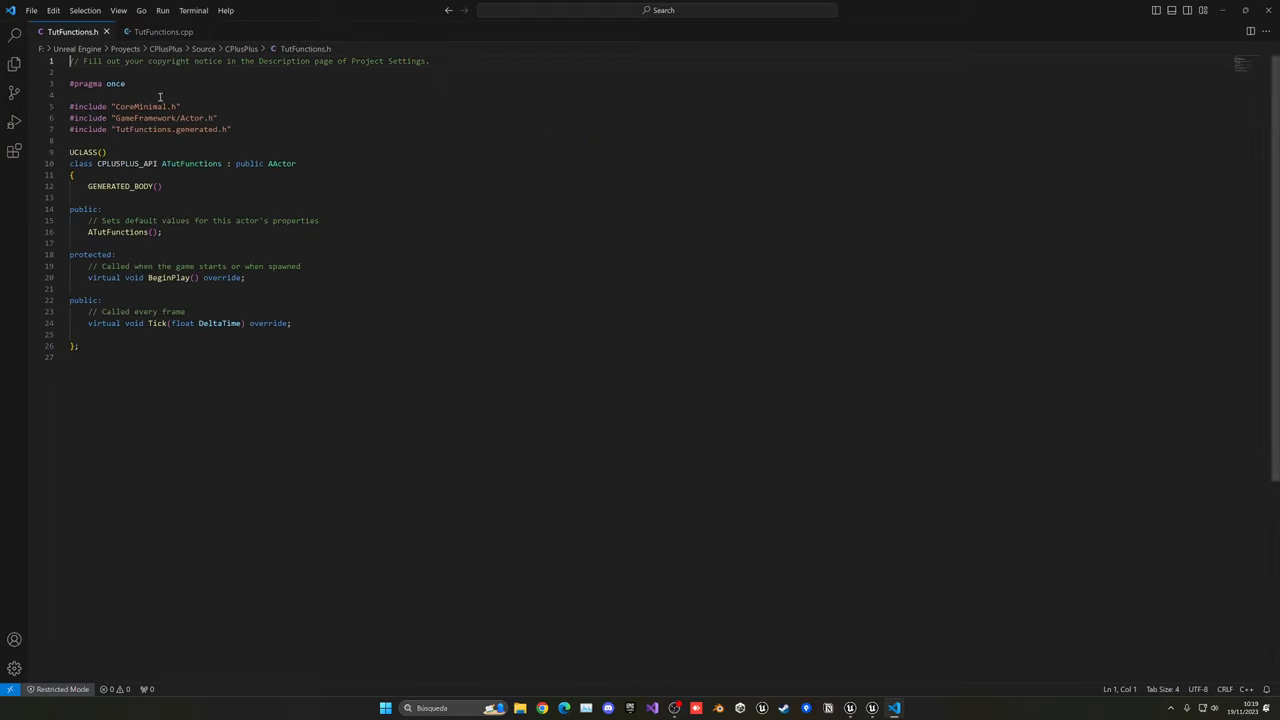
mouse_move(120, 400)
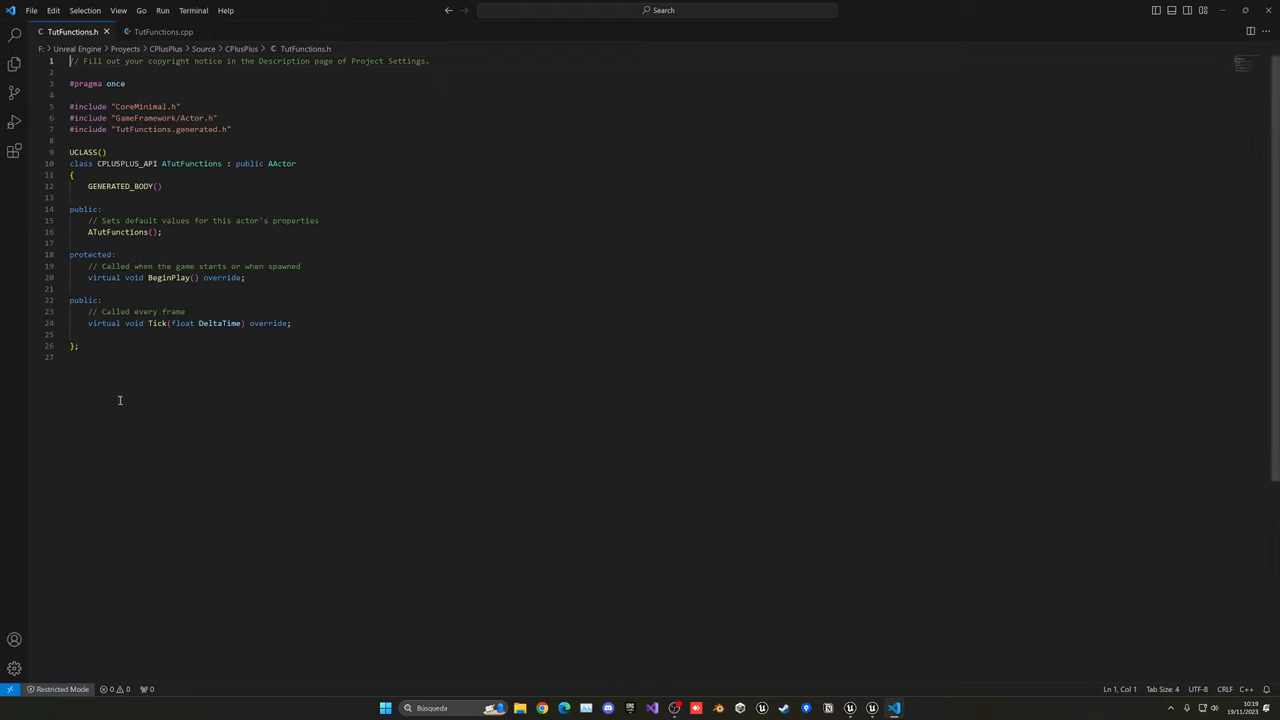
click(163, 31)
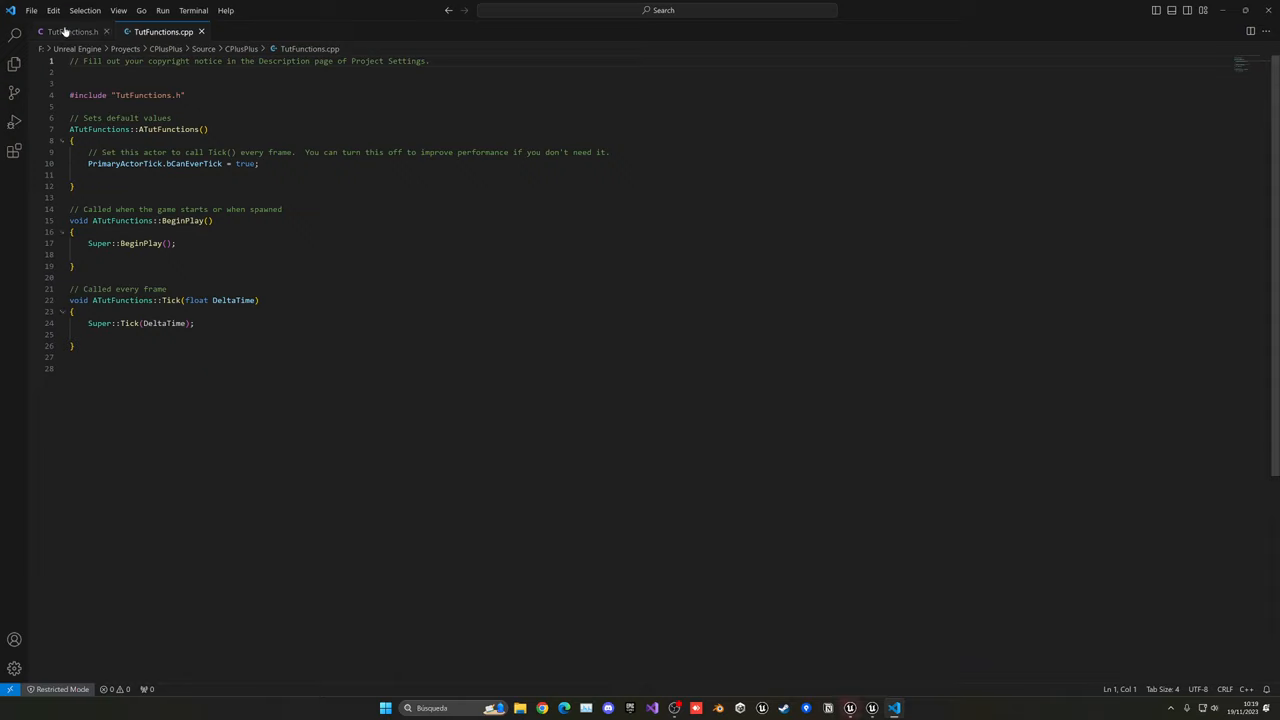
Declare void MyFunction(); on a new line after Tick in TutFunctions.h
click(70, 31)
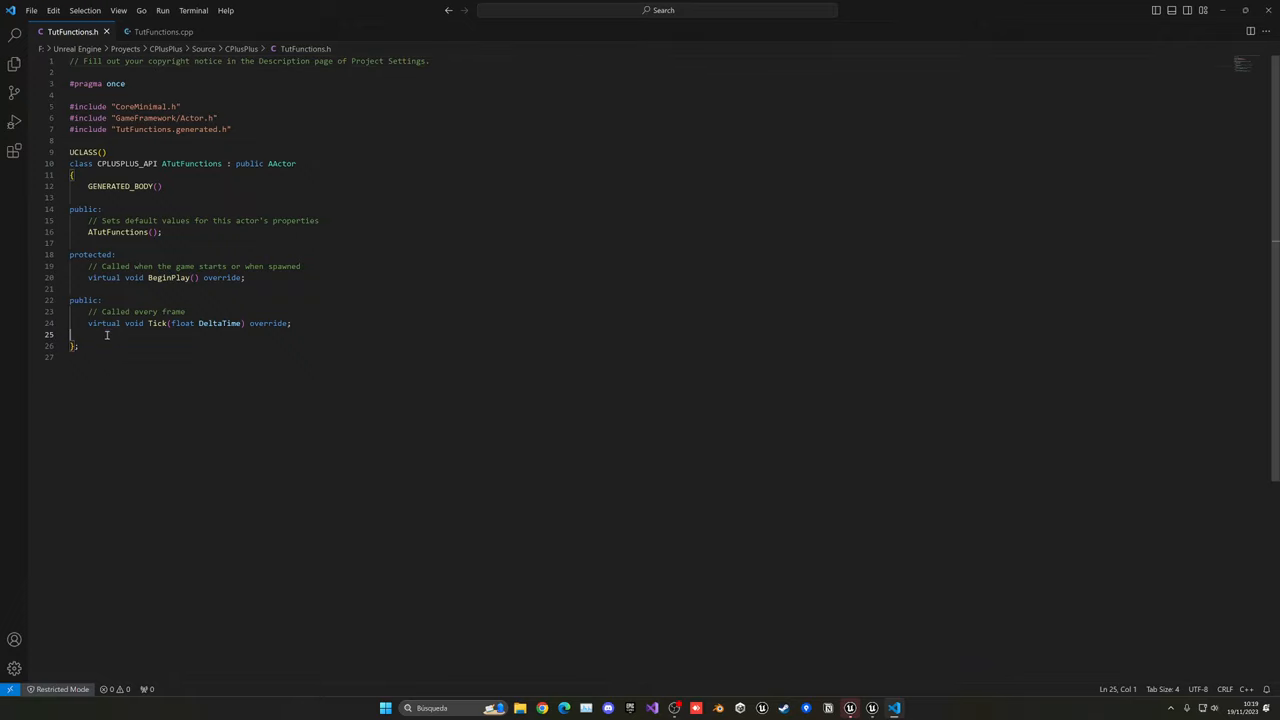
key(Enter)
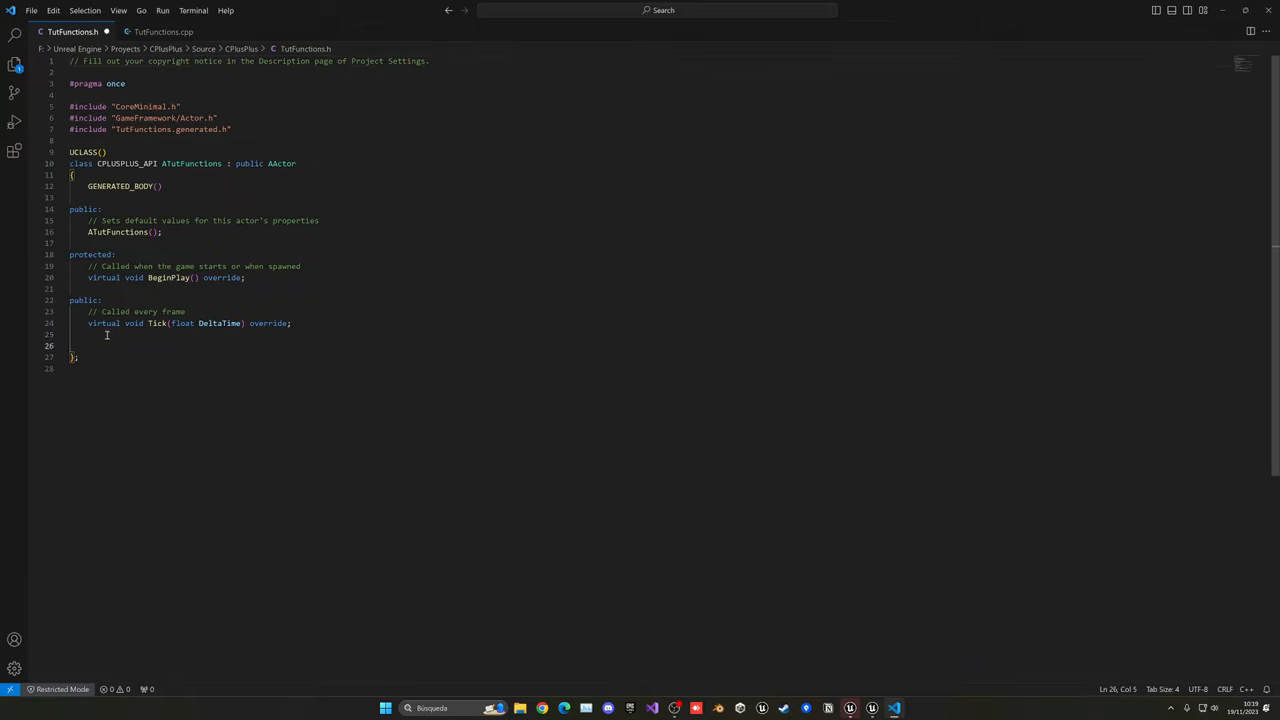
mouse_move(118, 392)
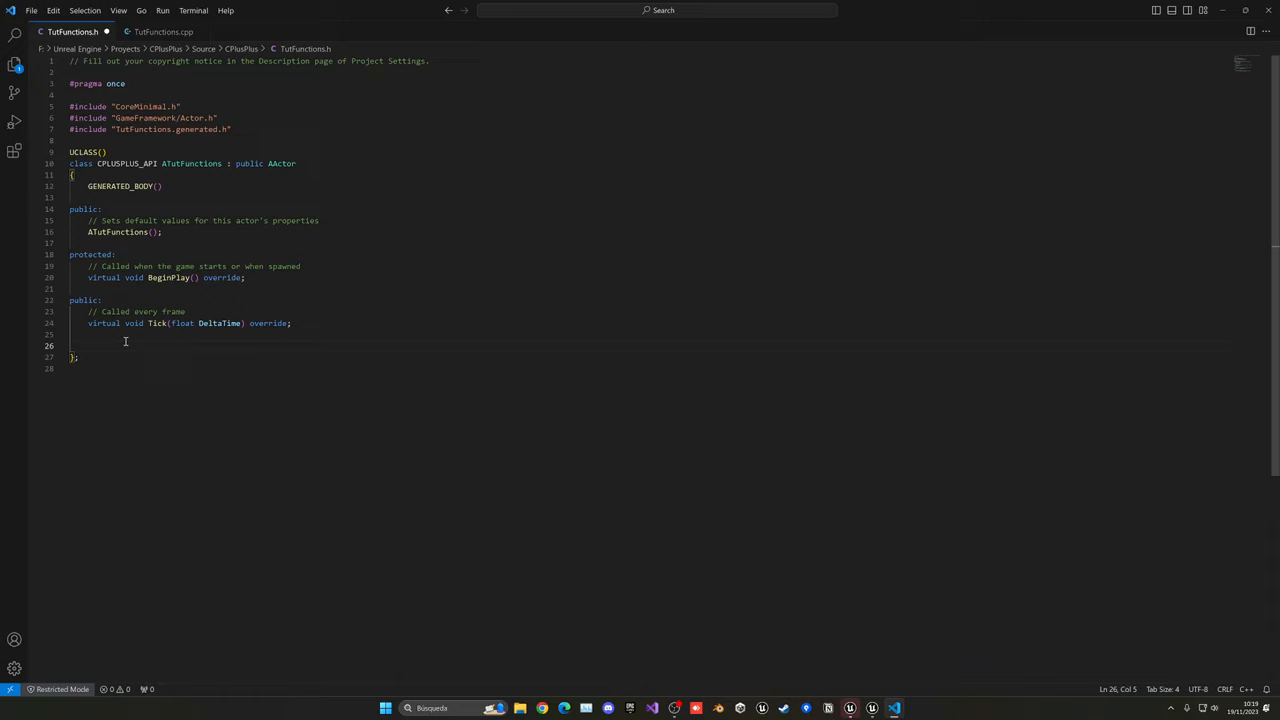
text(void)
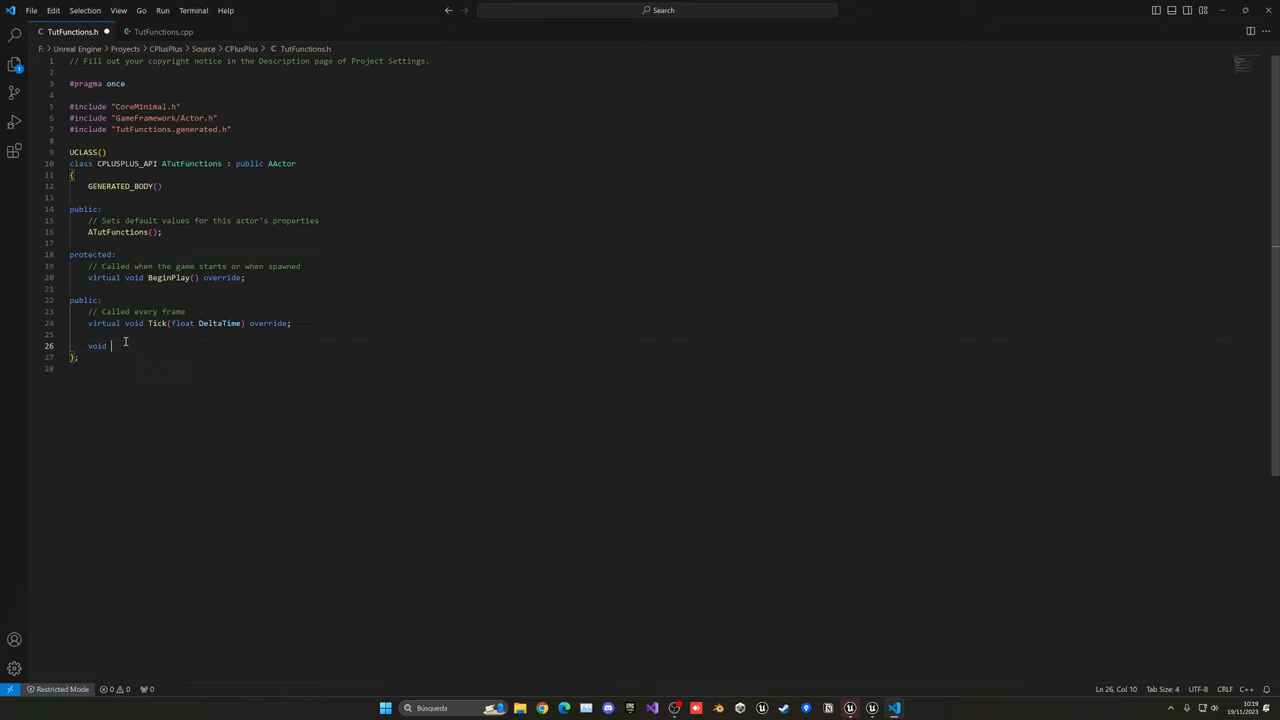
text(My)
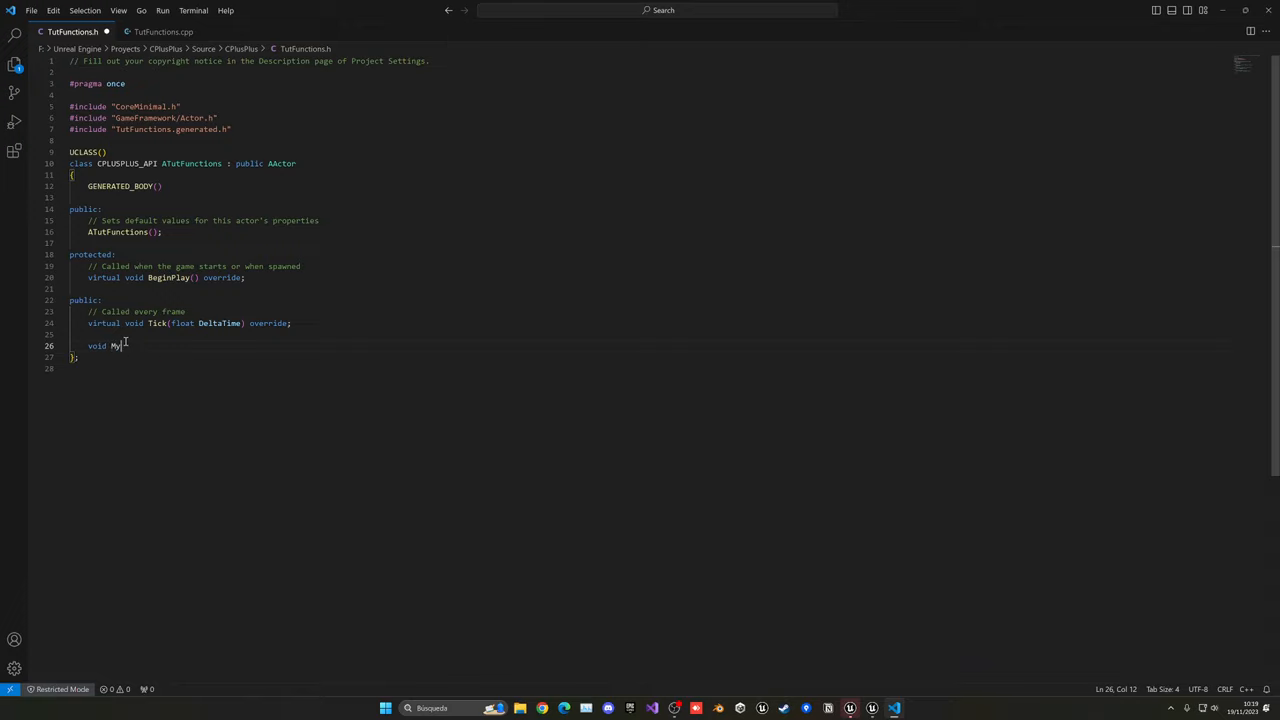
text(Func)
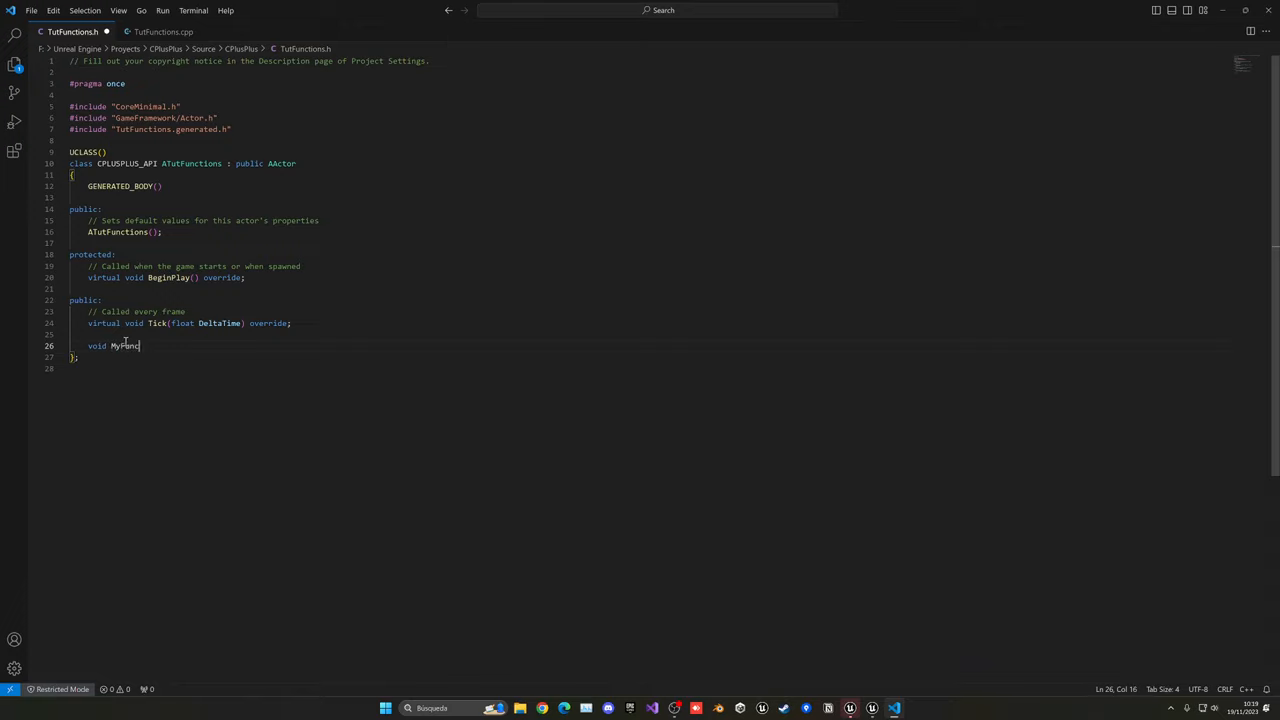
text(tion)
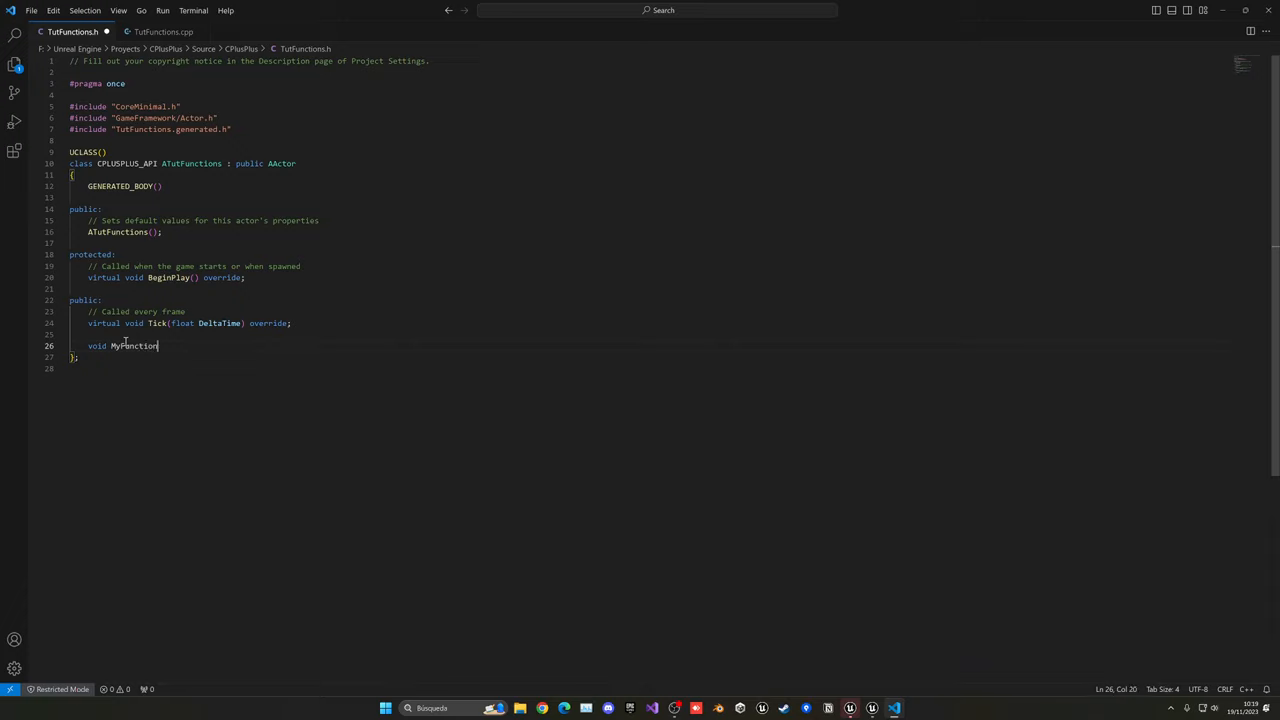
text(())
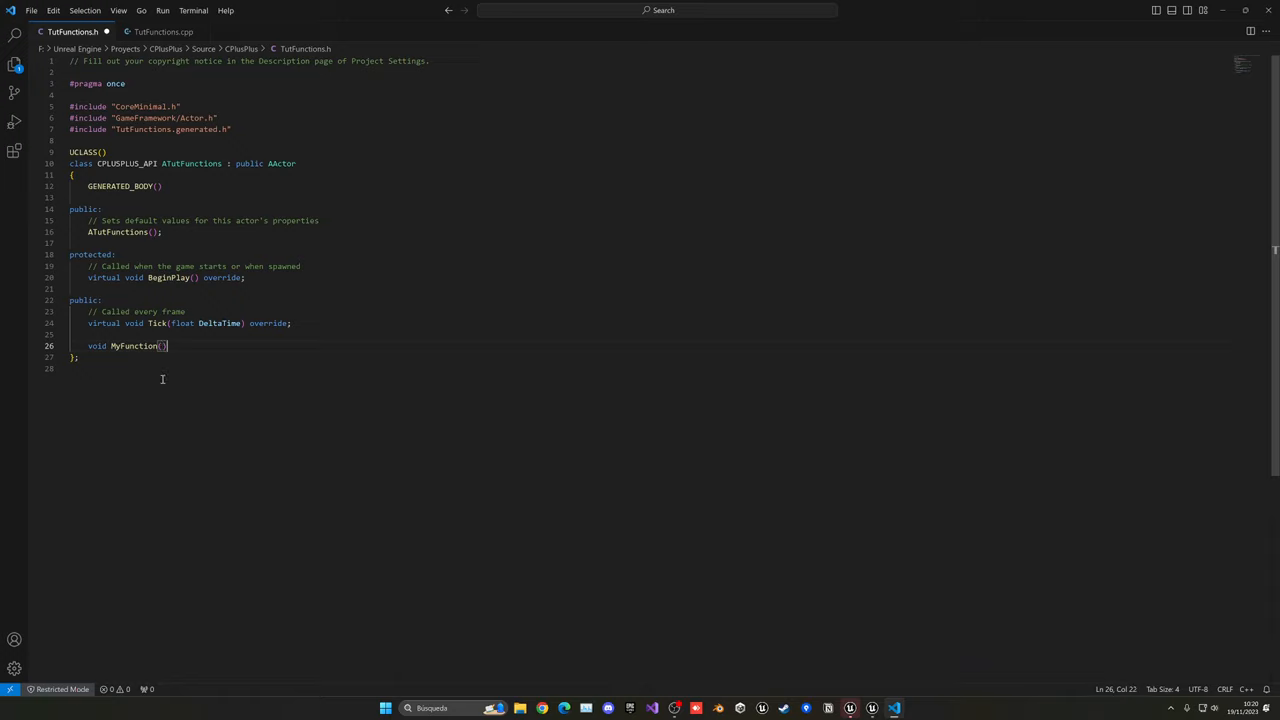
text(;)
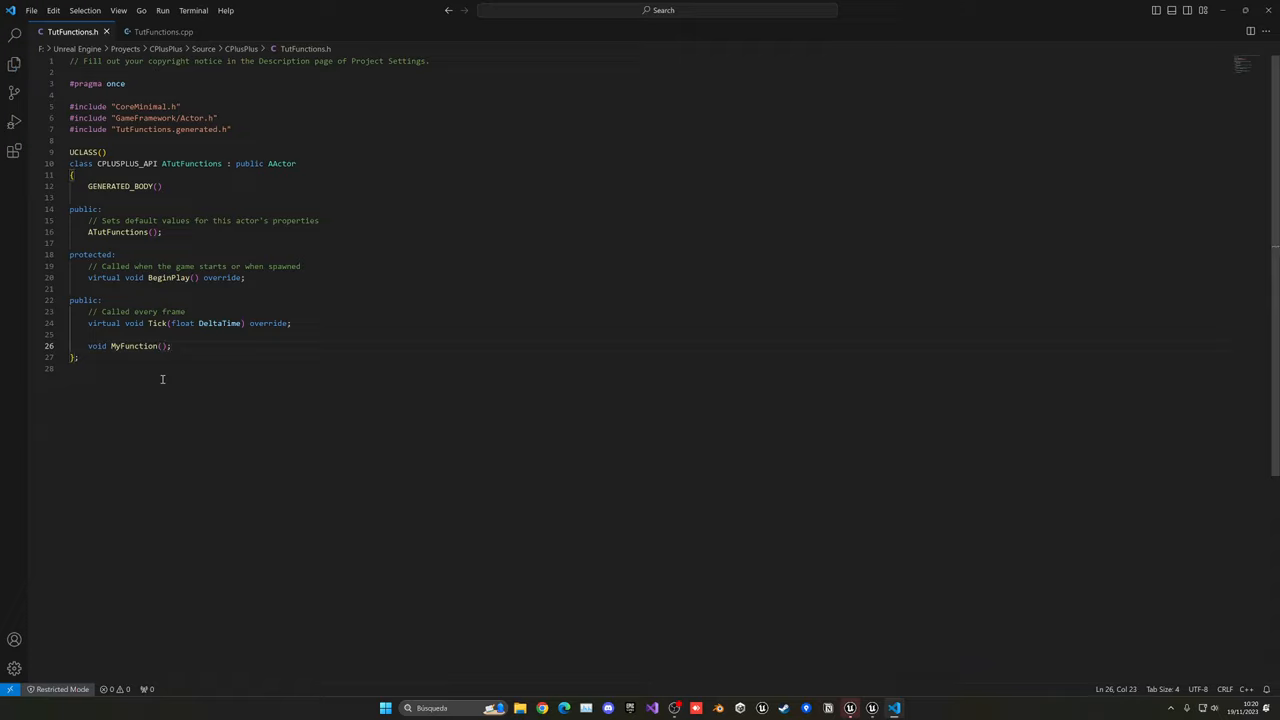
click(173, 346)
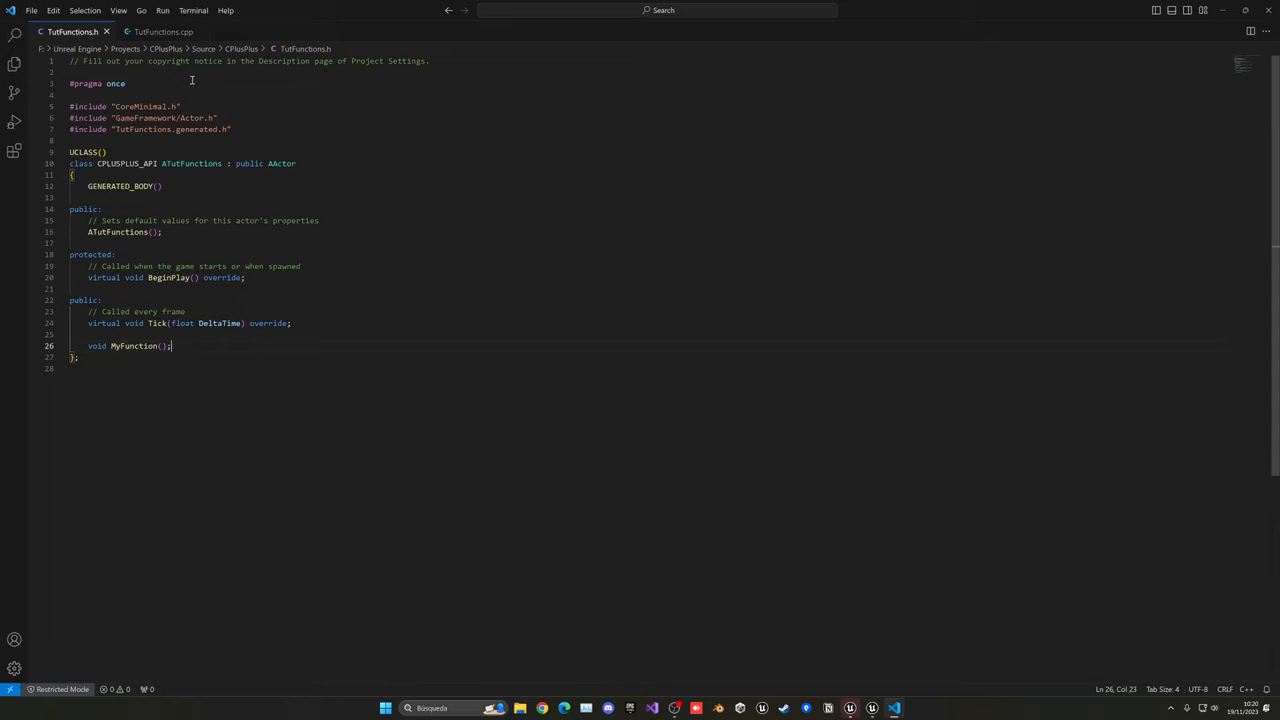
Start a void ATutFunctions::MyFunction() definition at the end of TutFunctions.cpp
click(163, 31)
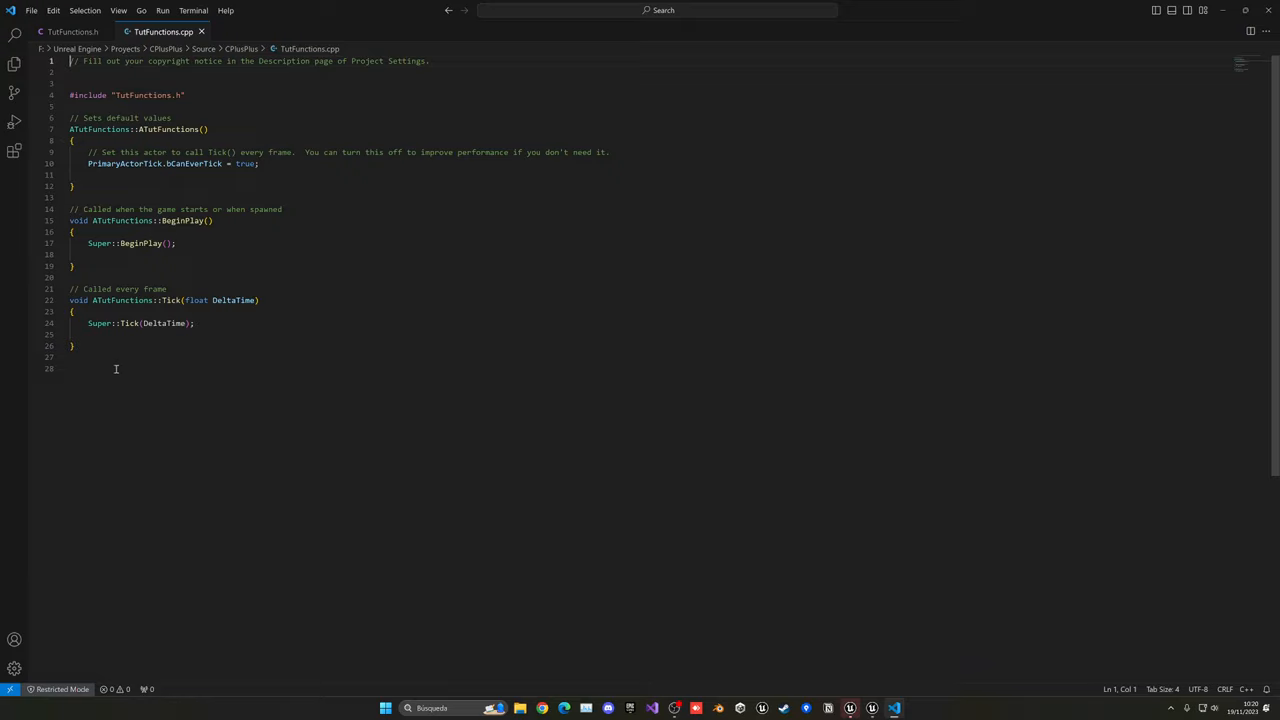
click(100, 368)
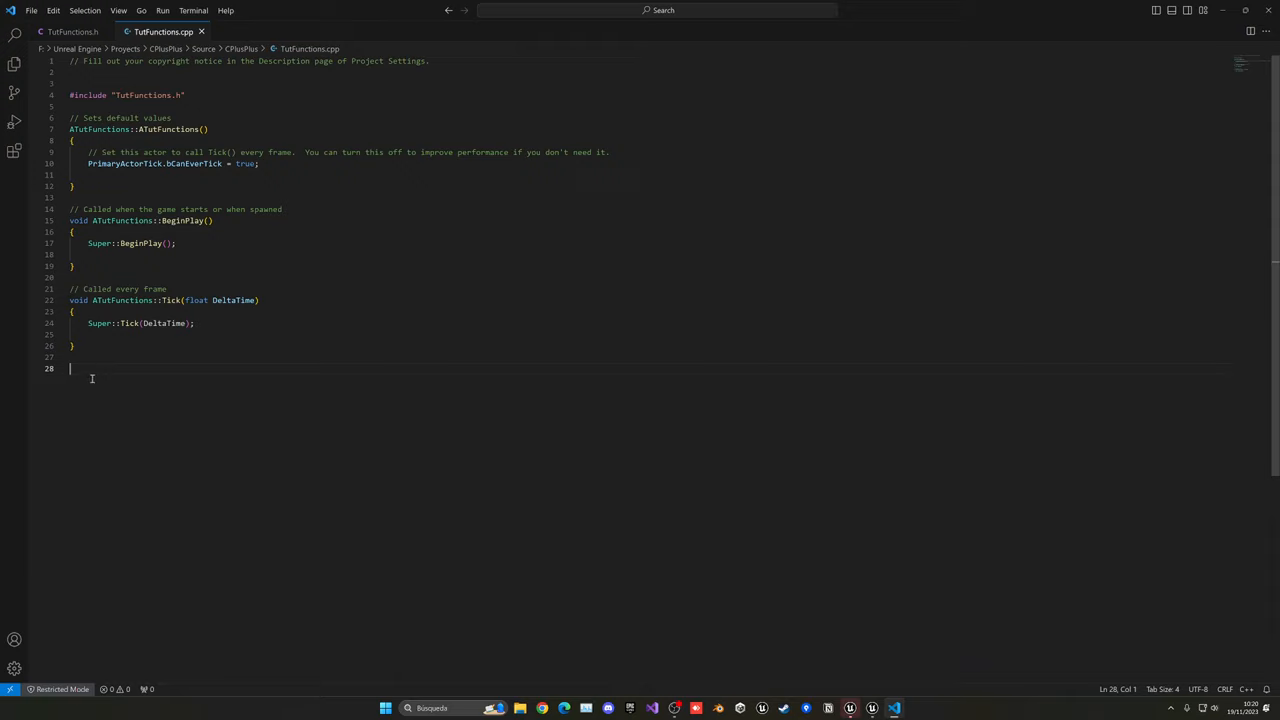
mouse_move(114, 401)
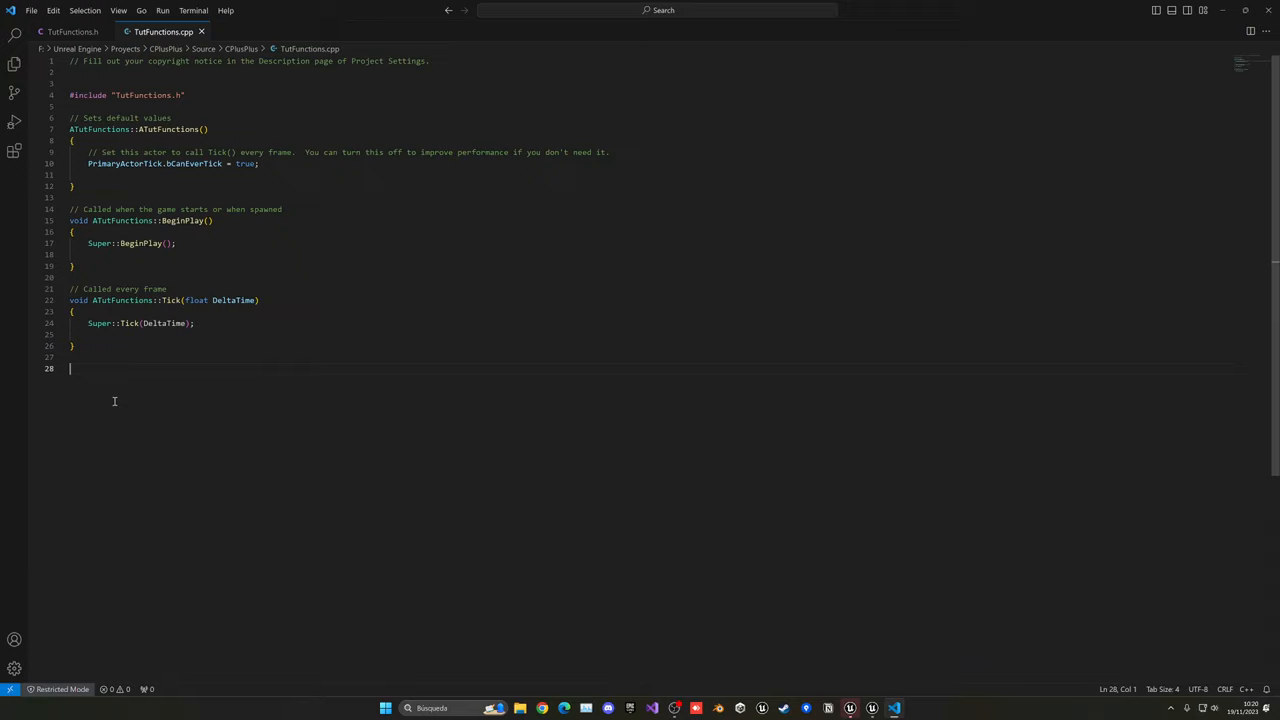
text(void)
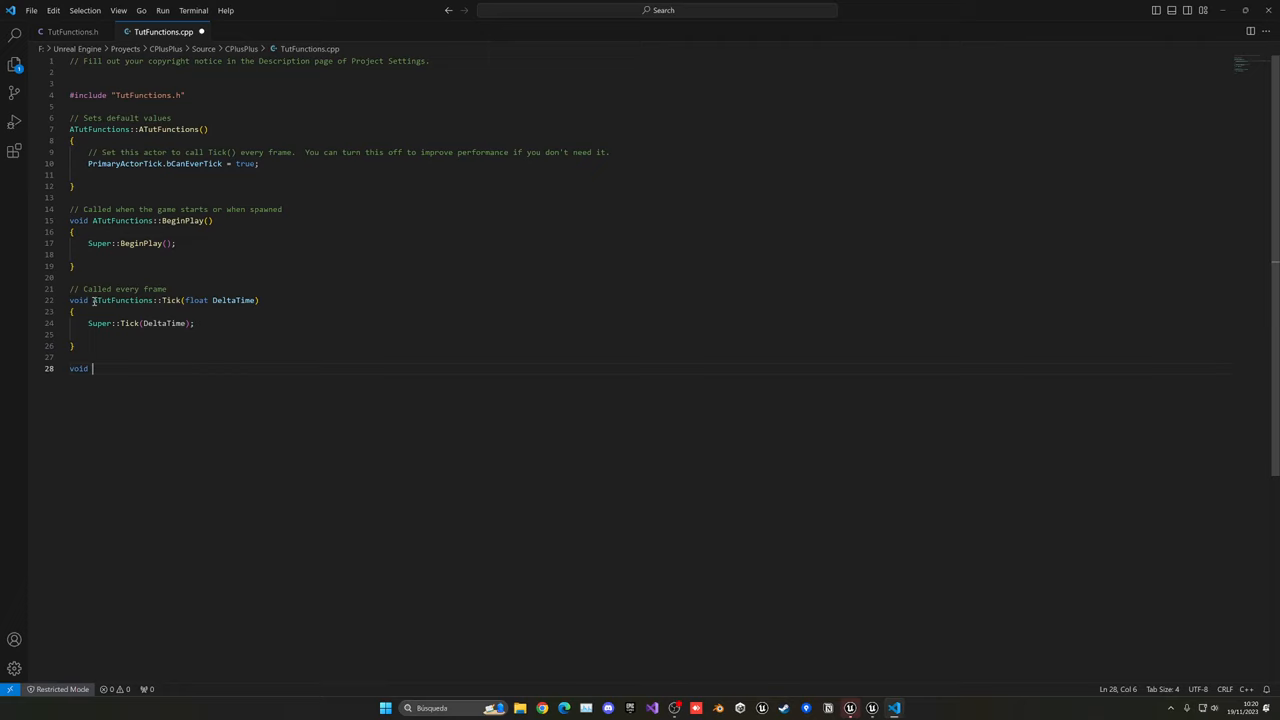
text(A)
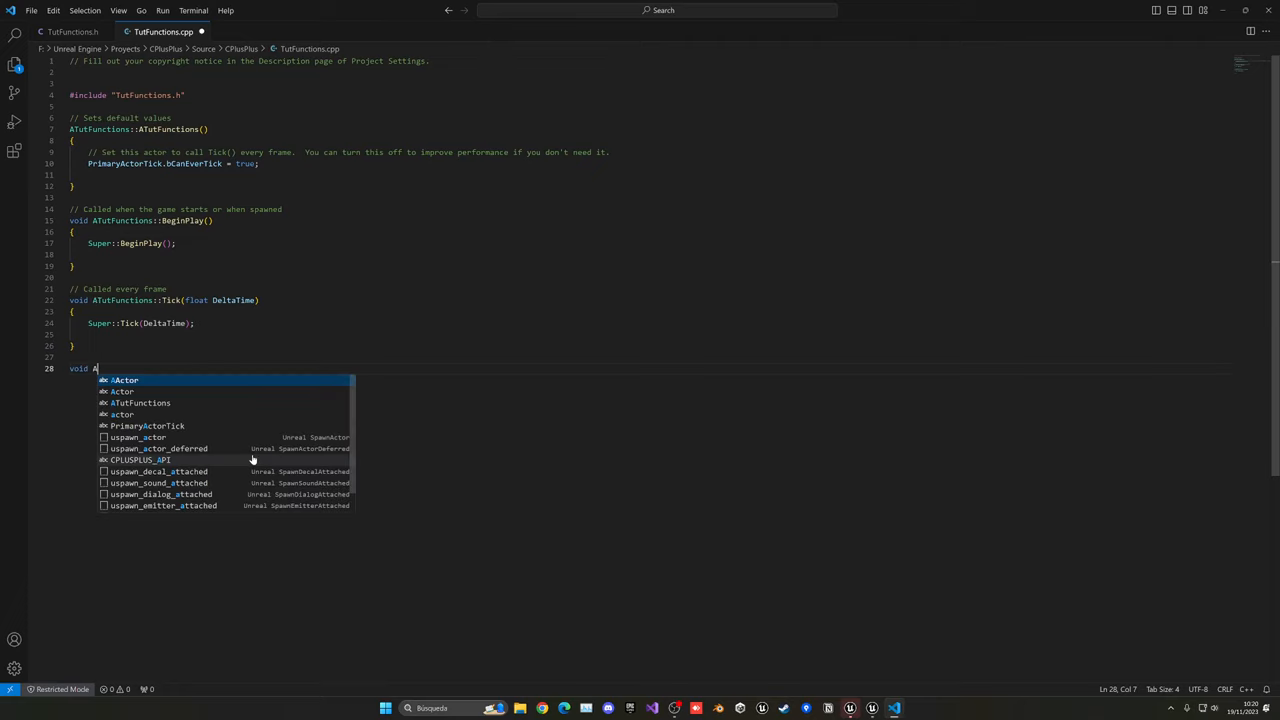
text(TutFunctions)
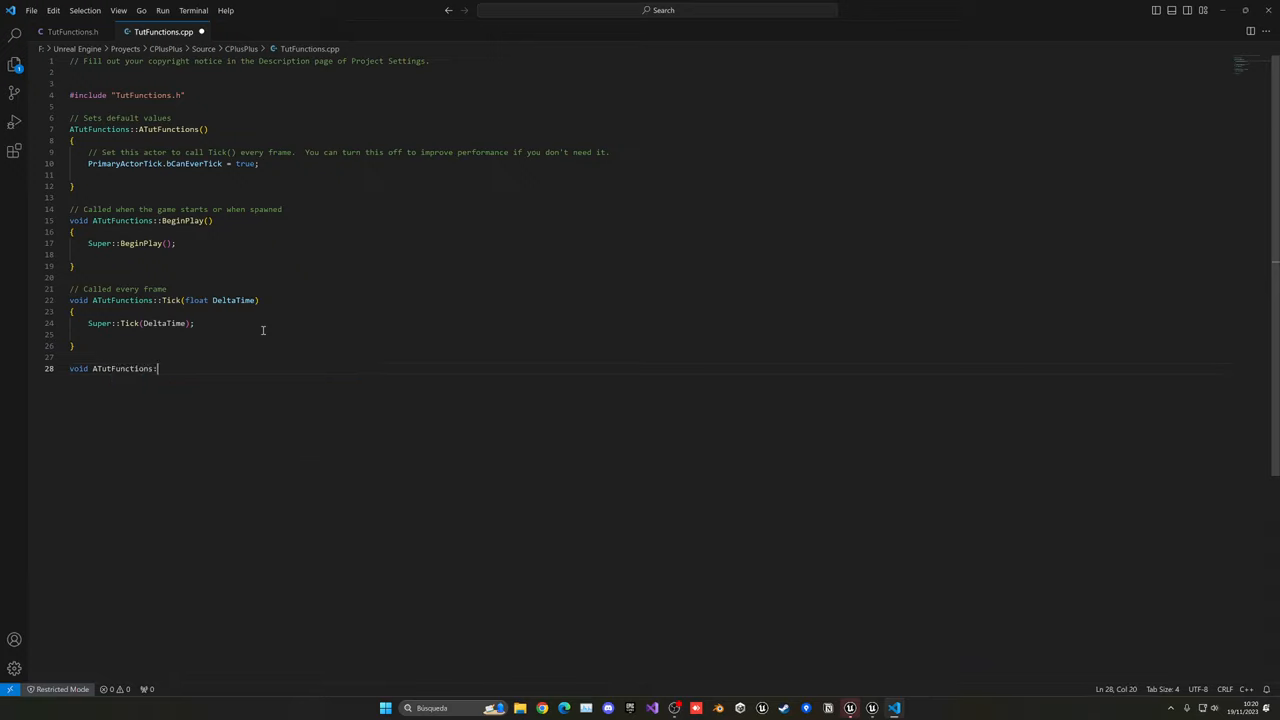
text(:)
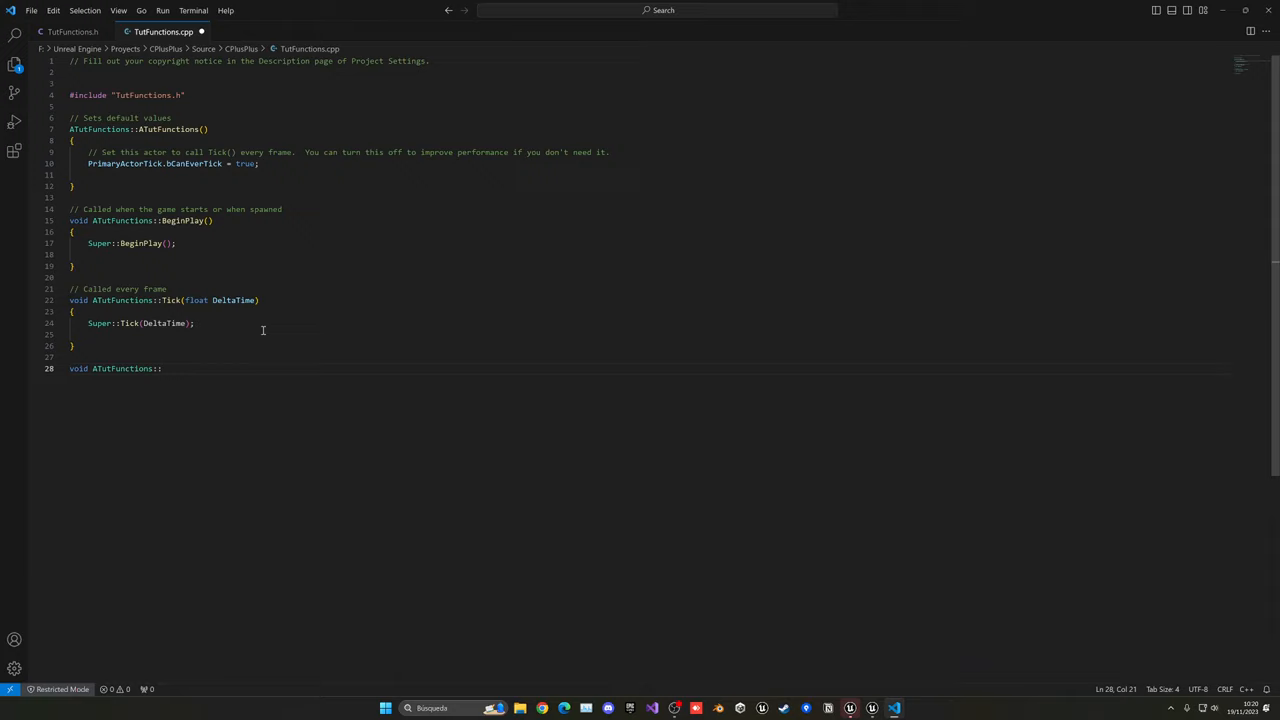
text(MyFunction)
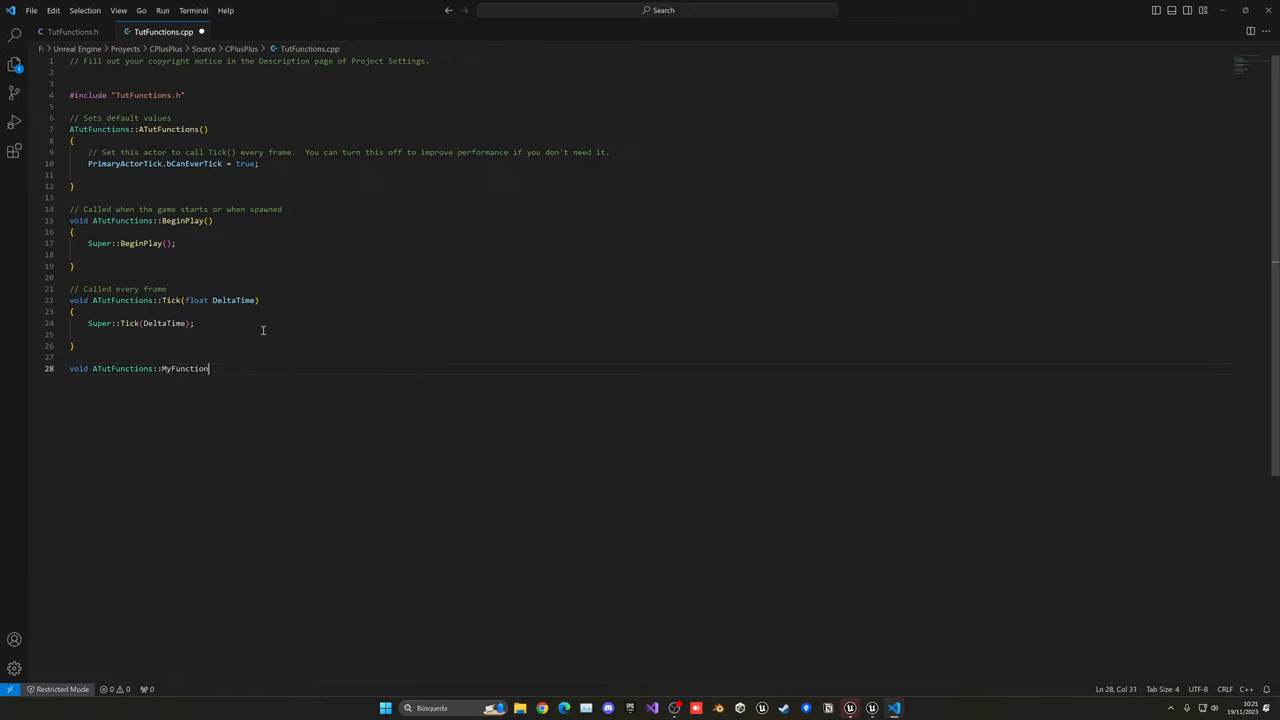
text(())
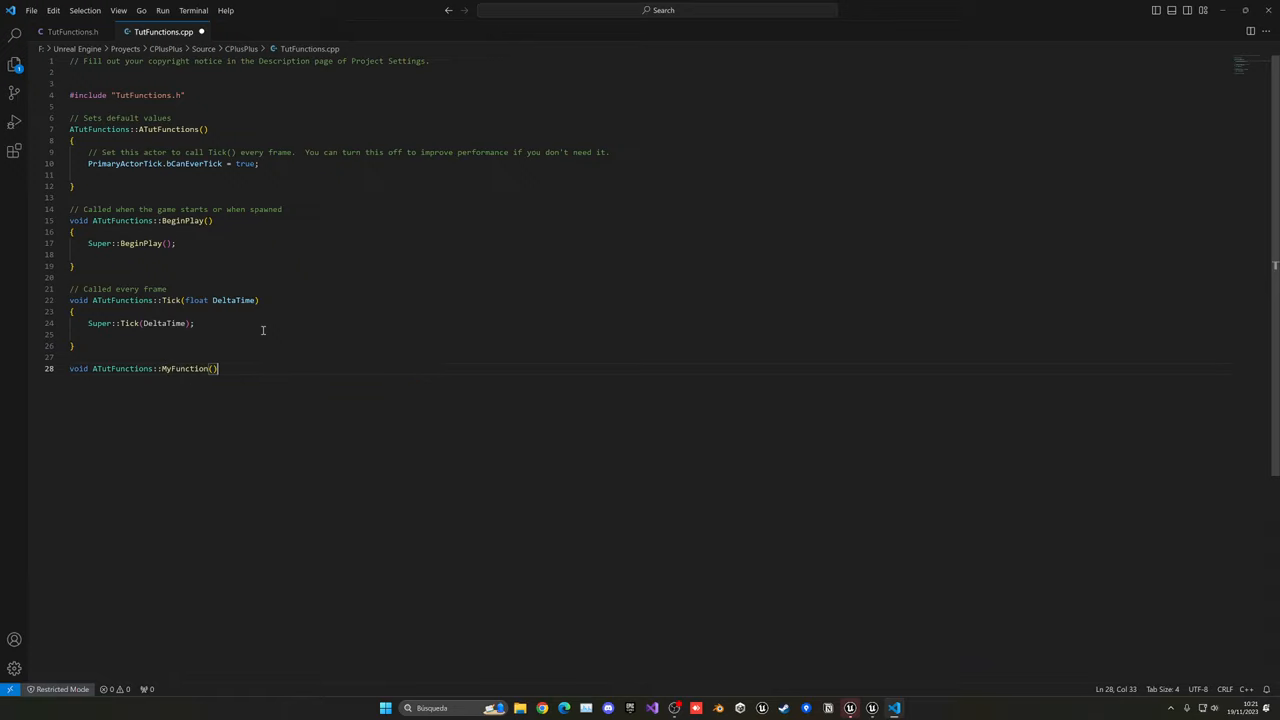
text({)
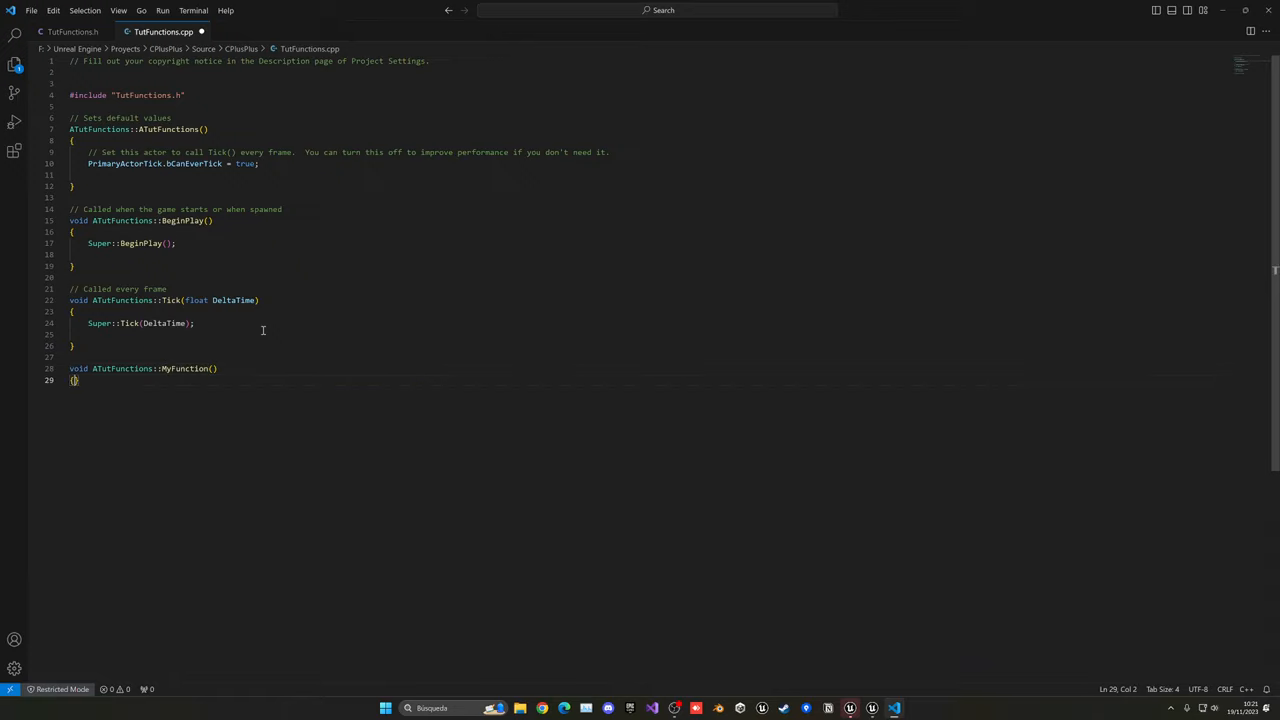
key(Enter)
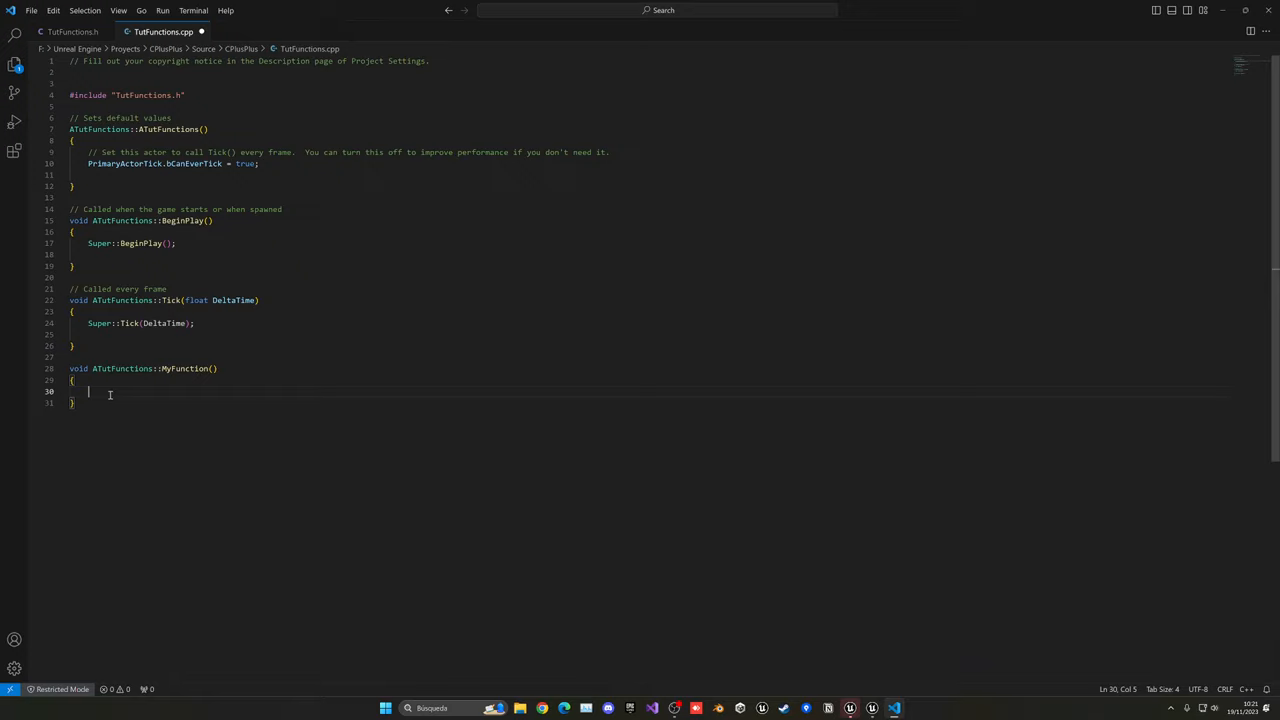
Fill MyFunction's body with float myVar = 5; and a UE_LOG displaying "HEY!"
text(float myVa)
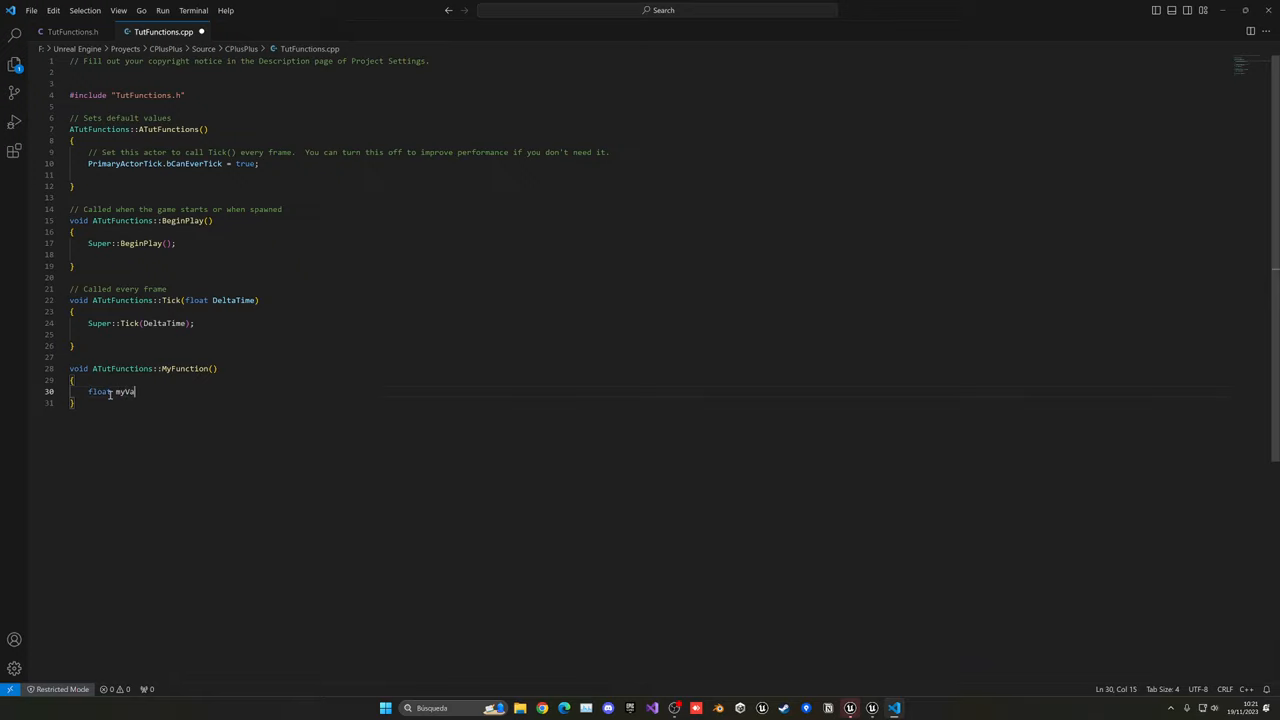
text(r = 5;)
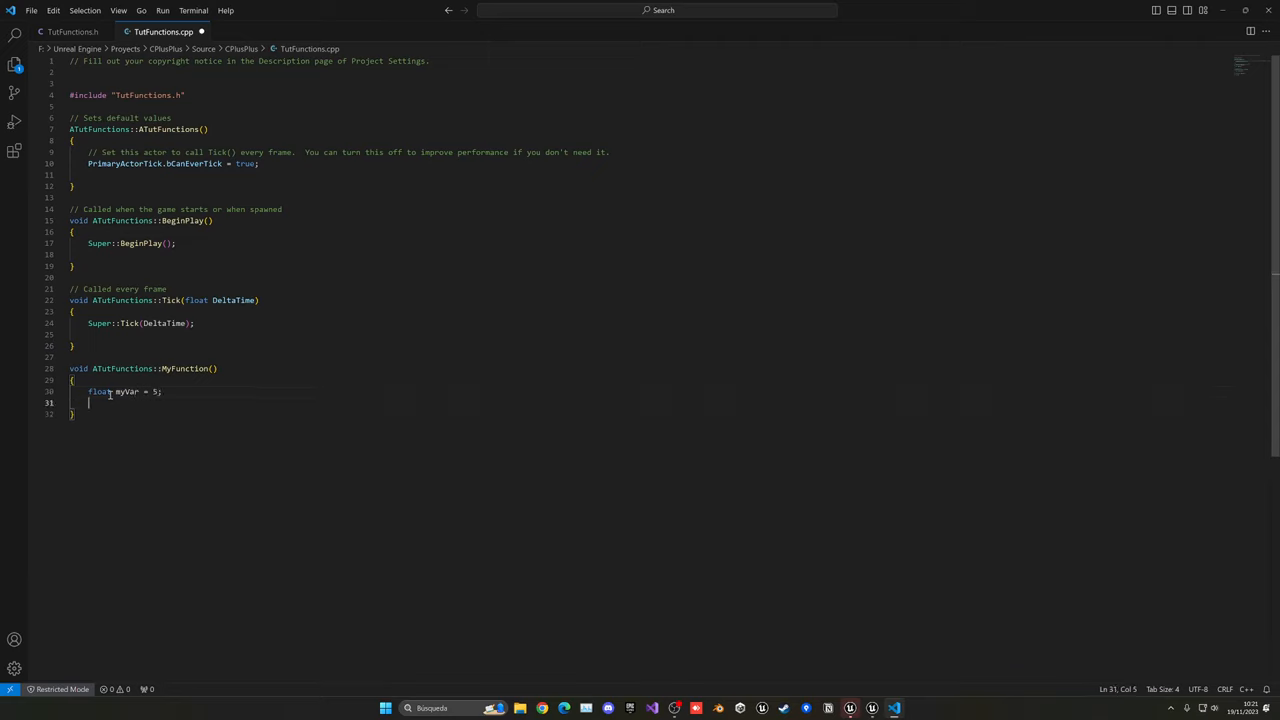
text(u)
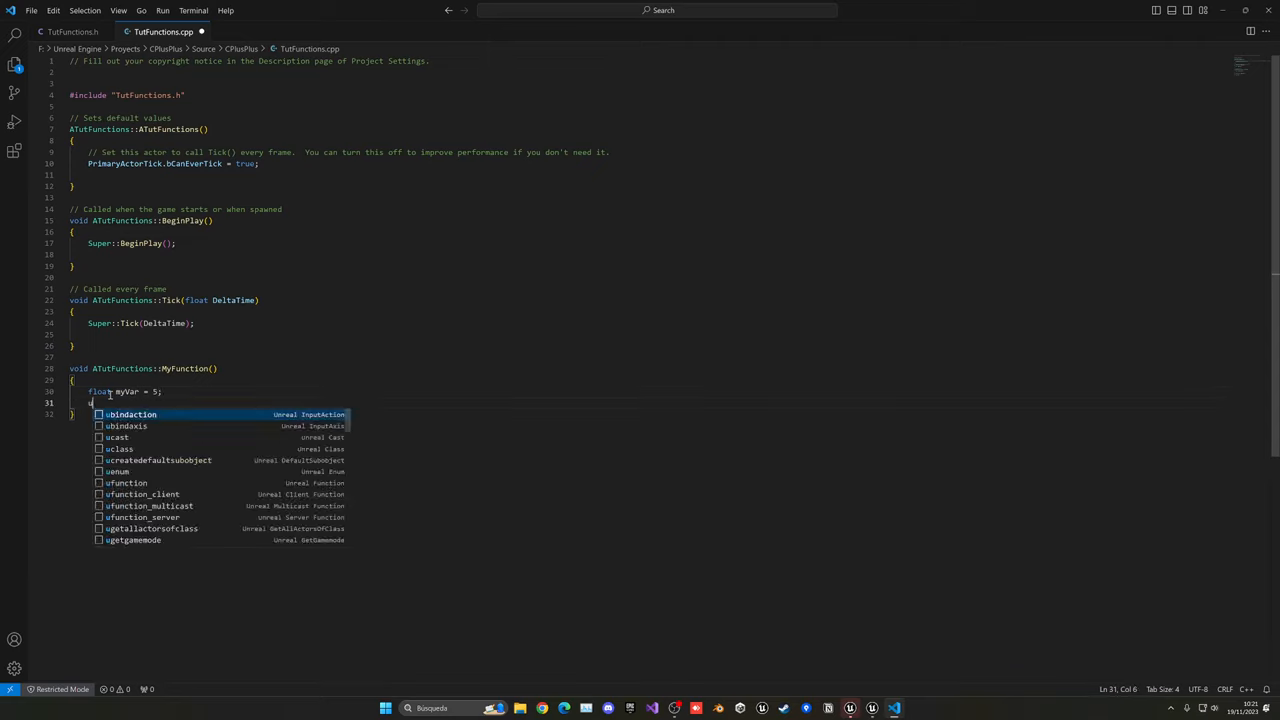
text(lo)
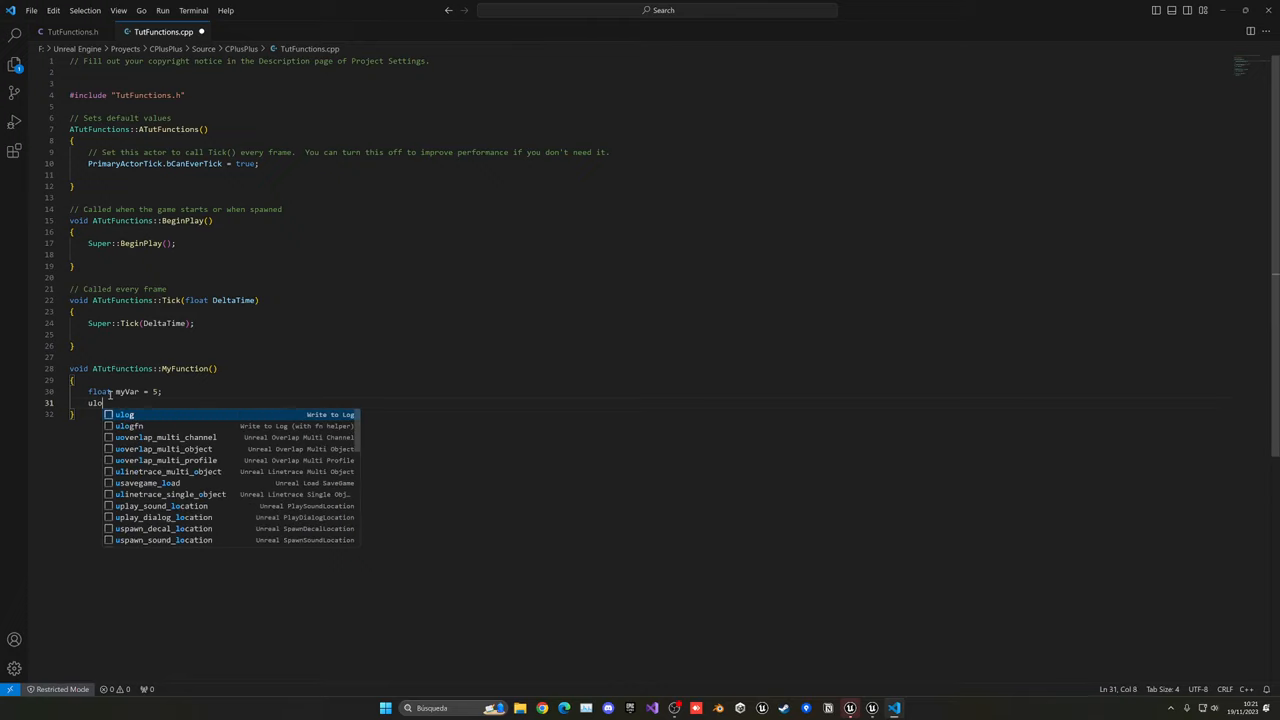
key(Tab)
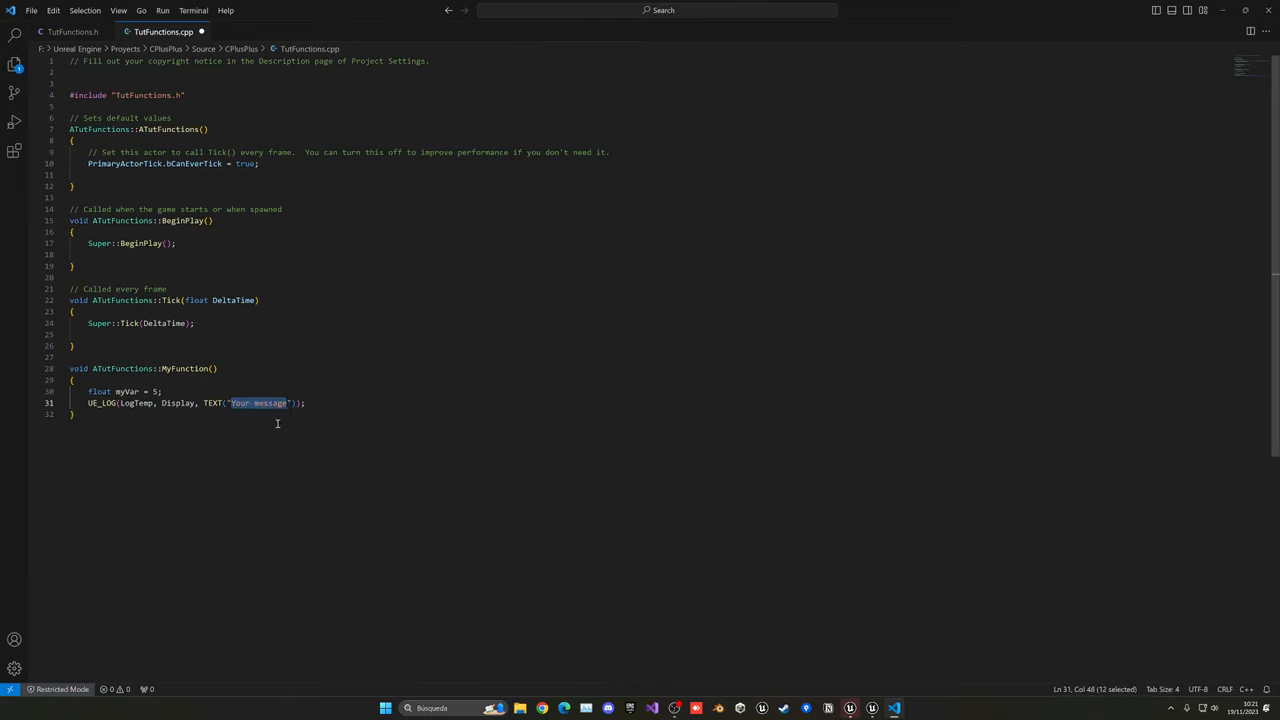
text(HEY!)
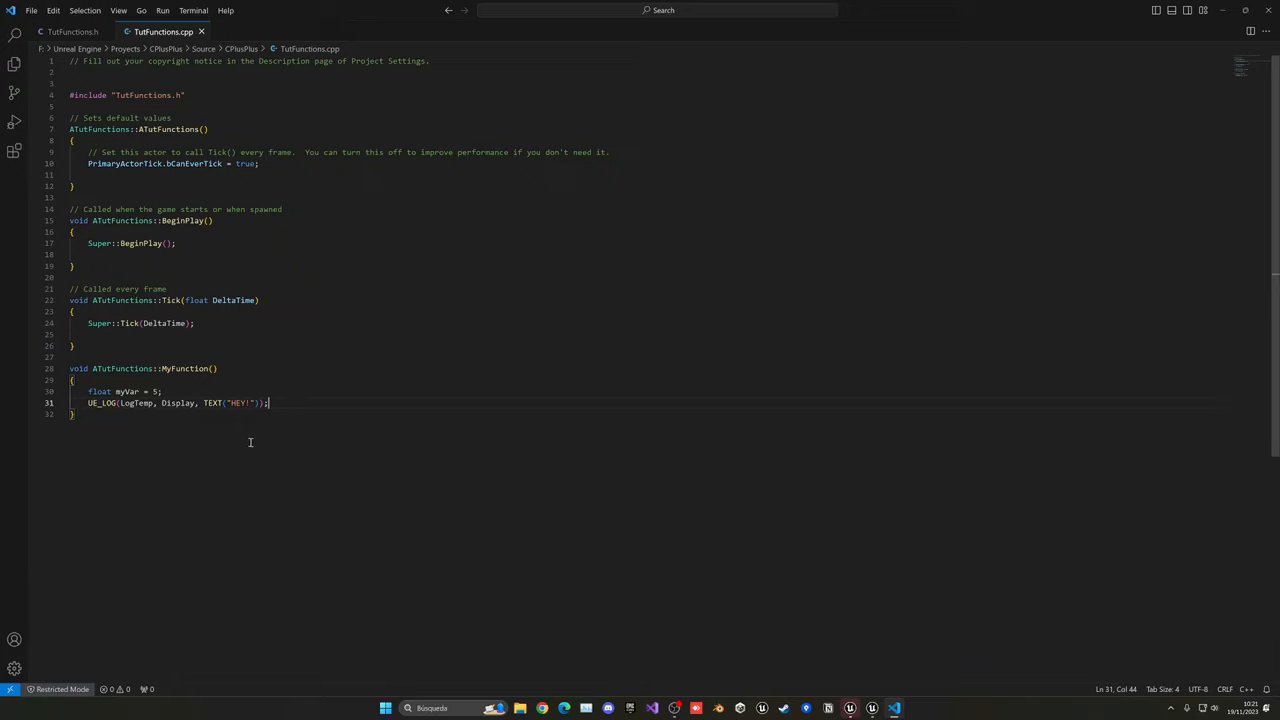
double_click(189, 368)
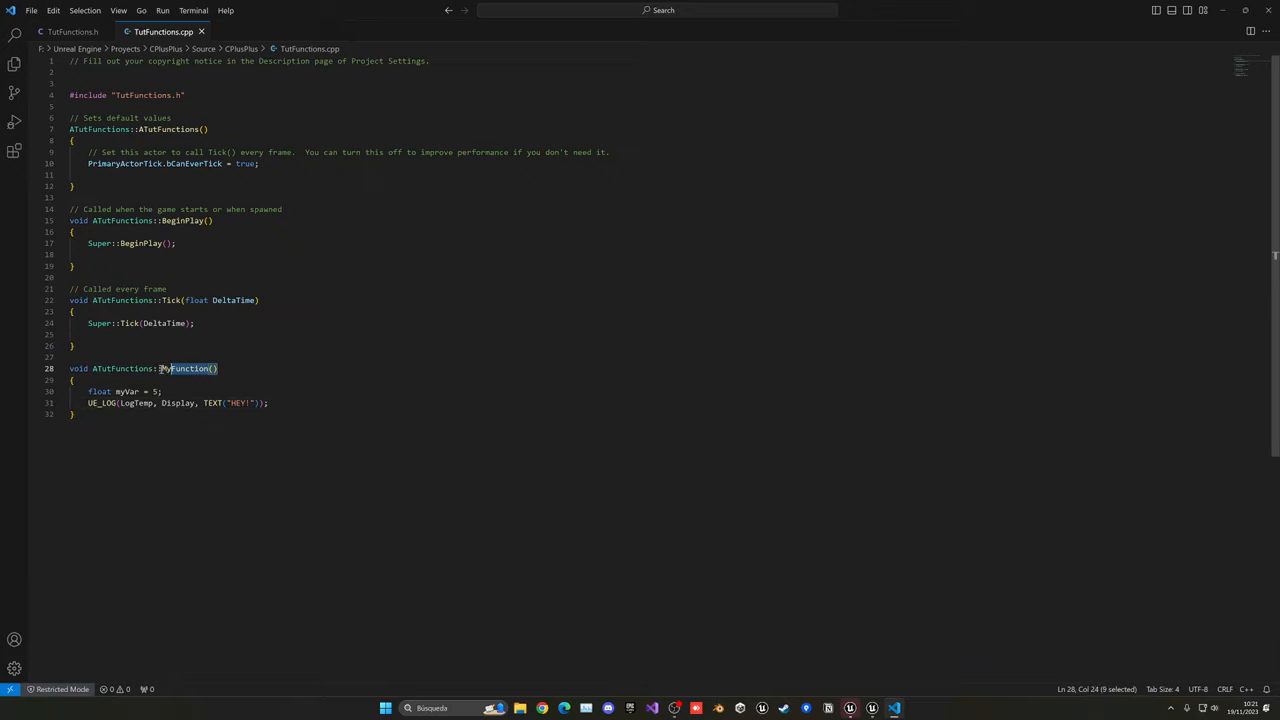
click(237, 368)
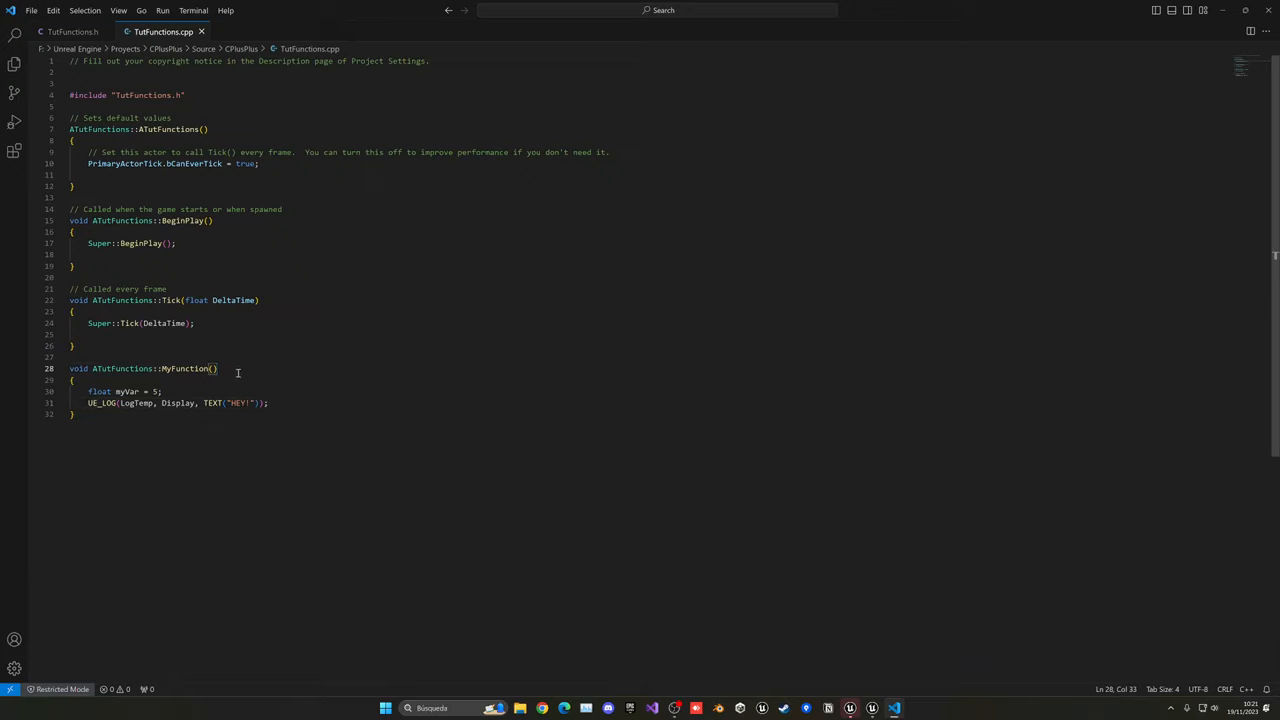
mouse_move(157, 360)
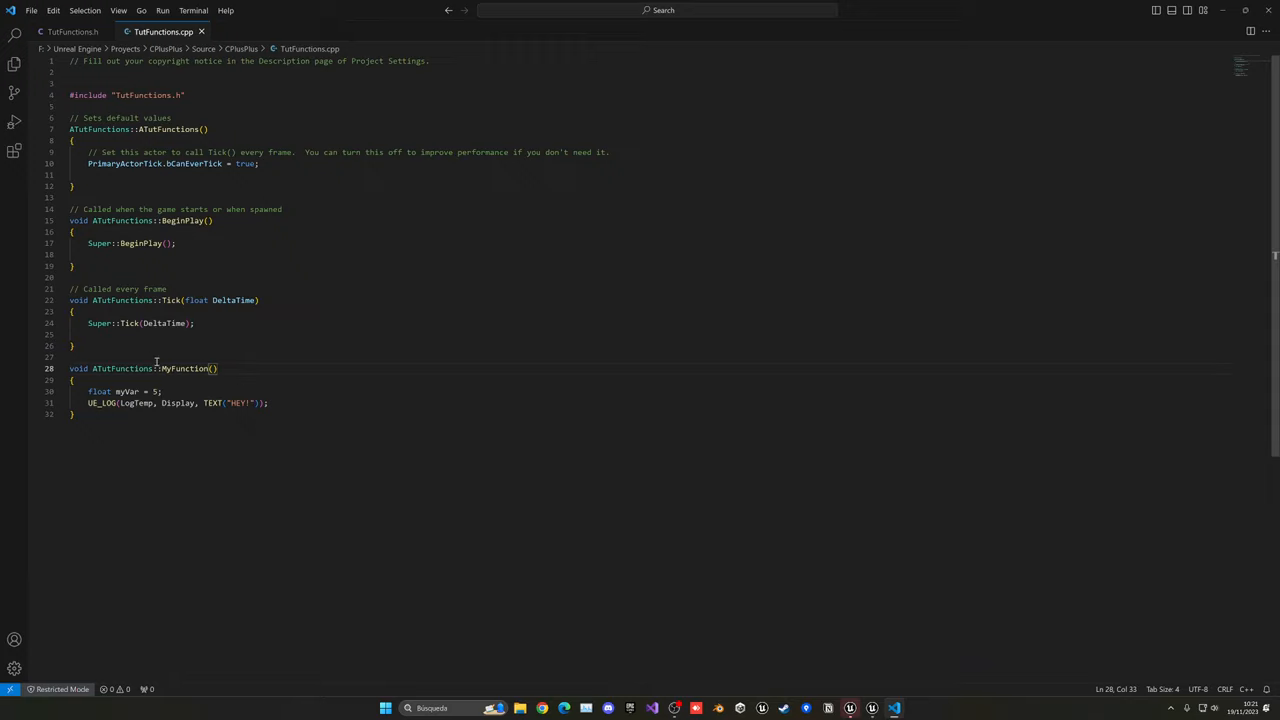
mouse_move(168, 254)
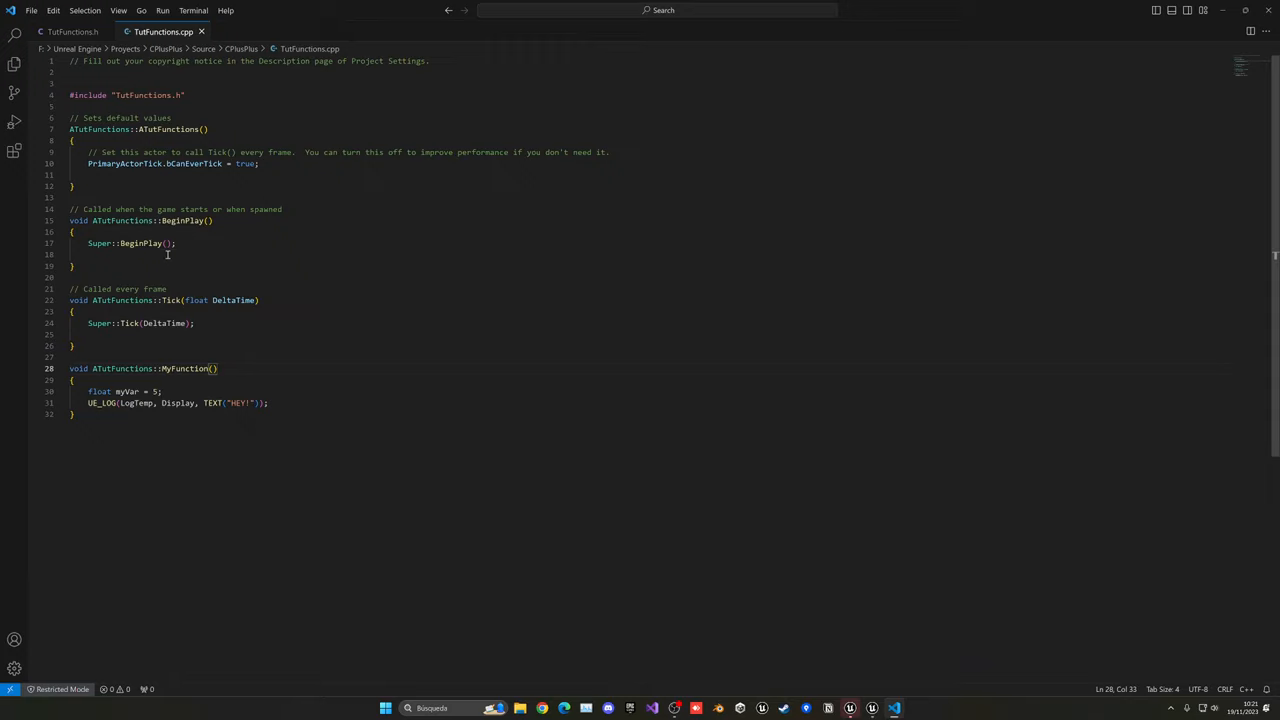
Add a MyFunction(); call after Super::BeginPlay() and save the file
key(Enter)
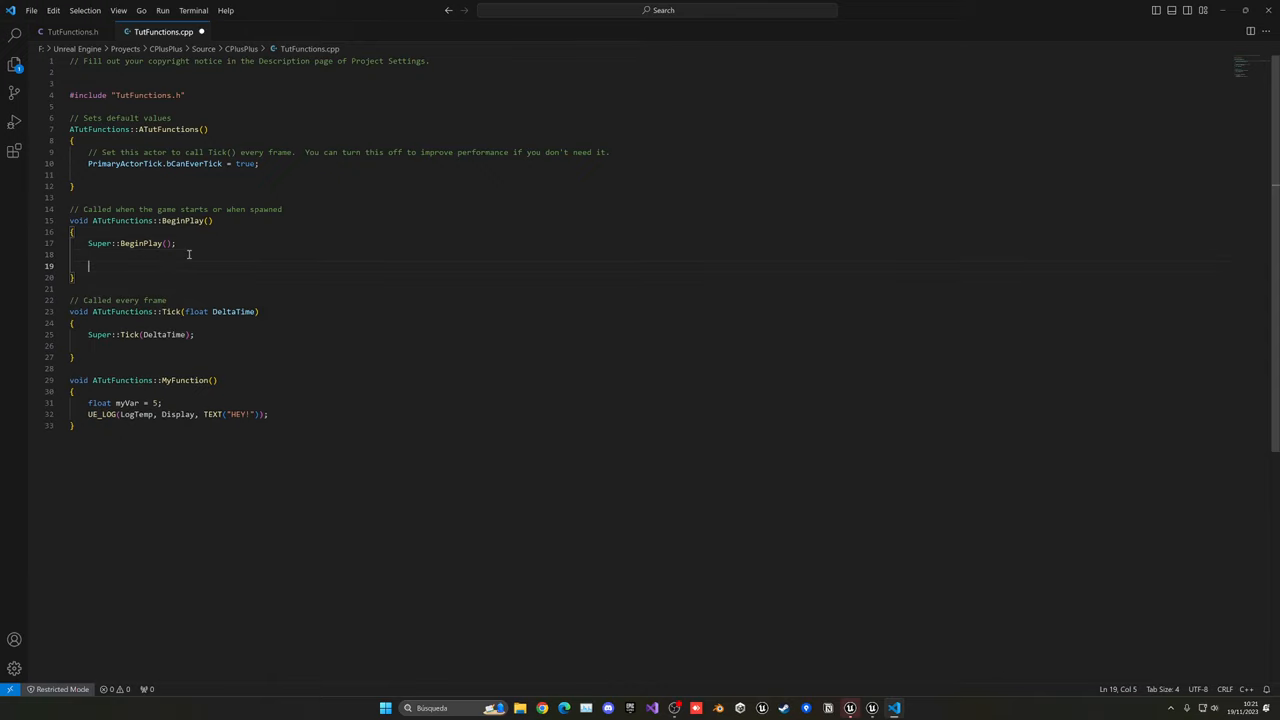
text(myf)
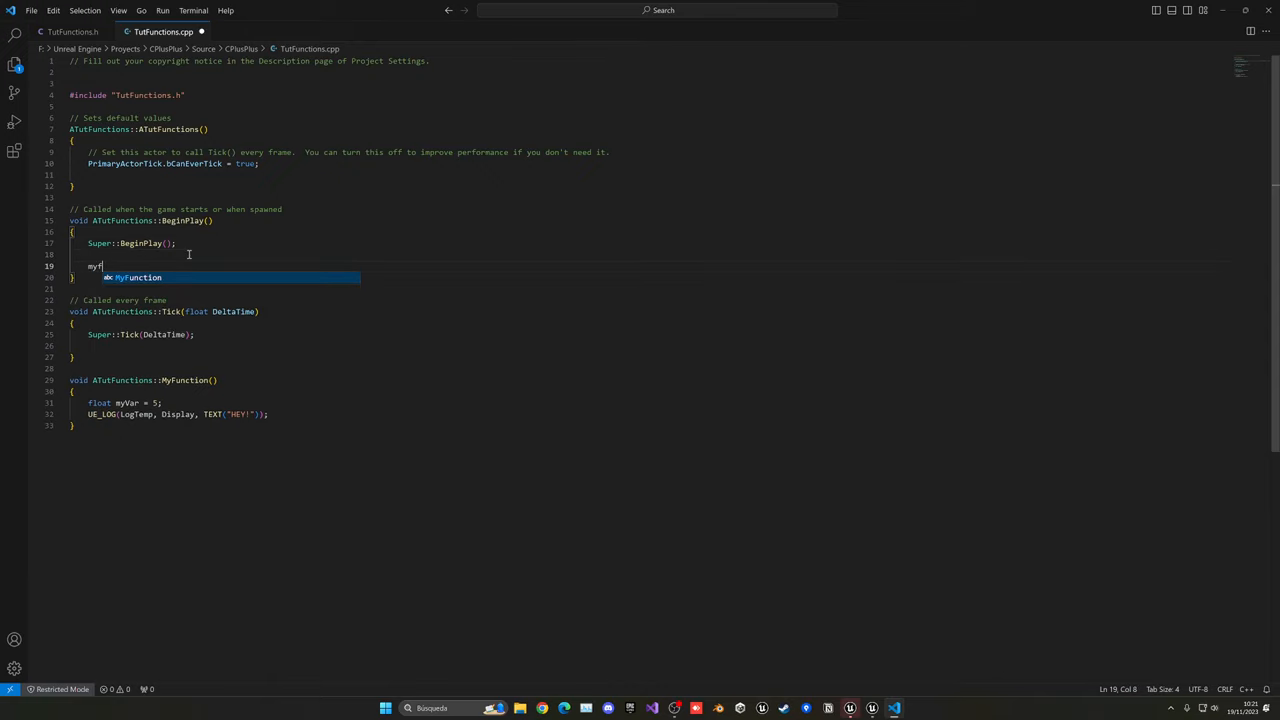
key(Tab)
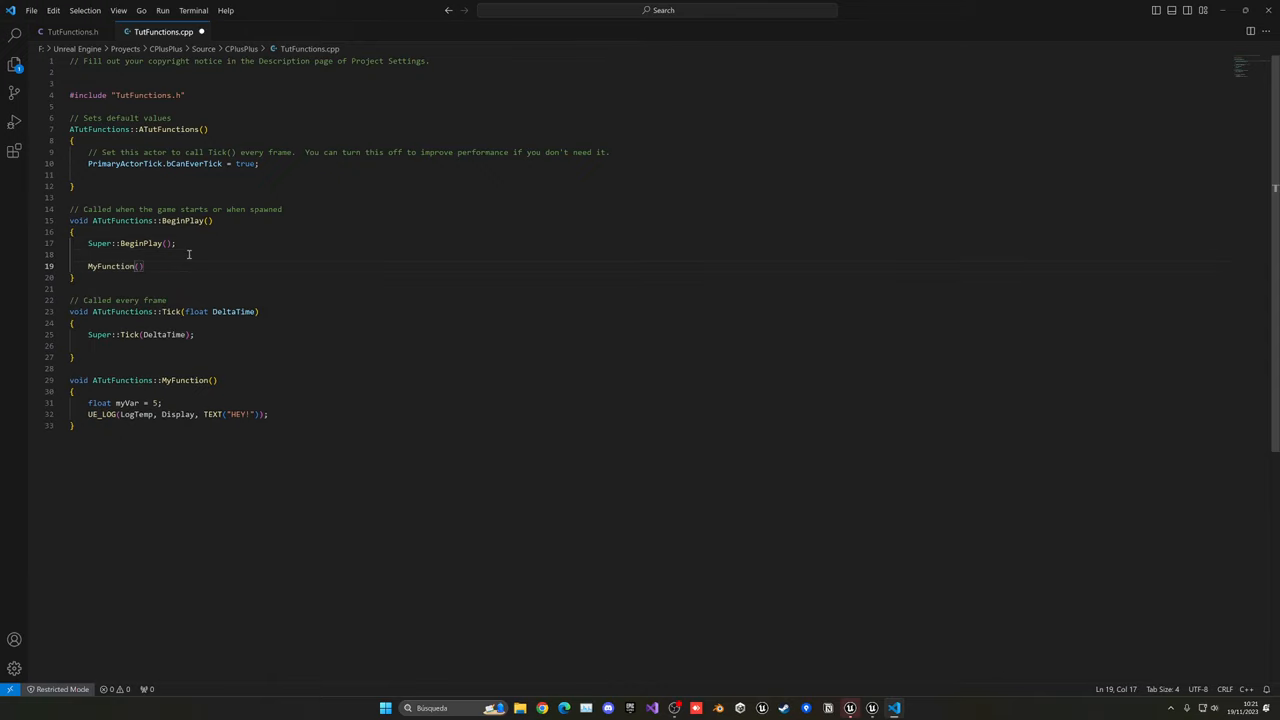
text(;)
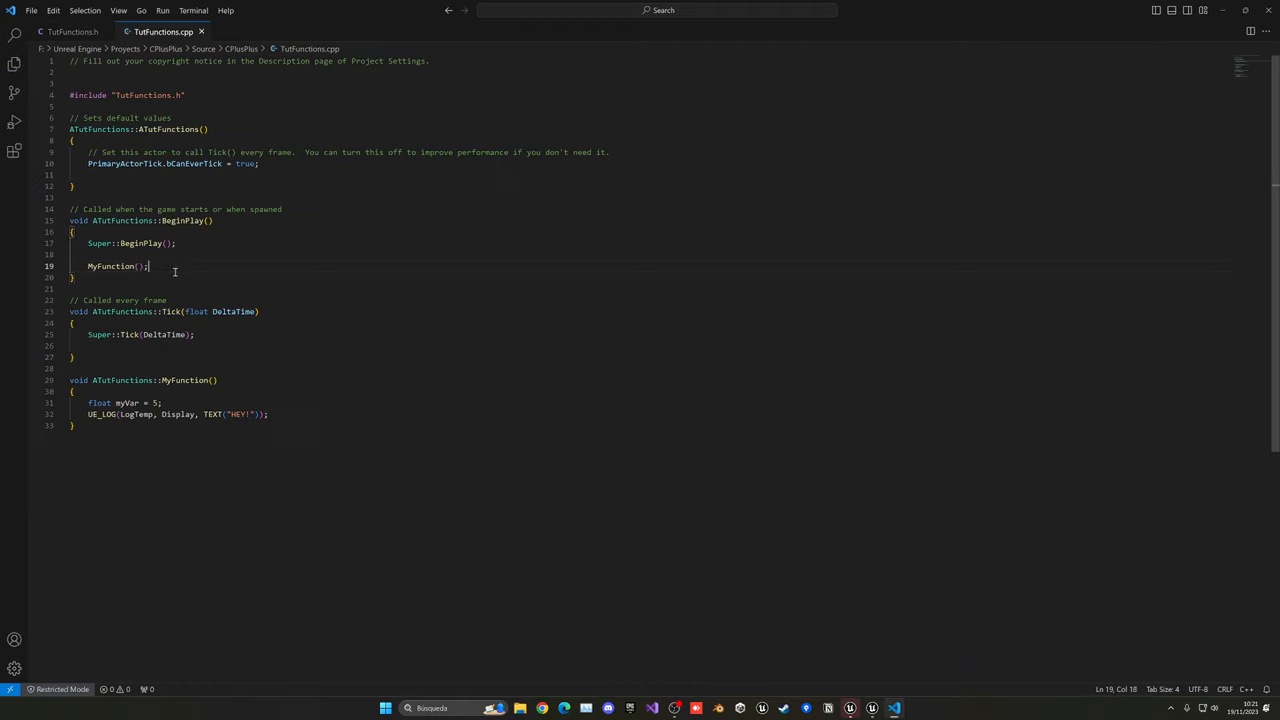
triple_click(110, 266)
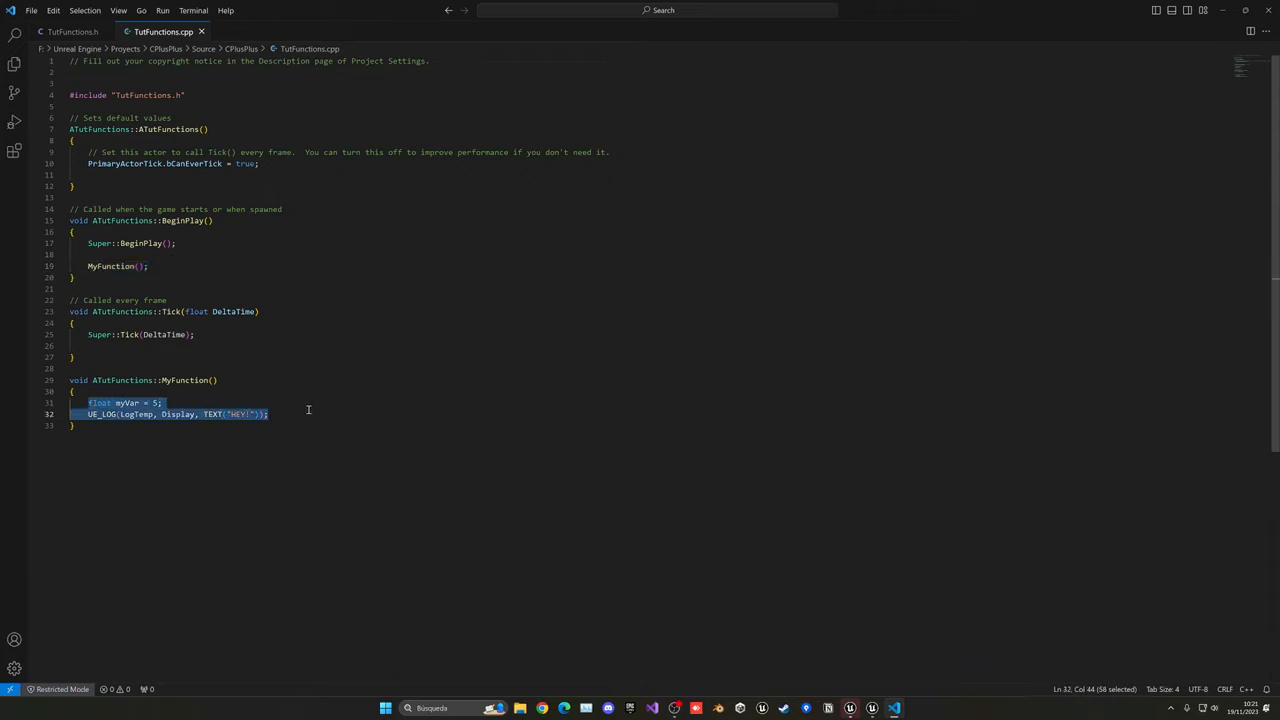
mouse_move(178, 262)
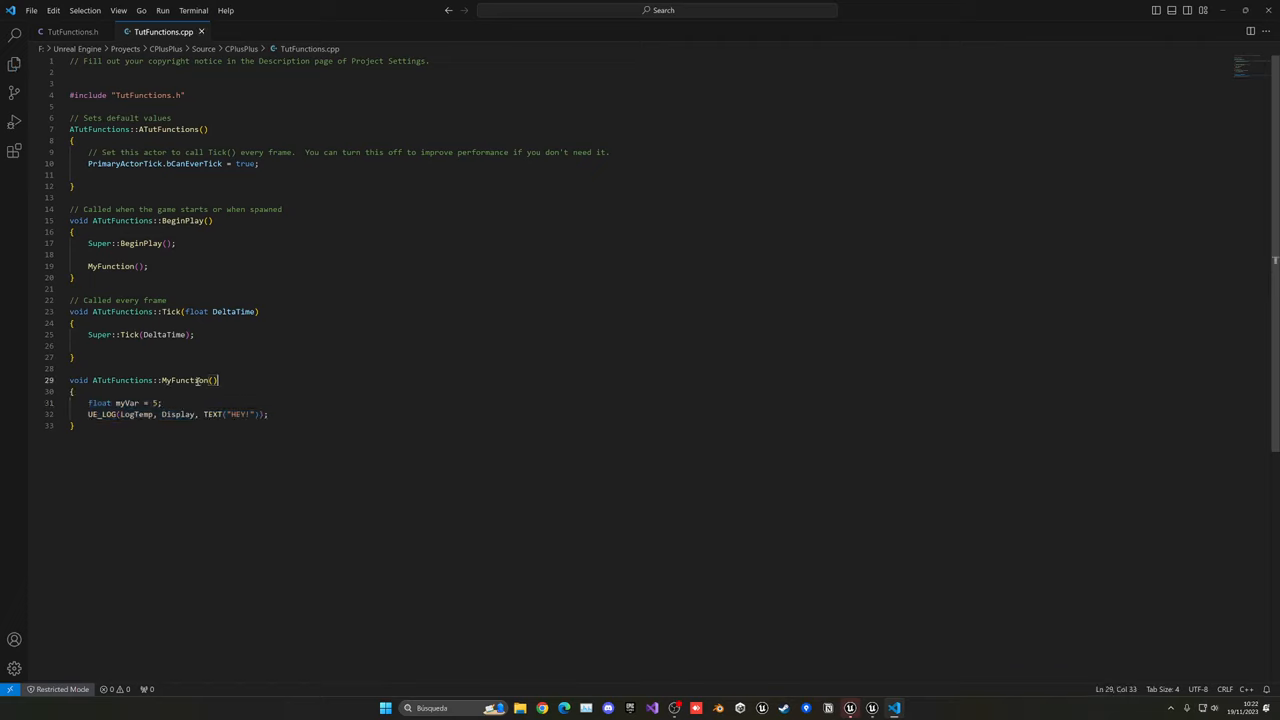
double_click(184, 380)
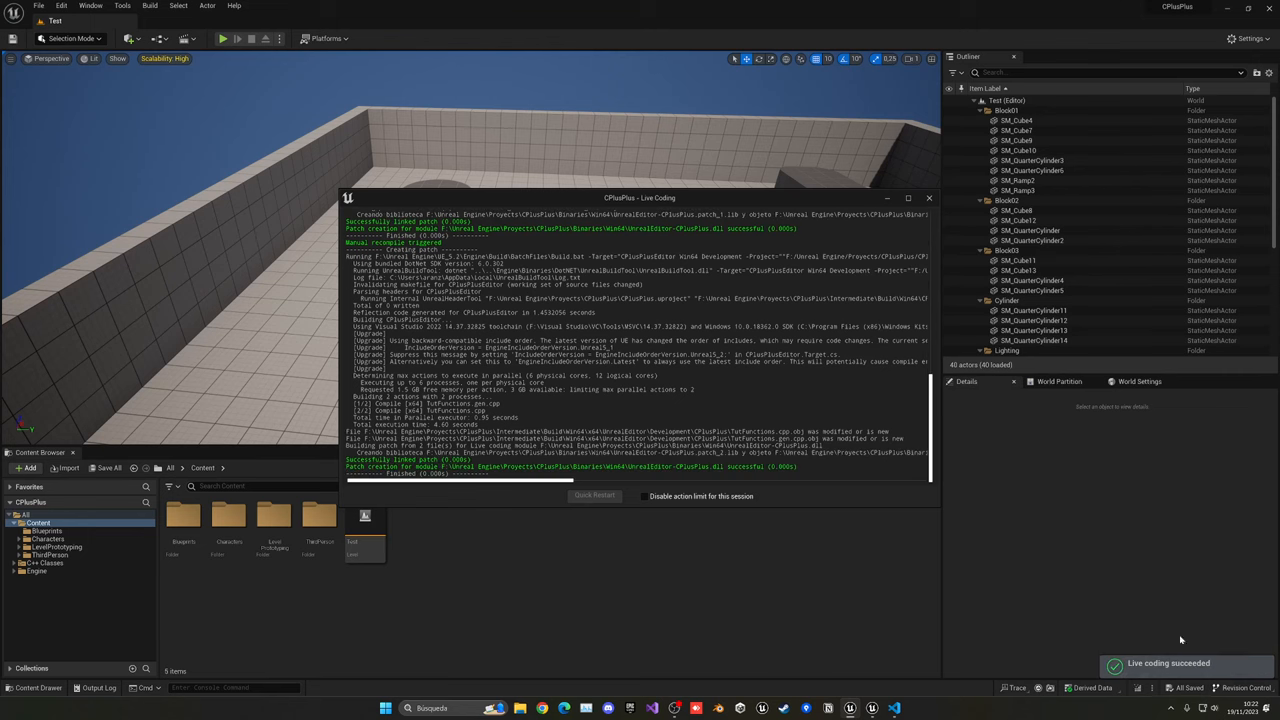
Search C++ Classes for 'funct', place TutFunctions in the level and select it
click(928, 197)
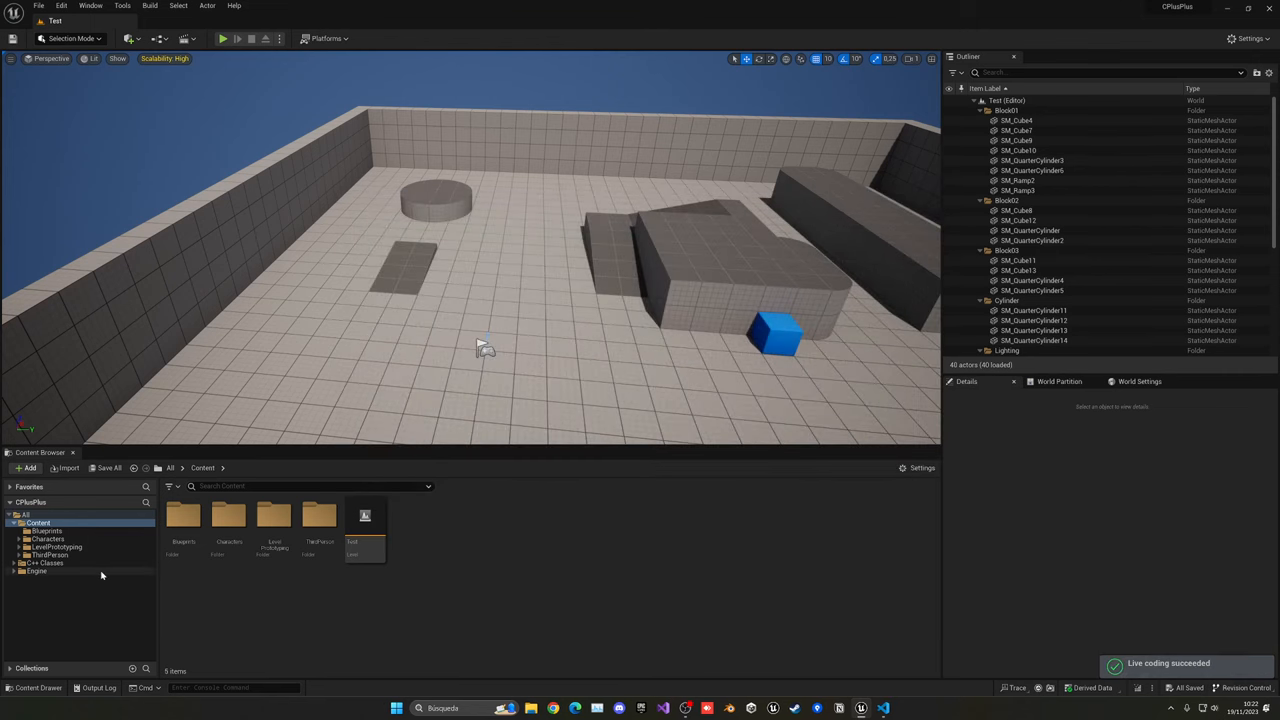
click(46, 563)
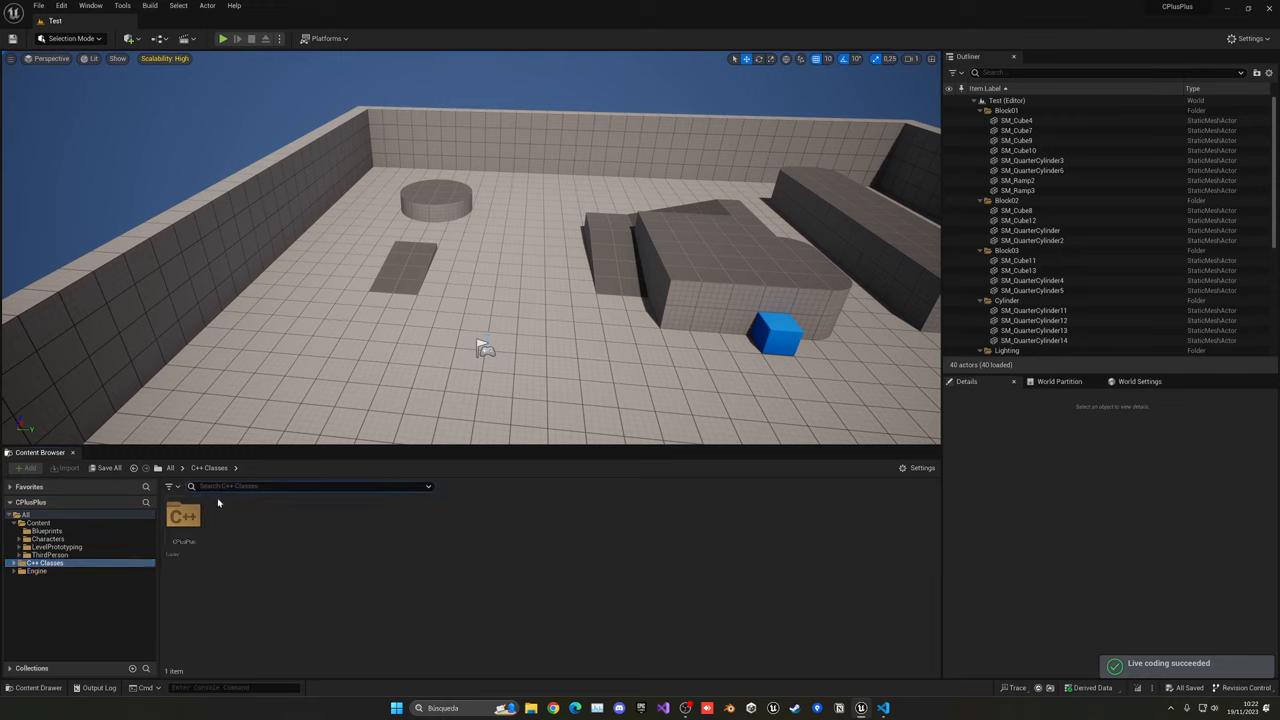
text(funct)
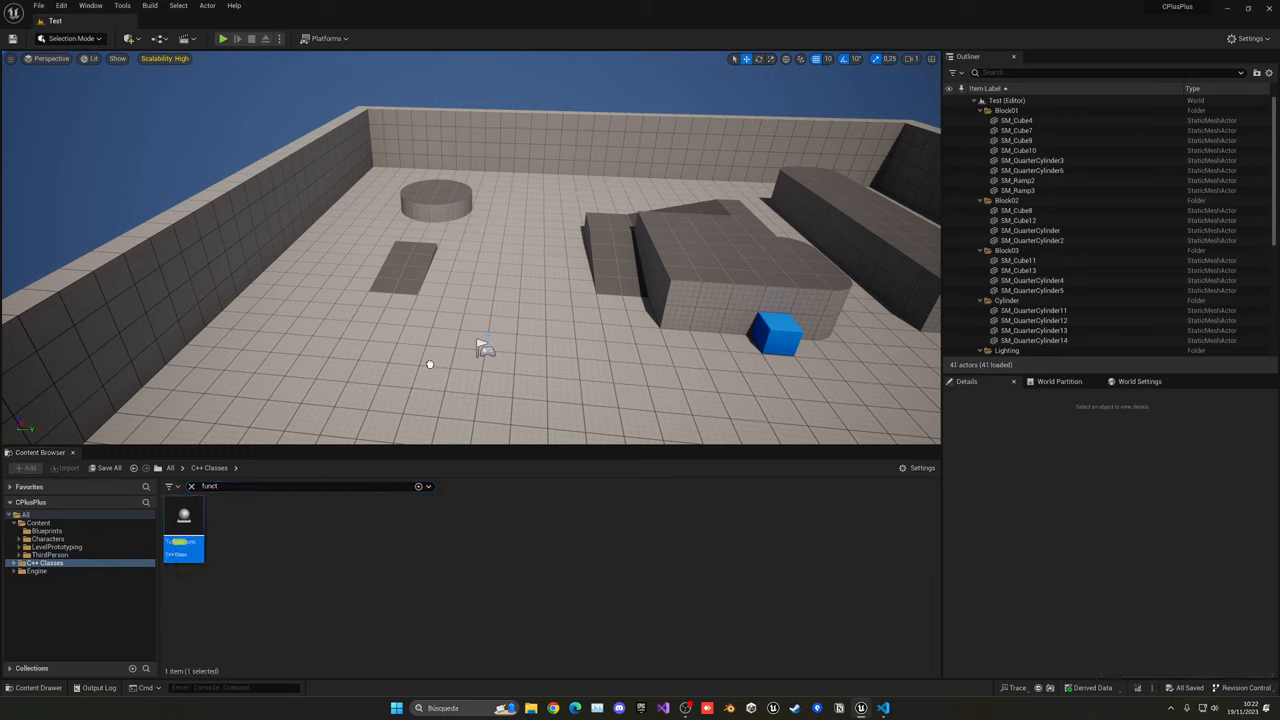
click(1013, 352)
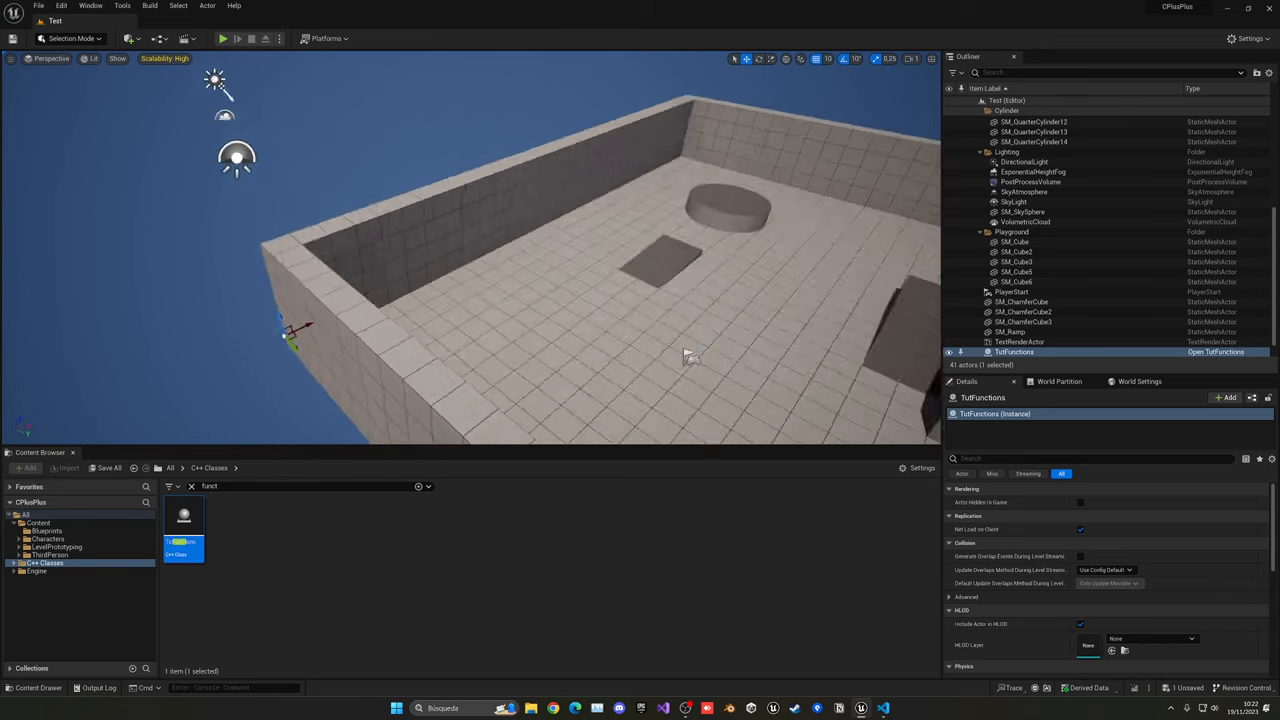
Start Play In Editor from the toolbar to test the Test level
click(223, 38)
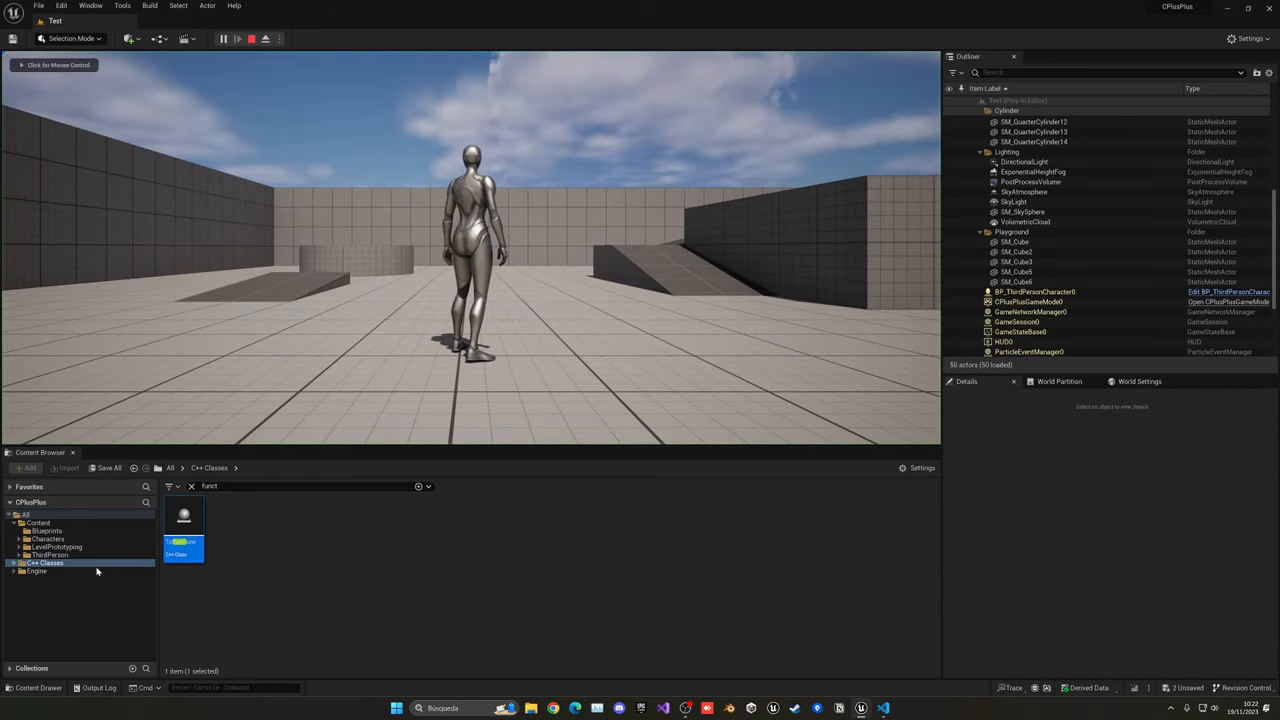
click(238, 38)
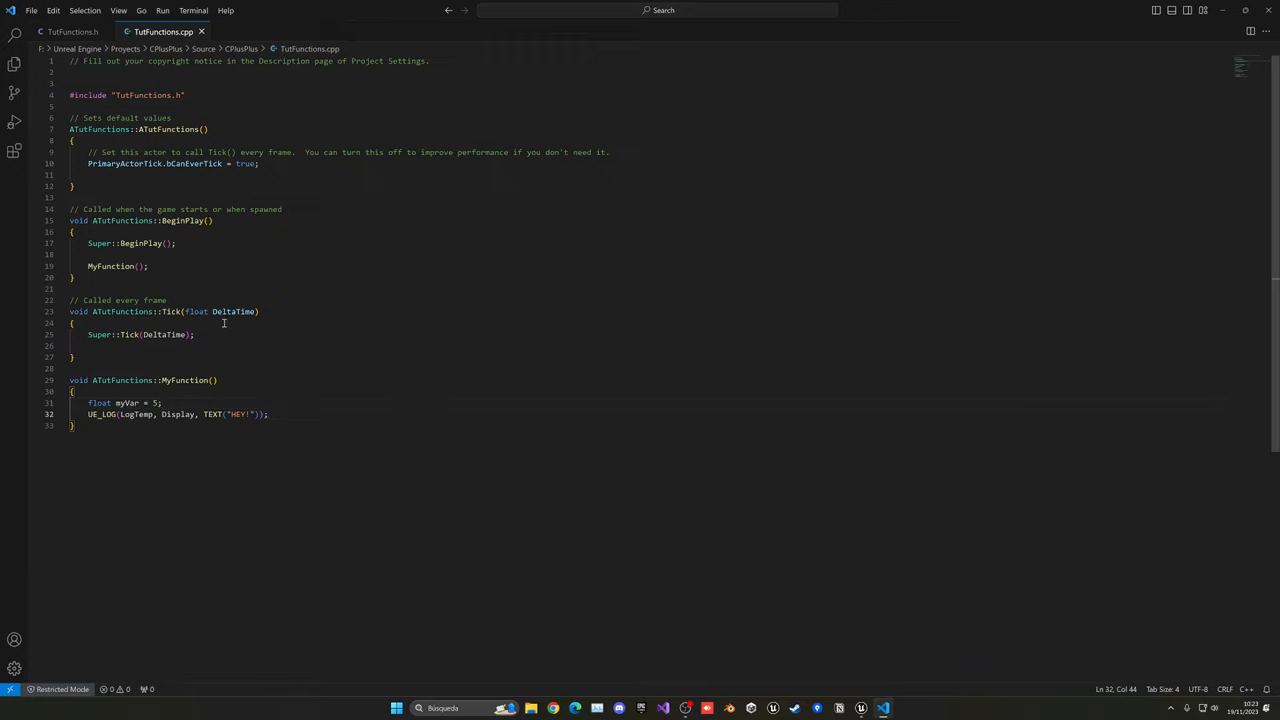
mouse_move(206, 413)
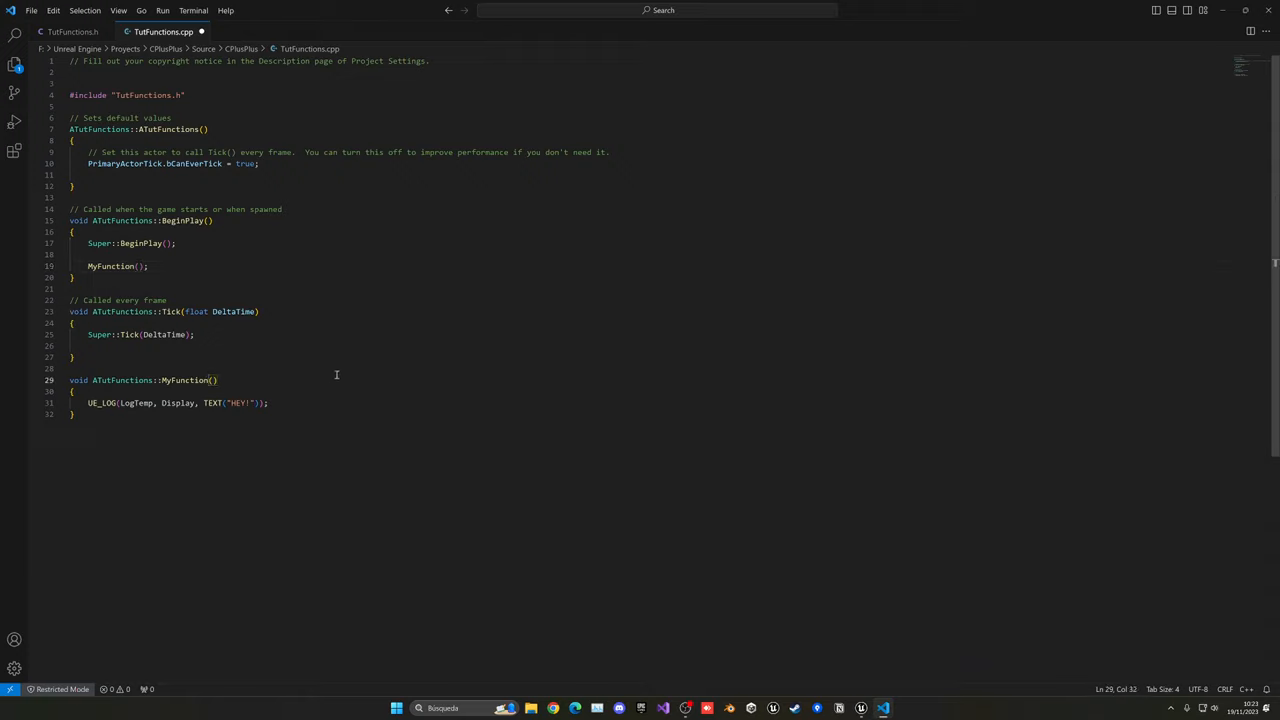
Delete the myVar line and change the definition to MyFunction(float number)
double_click(238, 402)
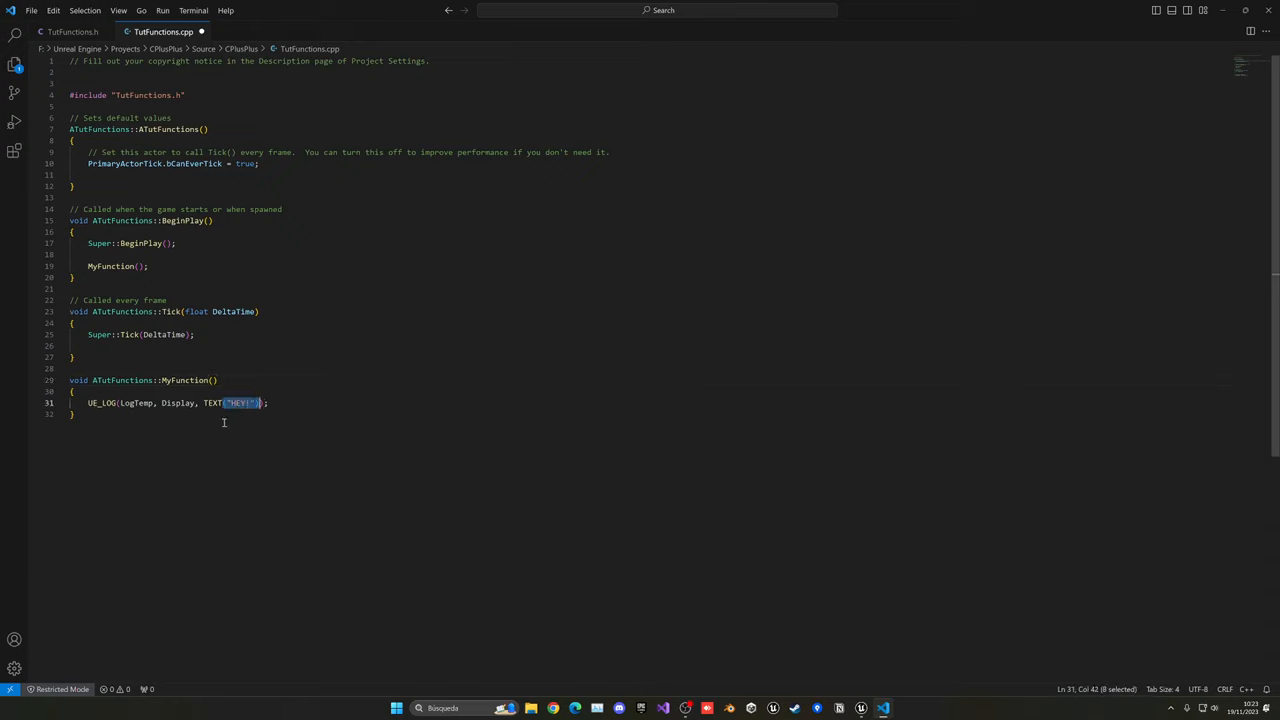
text(float)
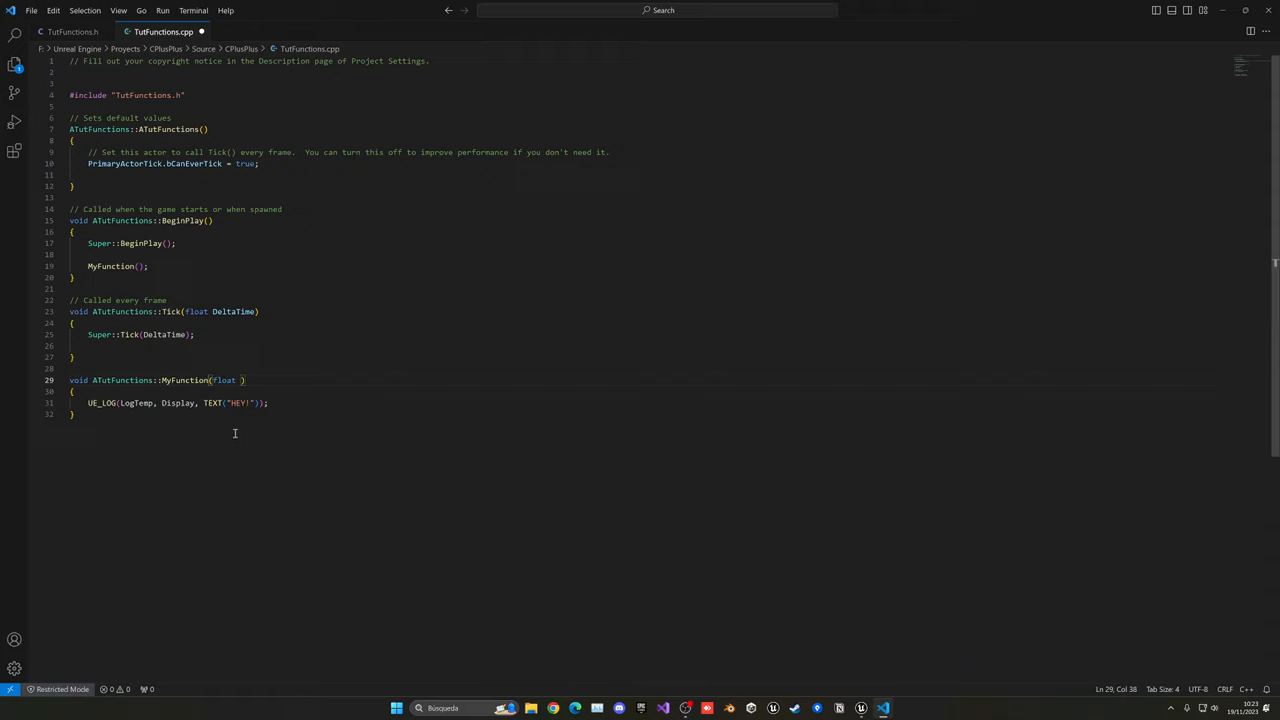
text(n)
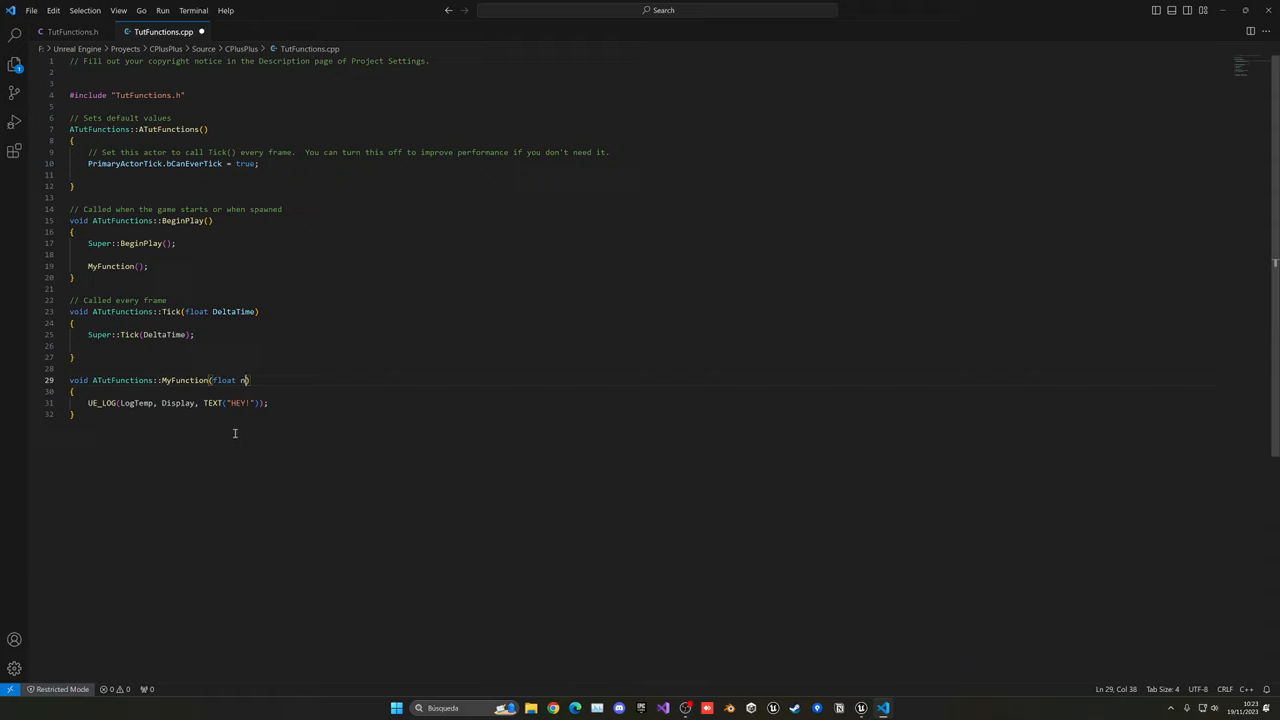
text(umber)
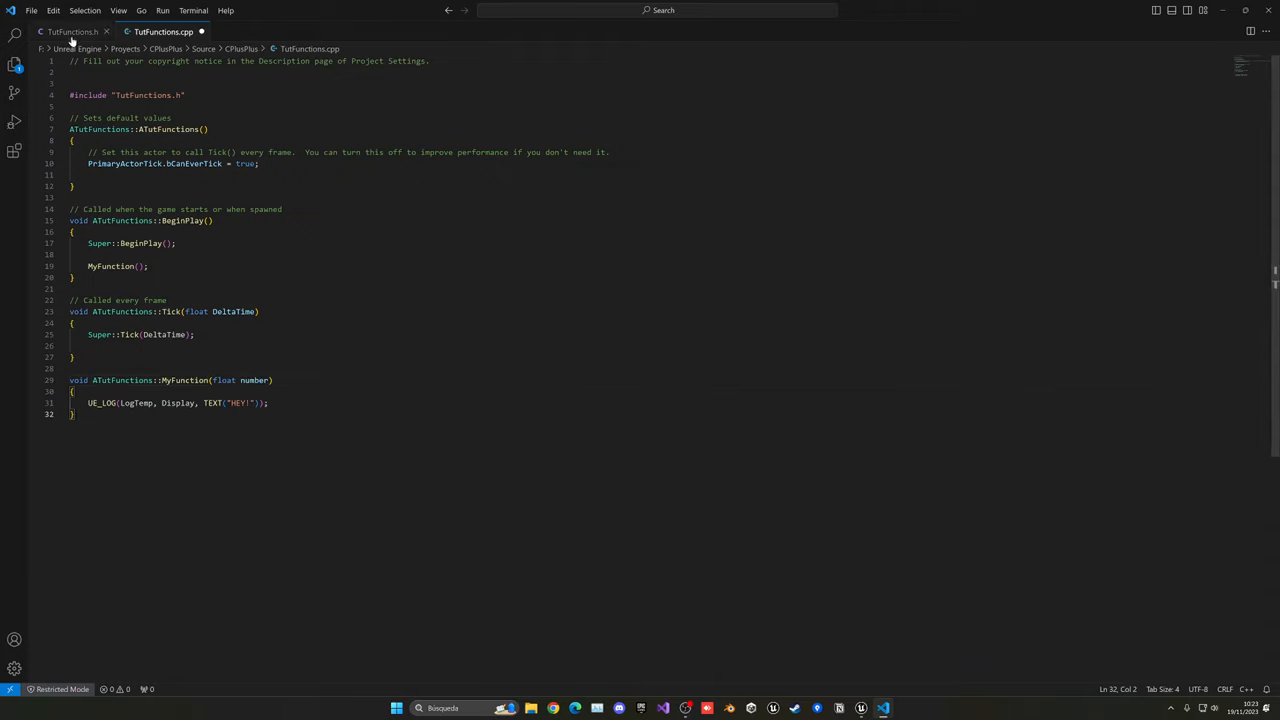
Change MyFunction's declaration in TutFunctions.h to take a float number parameter
click(72, 31)
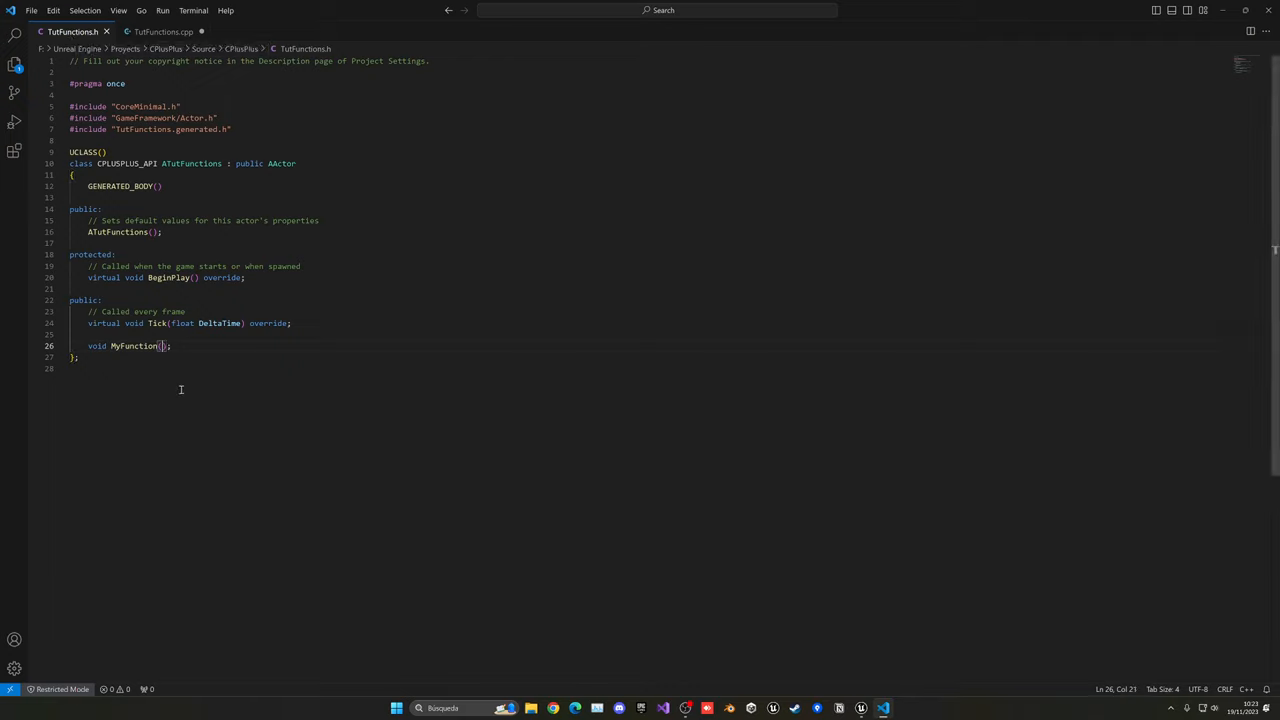
text(float)
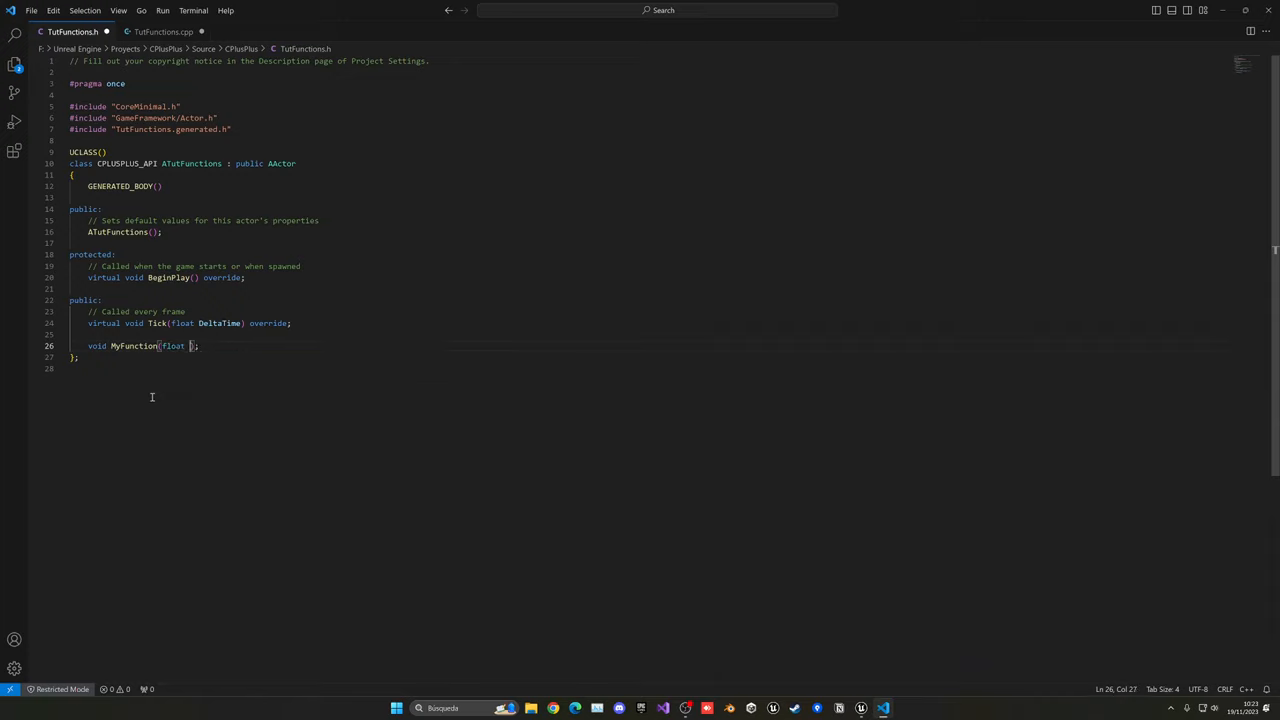
text(number)
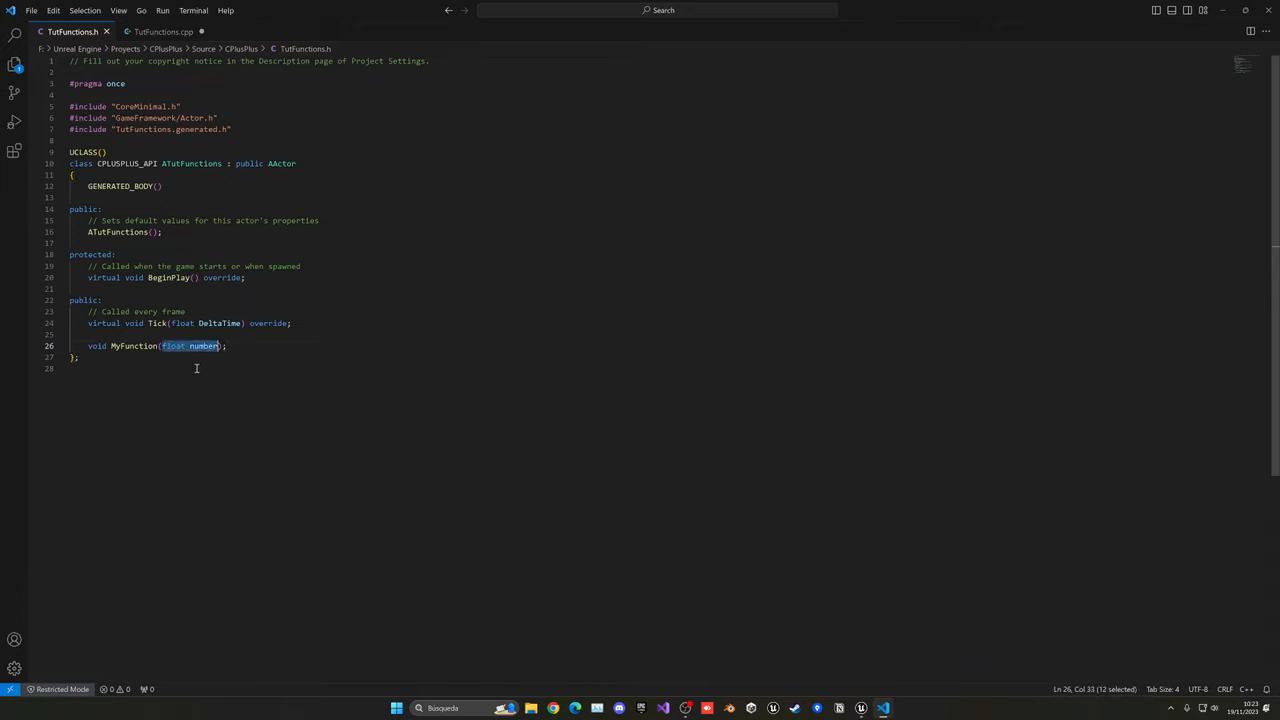
click(163, 31)
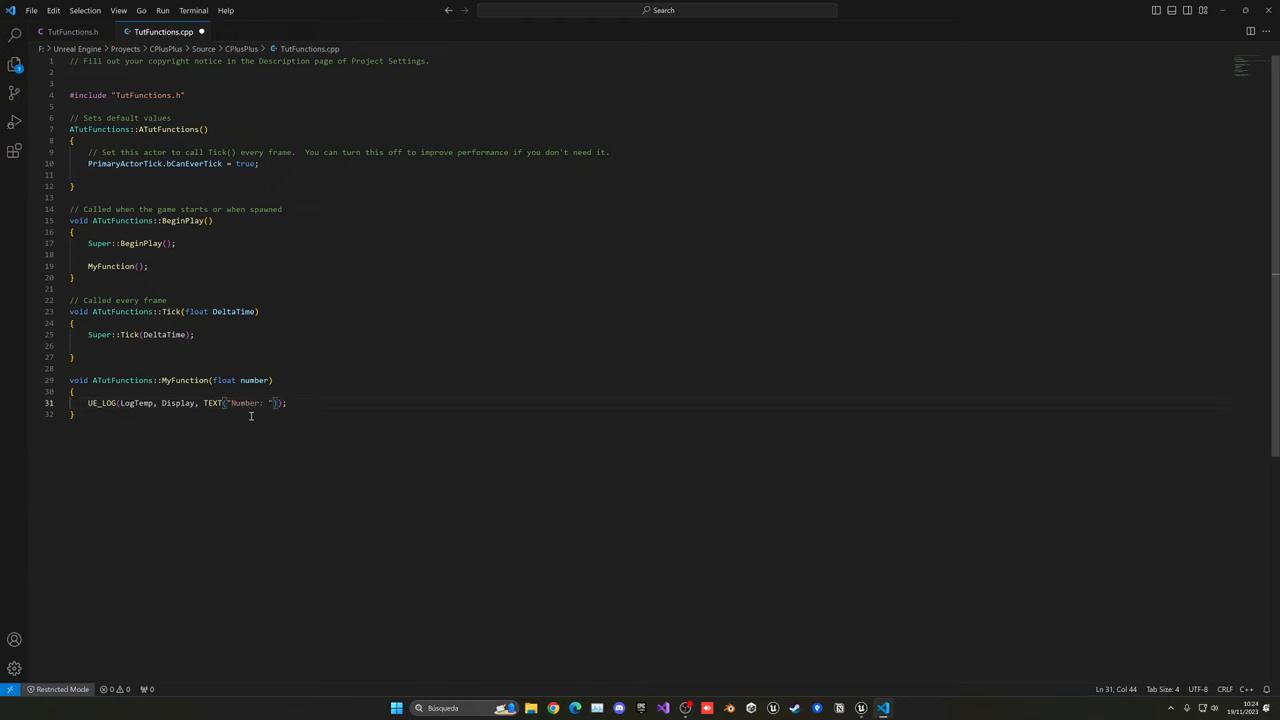
Log the number with TEXT("Number: %f") and call MyFunction(5.5) from BeginPlay
text(%f)
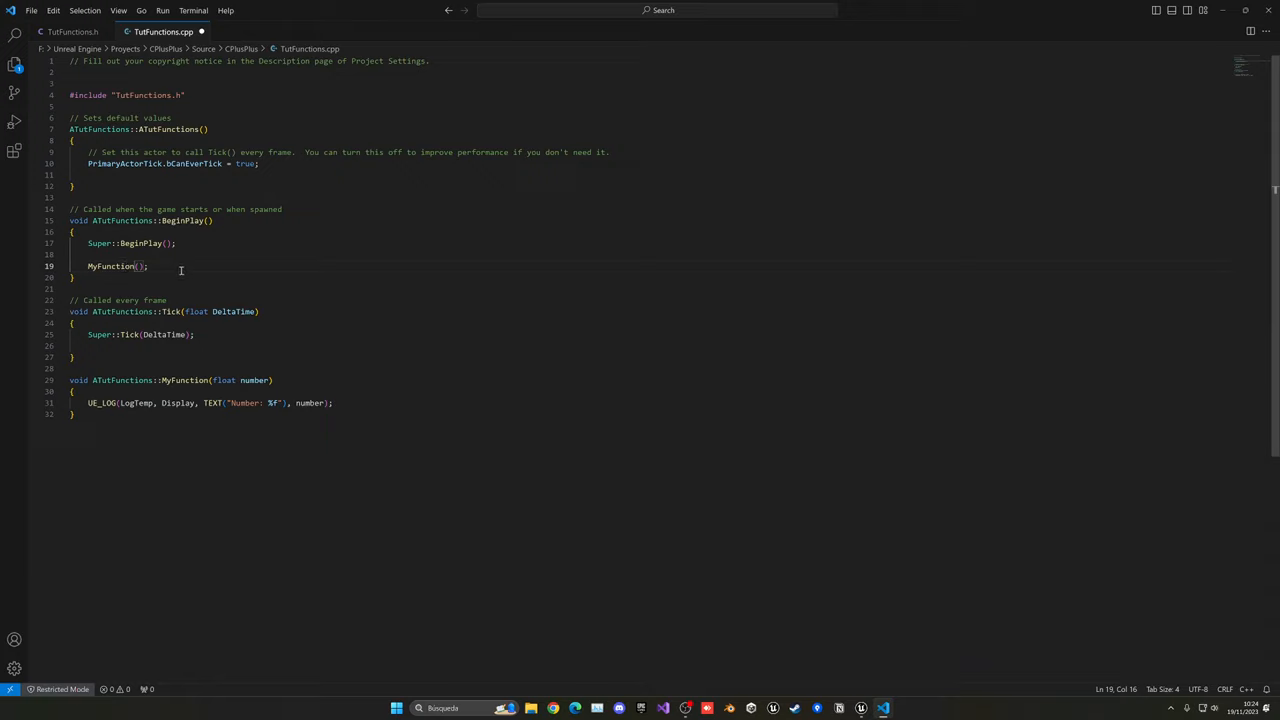
text(5.5)
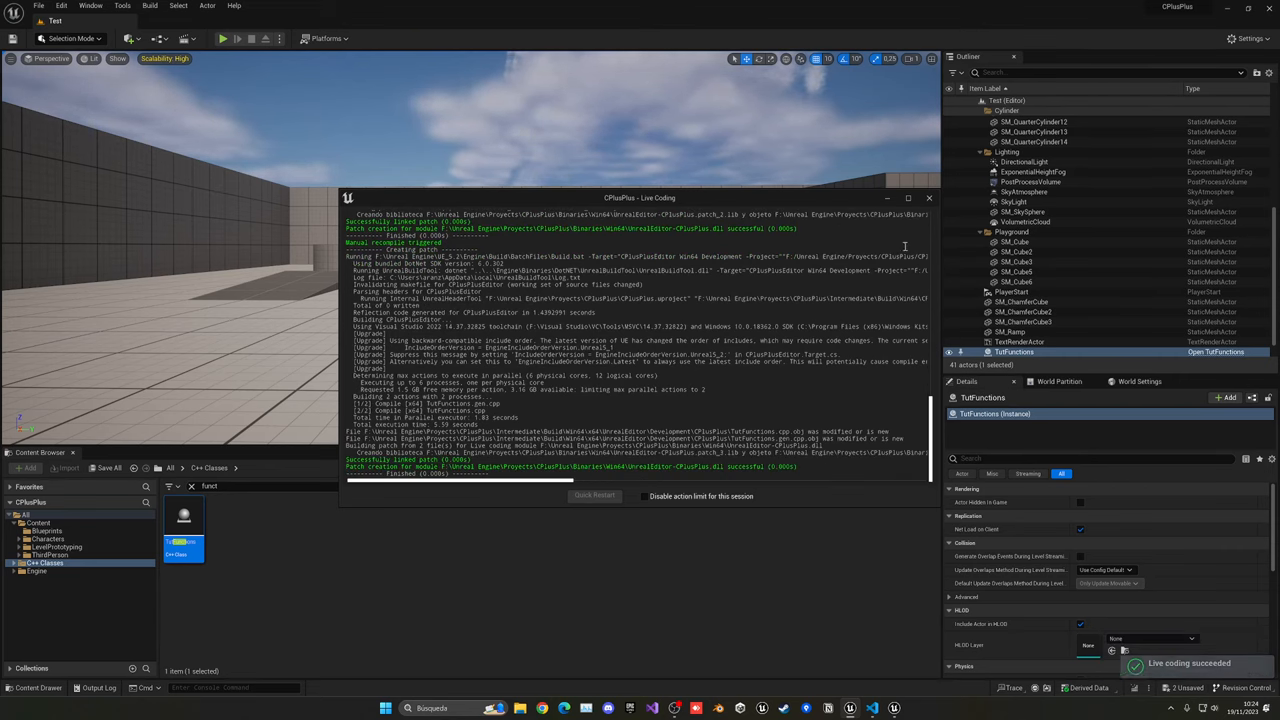
Close the Live Coding log once the compile finishes successfully
click(223, 38)
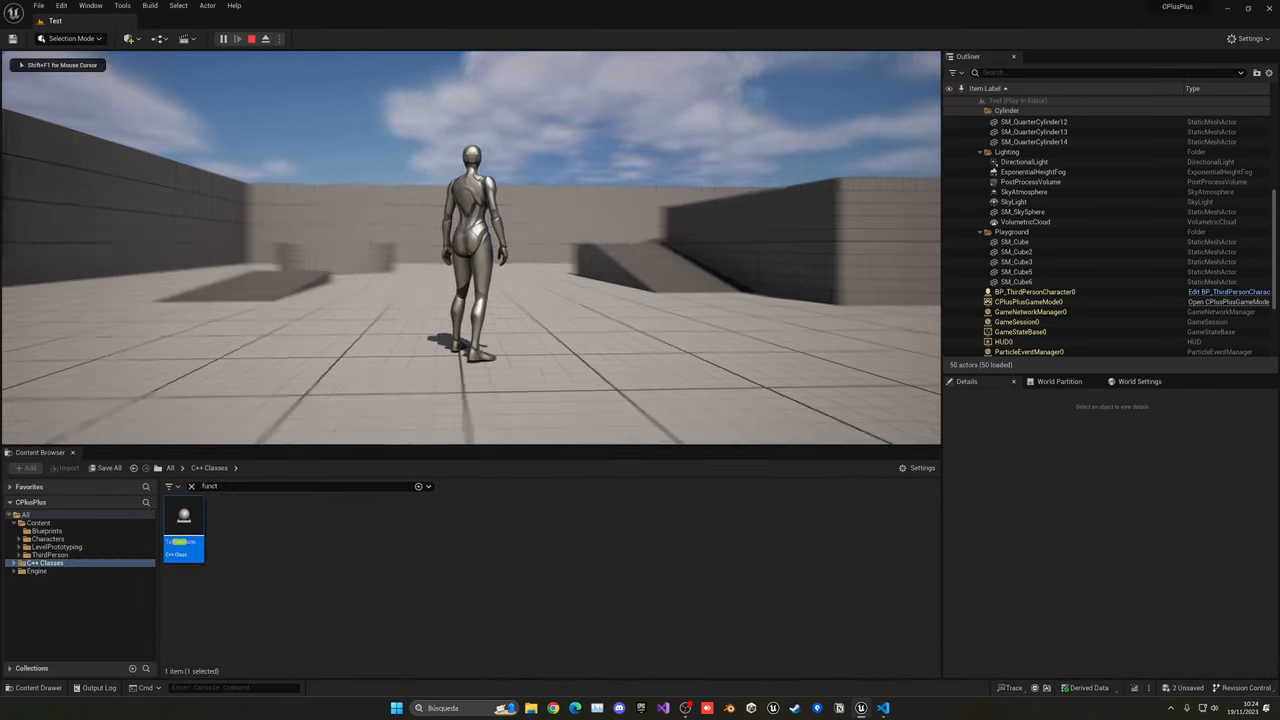
Play the Test level in the editor to check the logged number
click(251, 38)
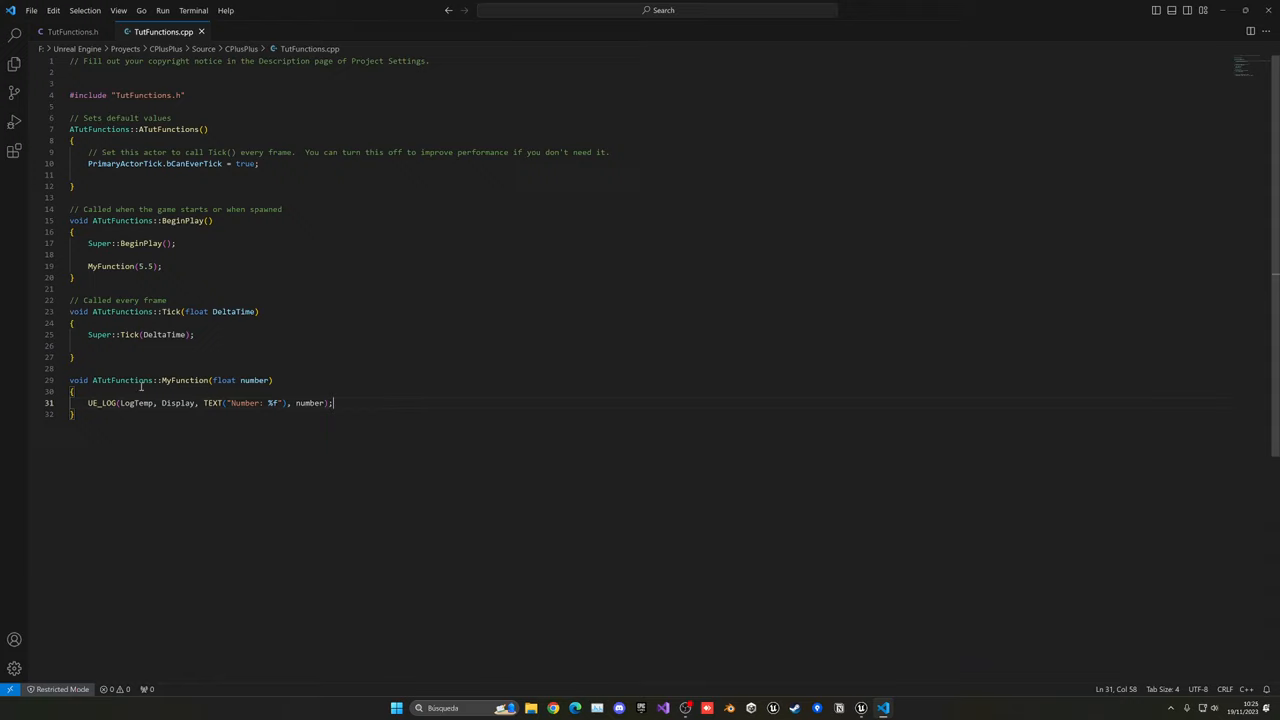
Replace void with bool as MyFunction's return type in TutFunctions.h
click(70, 31)
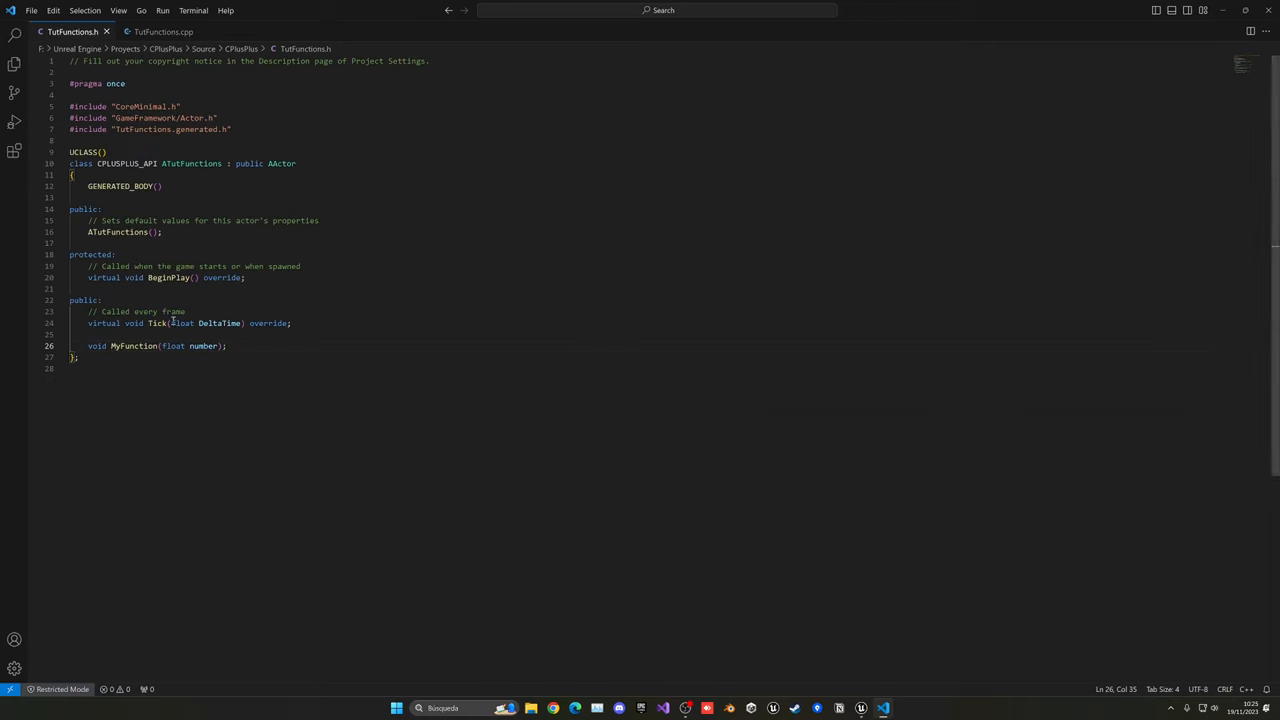
double_click(96, 346)
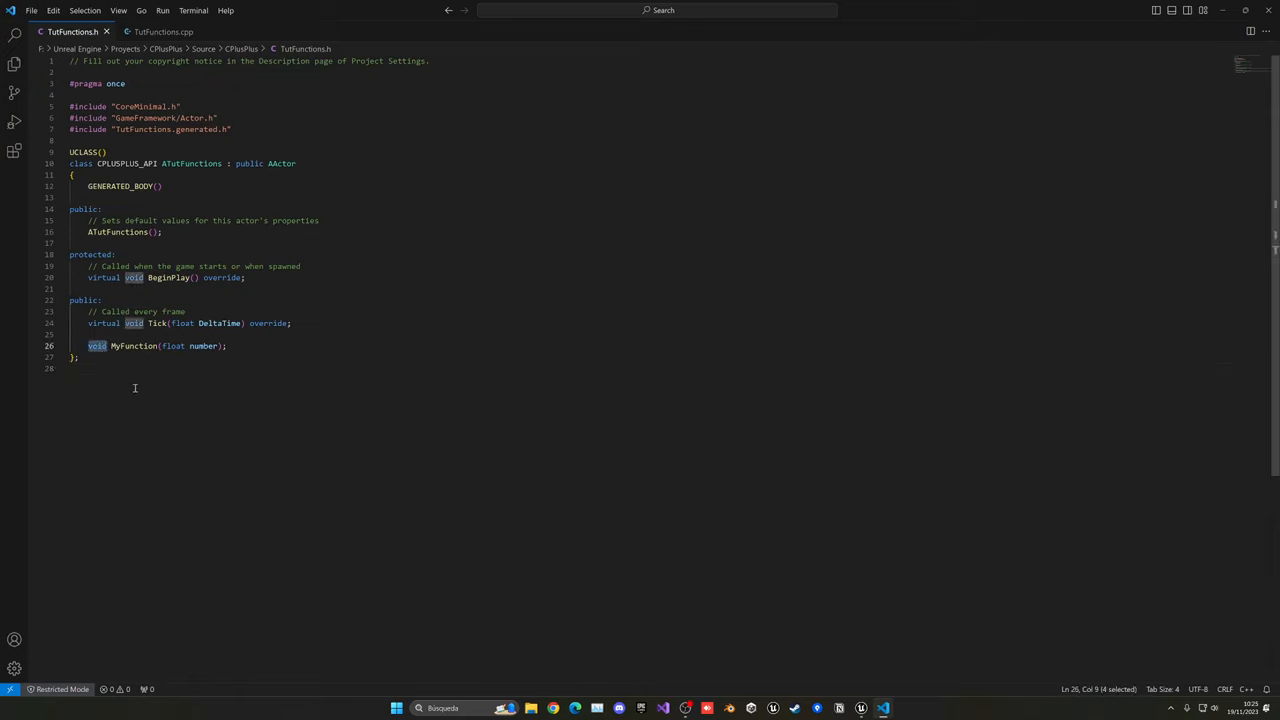
click(114, 370)
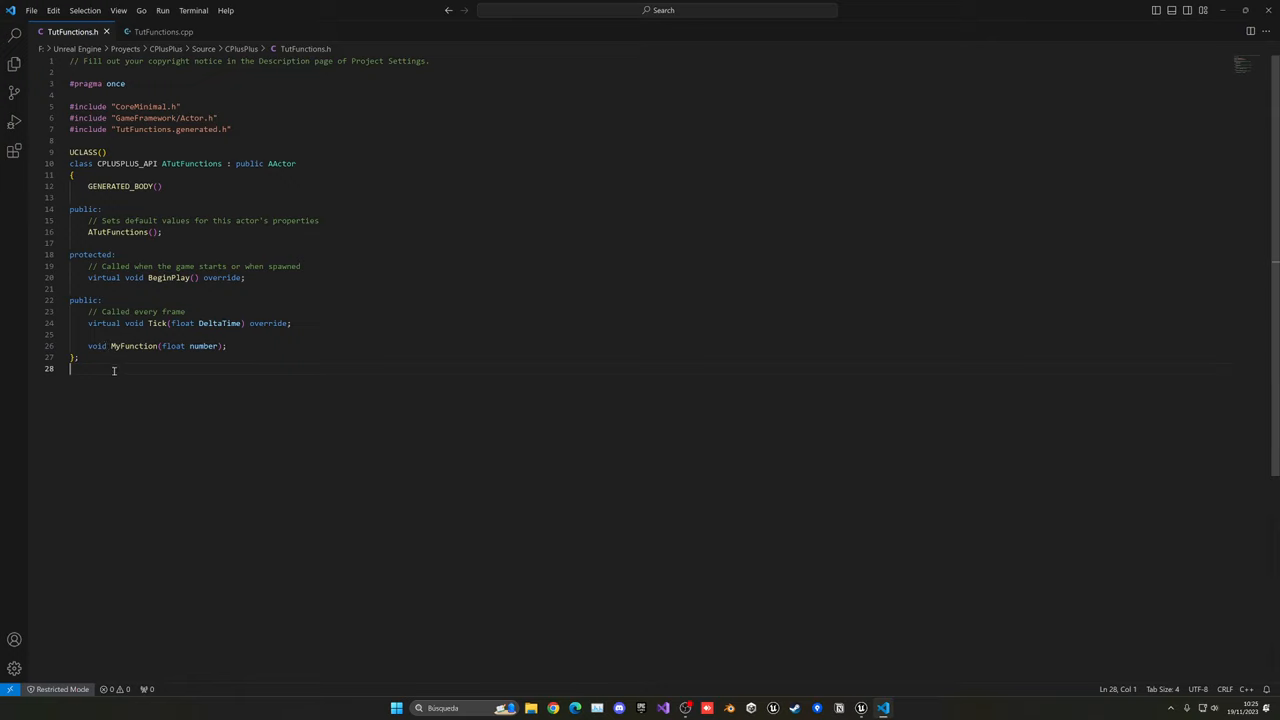
double_click(97, 346)
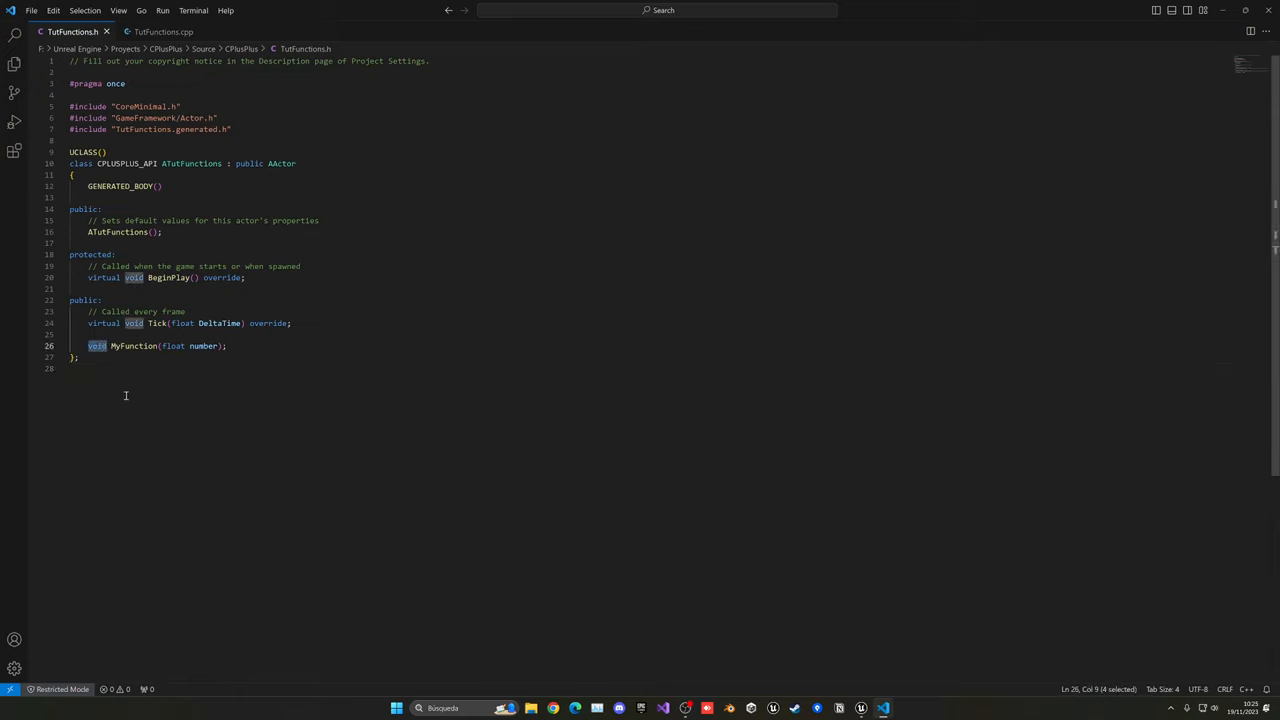
text(bool)
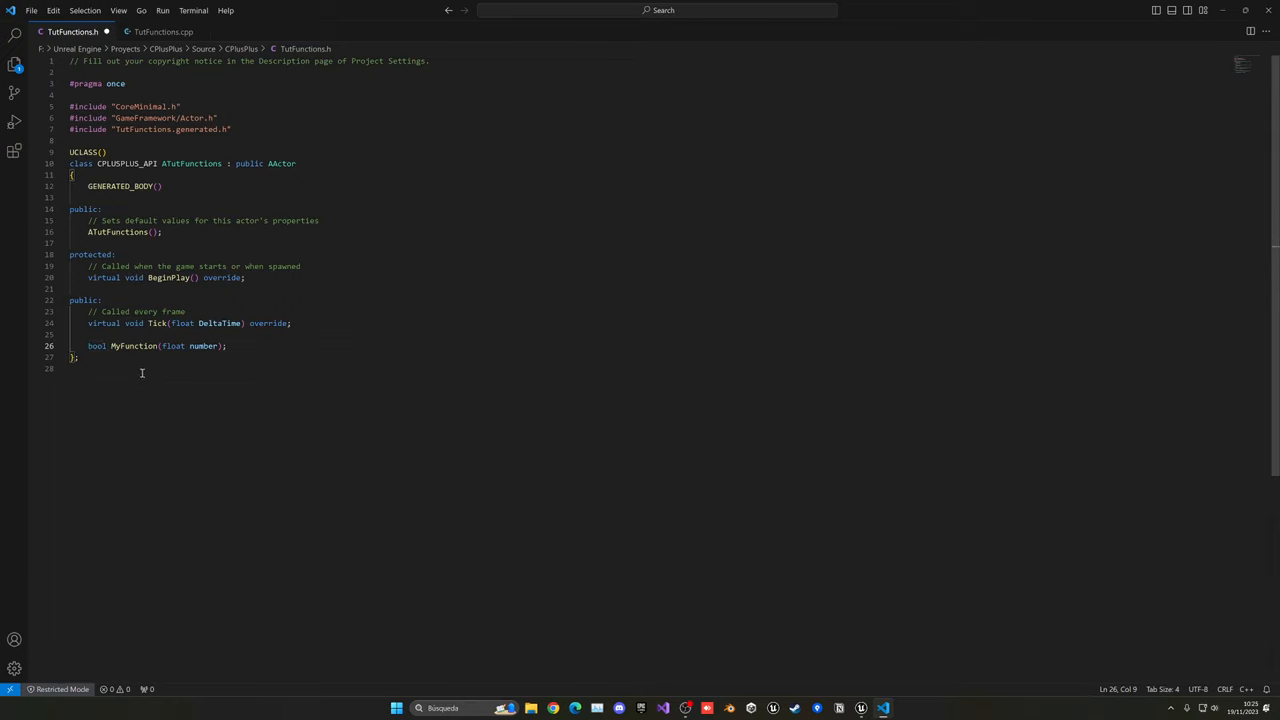
double_click(203, 346)
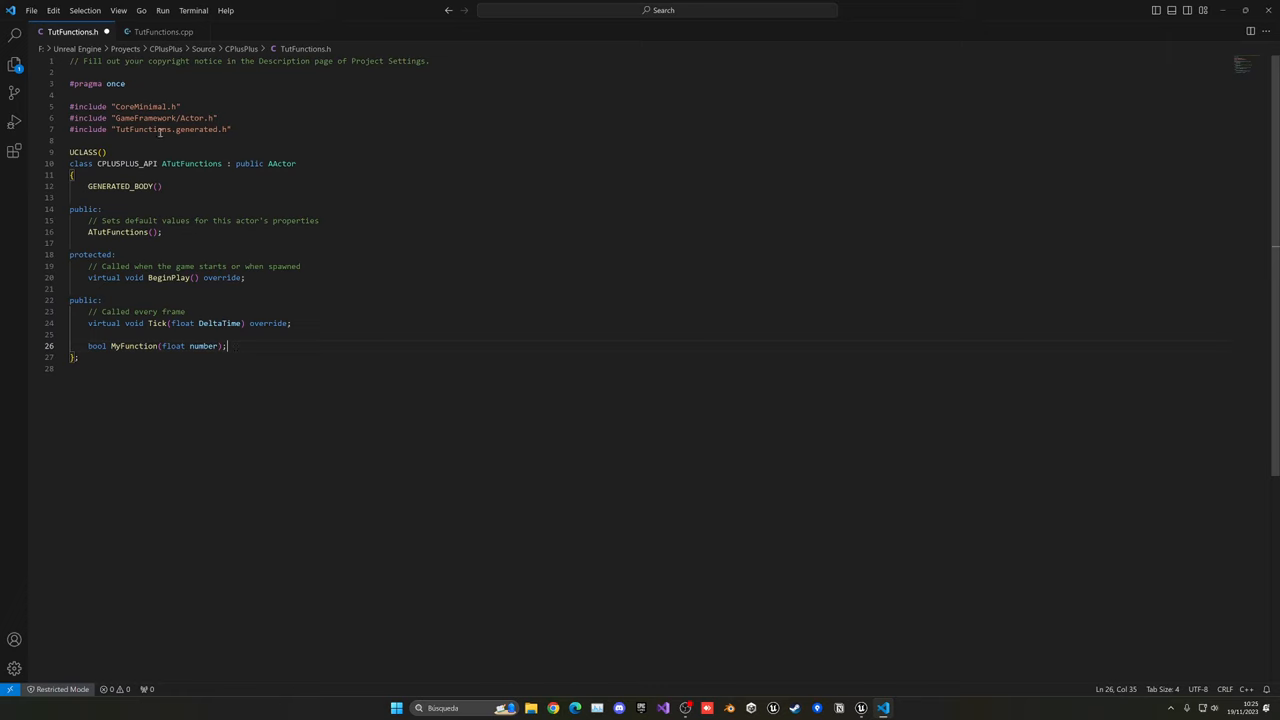
click(163, 31)
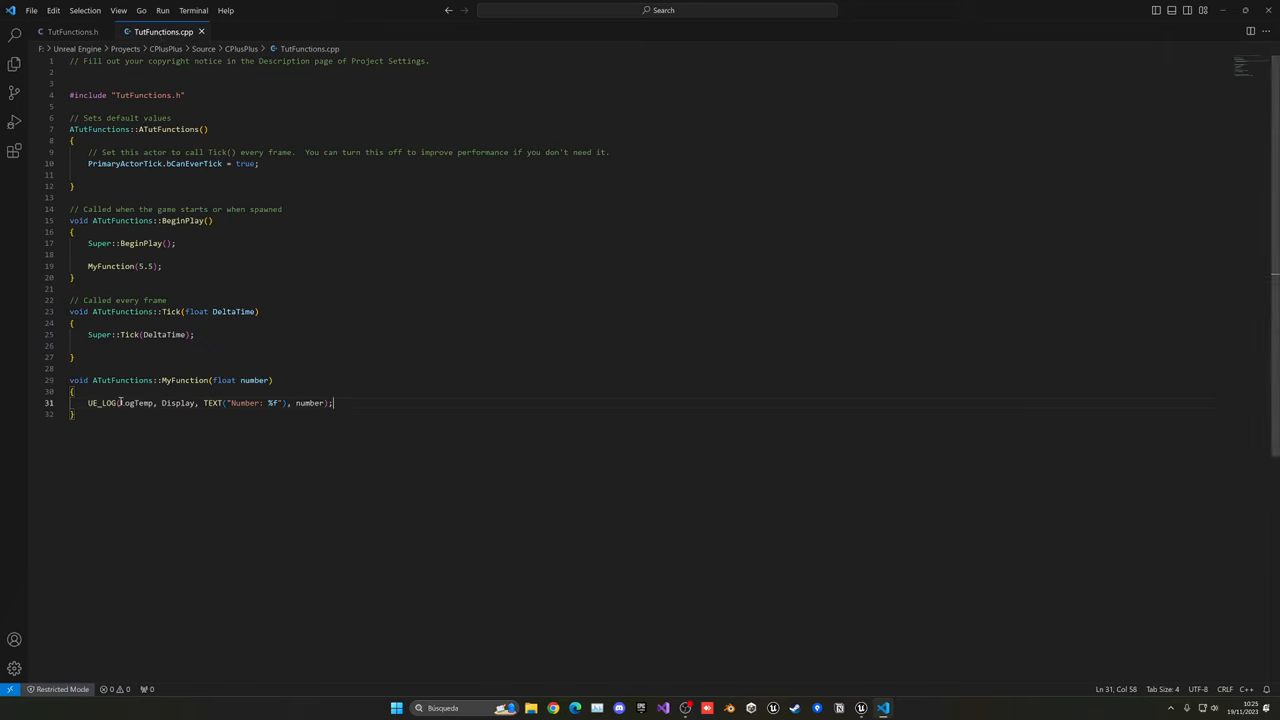
Rewrite MyFunction as bool, removing the log: return true if number == 5.5, else false
text(bool)
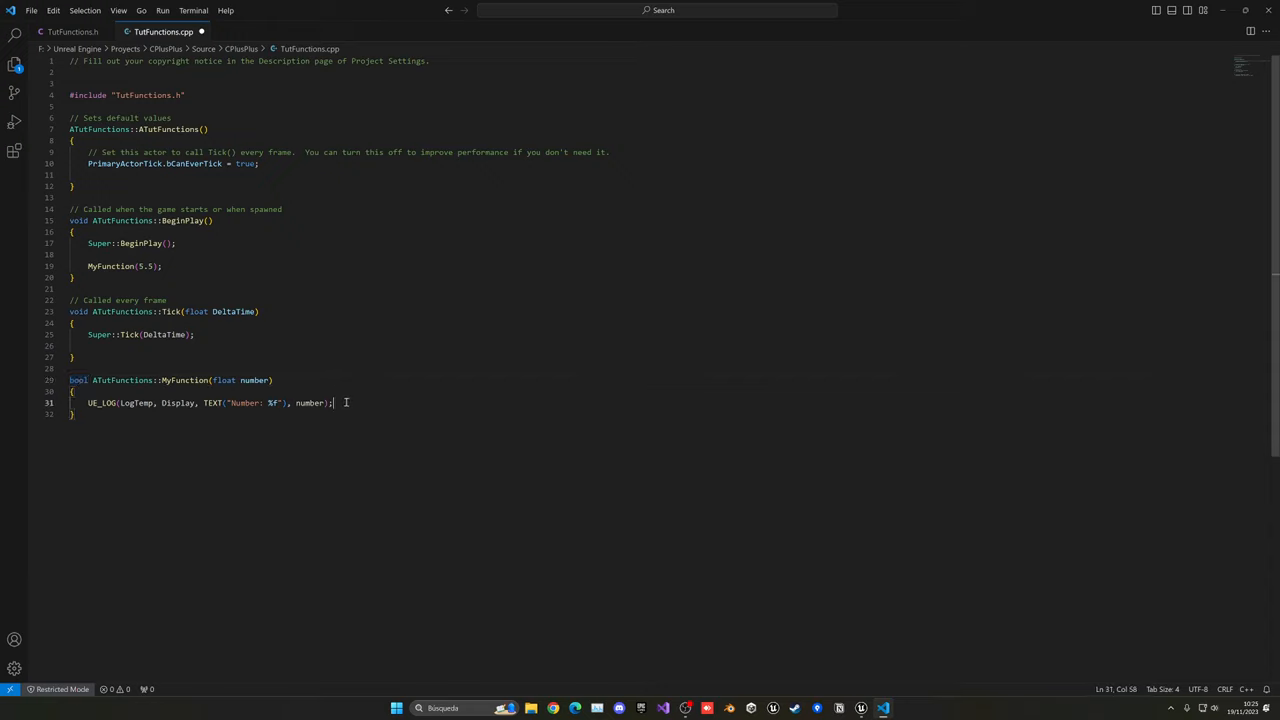
key(Enter)
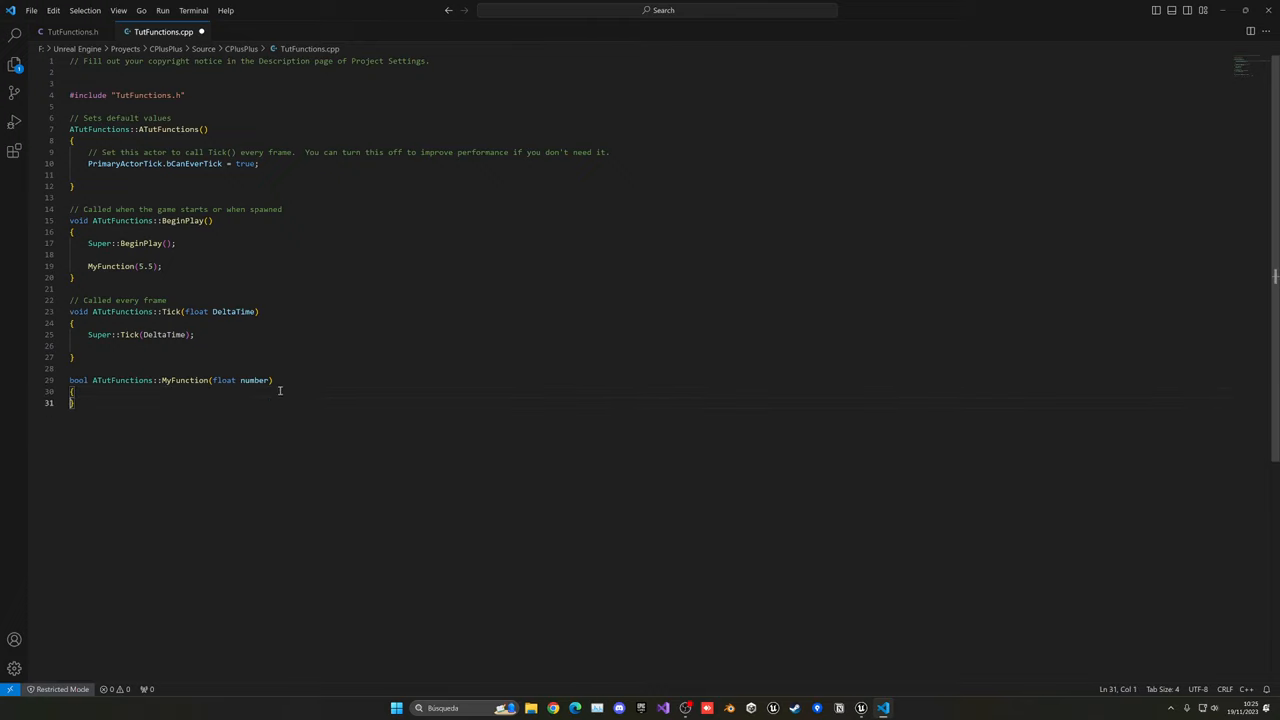
text(return)
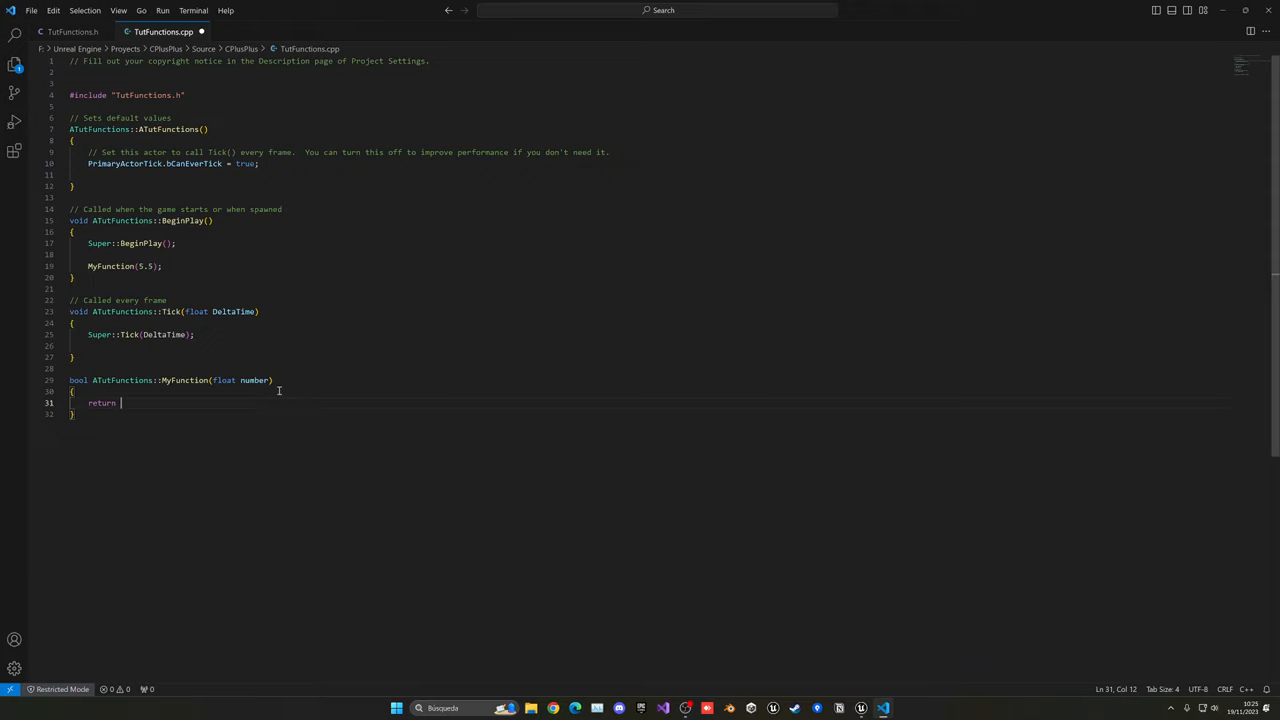
text(true;)
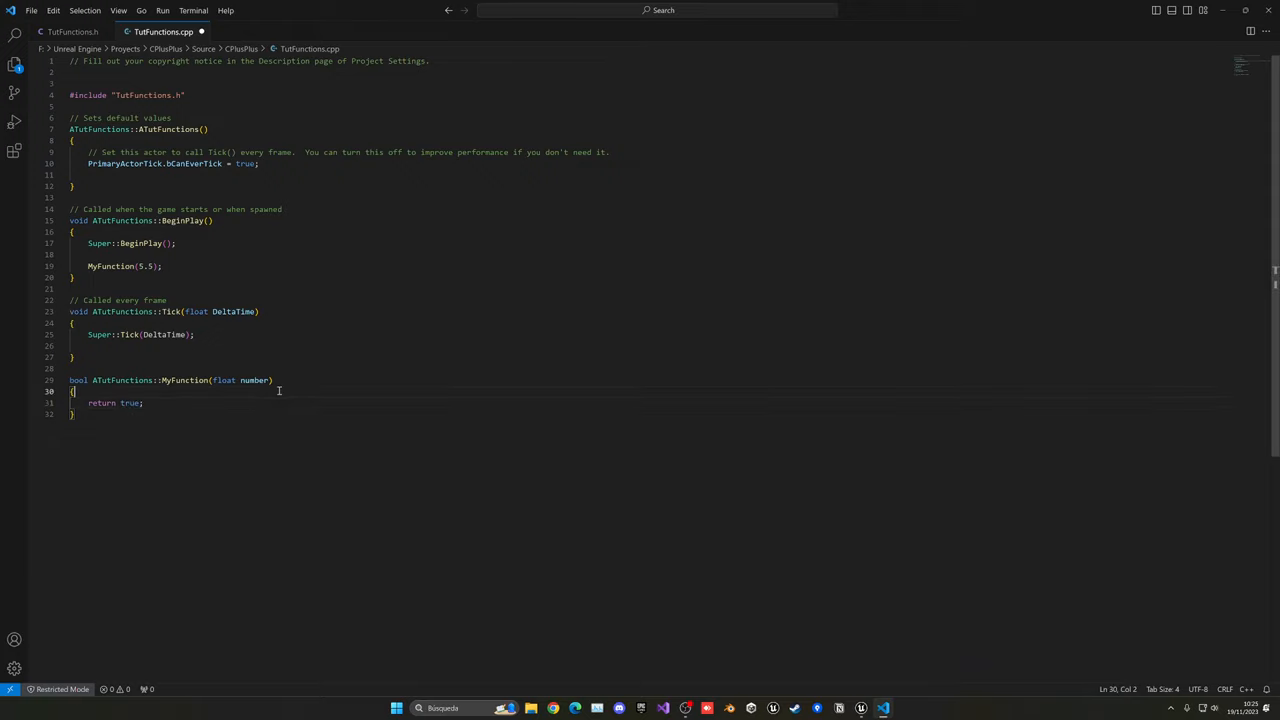
text(if())
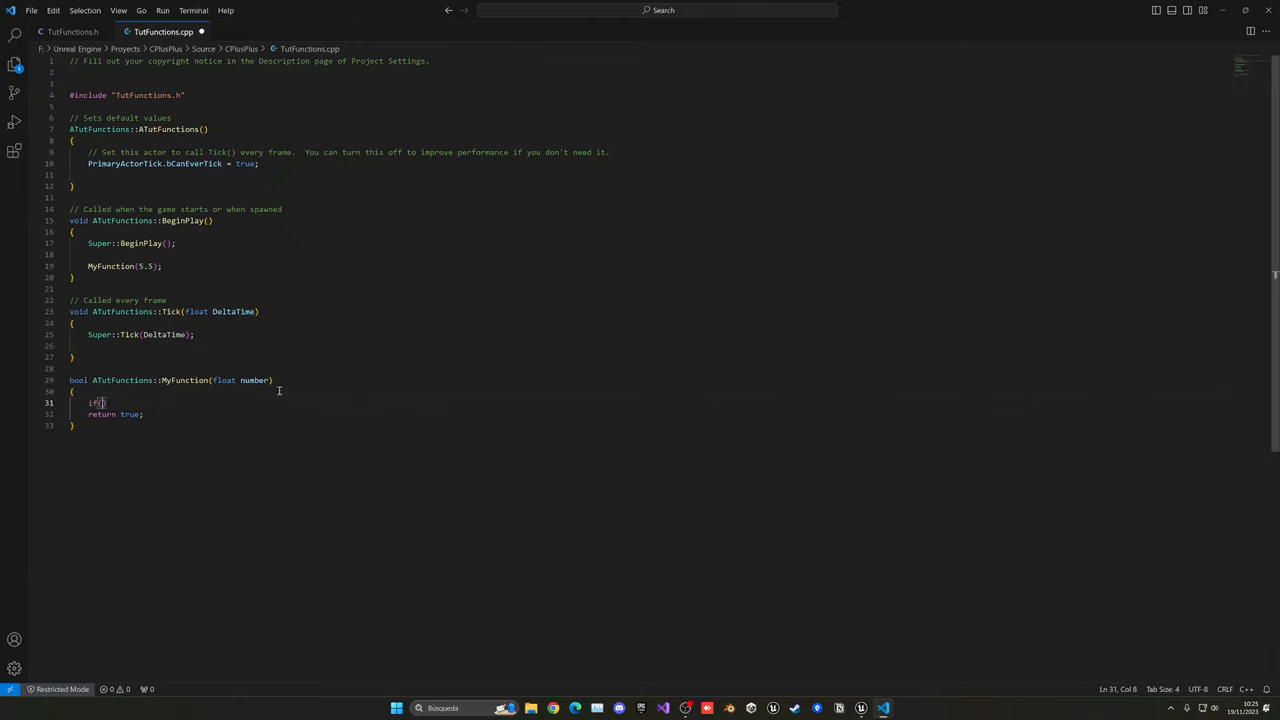
text(number == 5.5)
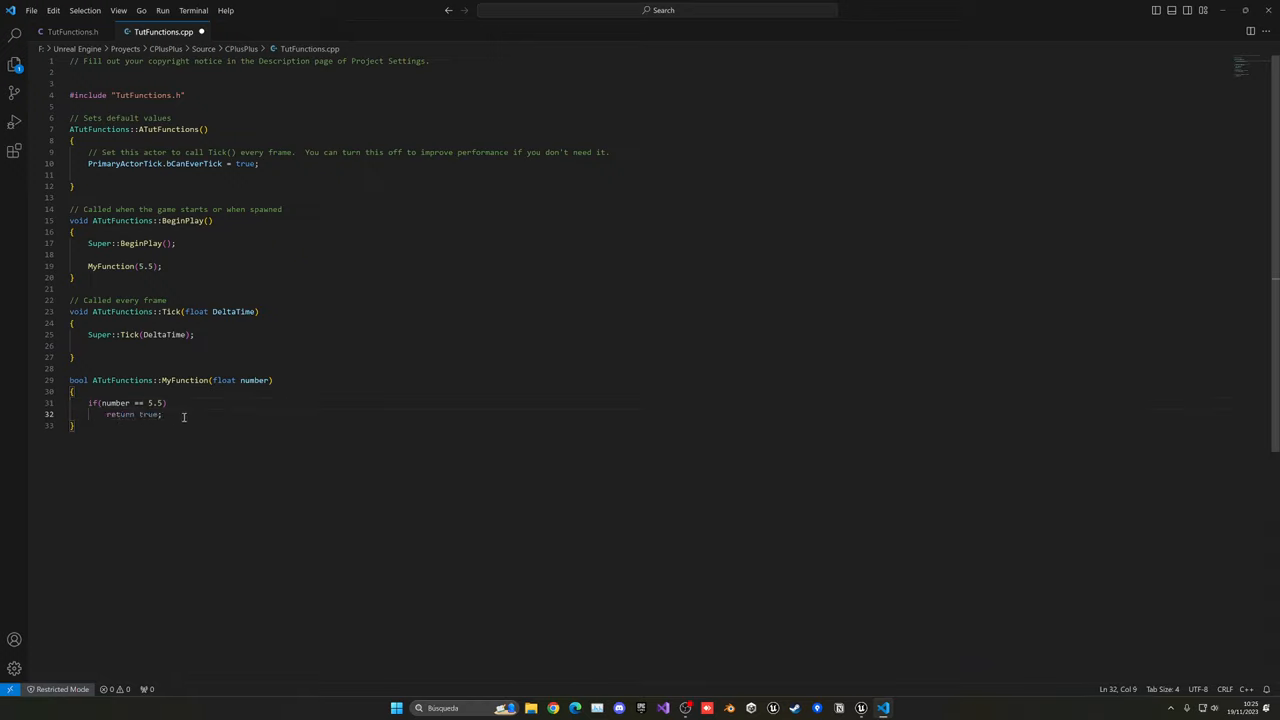
text(else)
text(return)
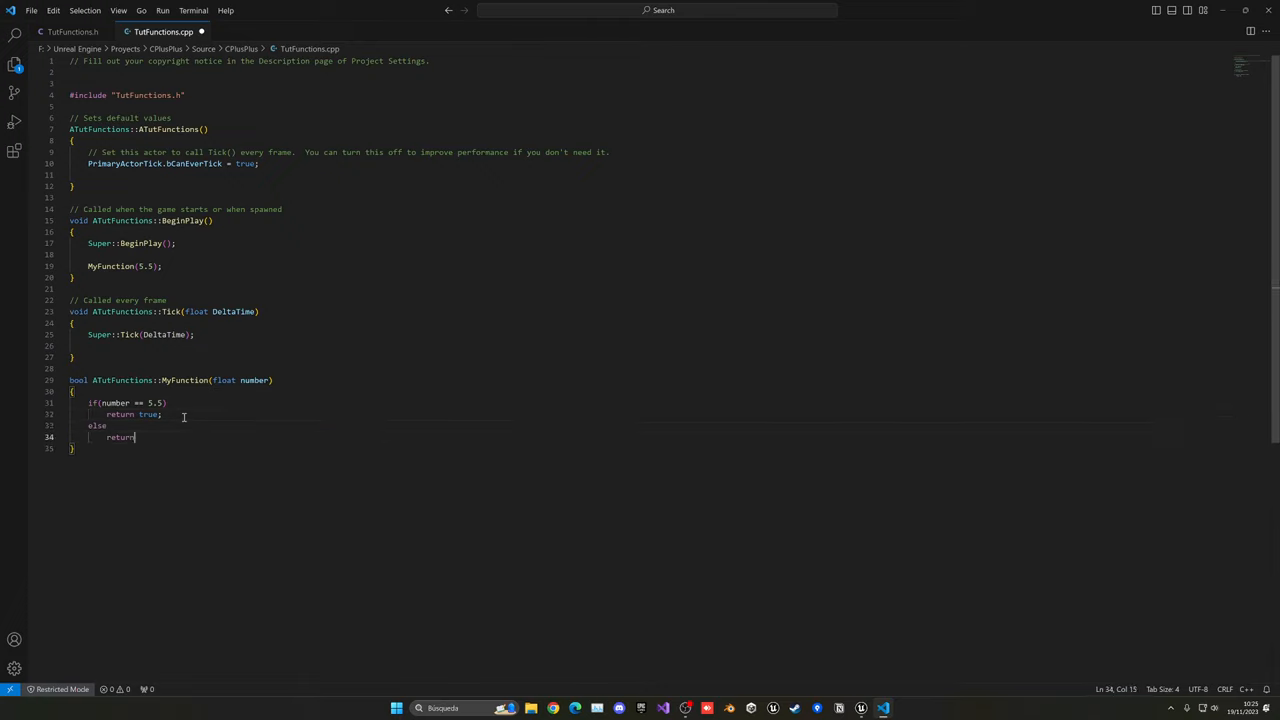
text(false;)
click(648, 254)
text(bool)
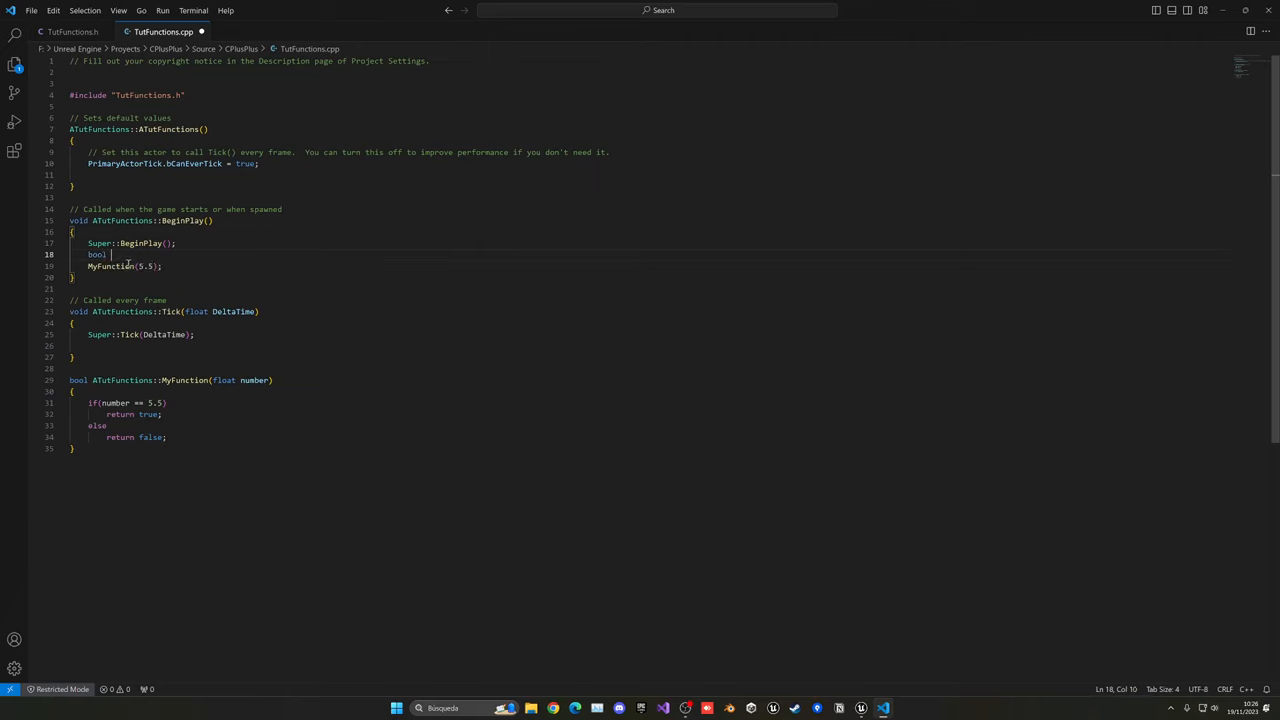
Declare bool success in BeginPlay, assign it MyFunction(5.5), and save TutFunctions.cpp
text(success;)
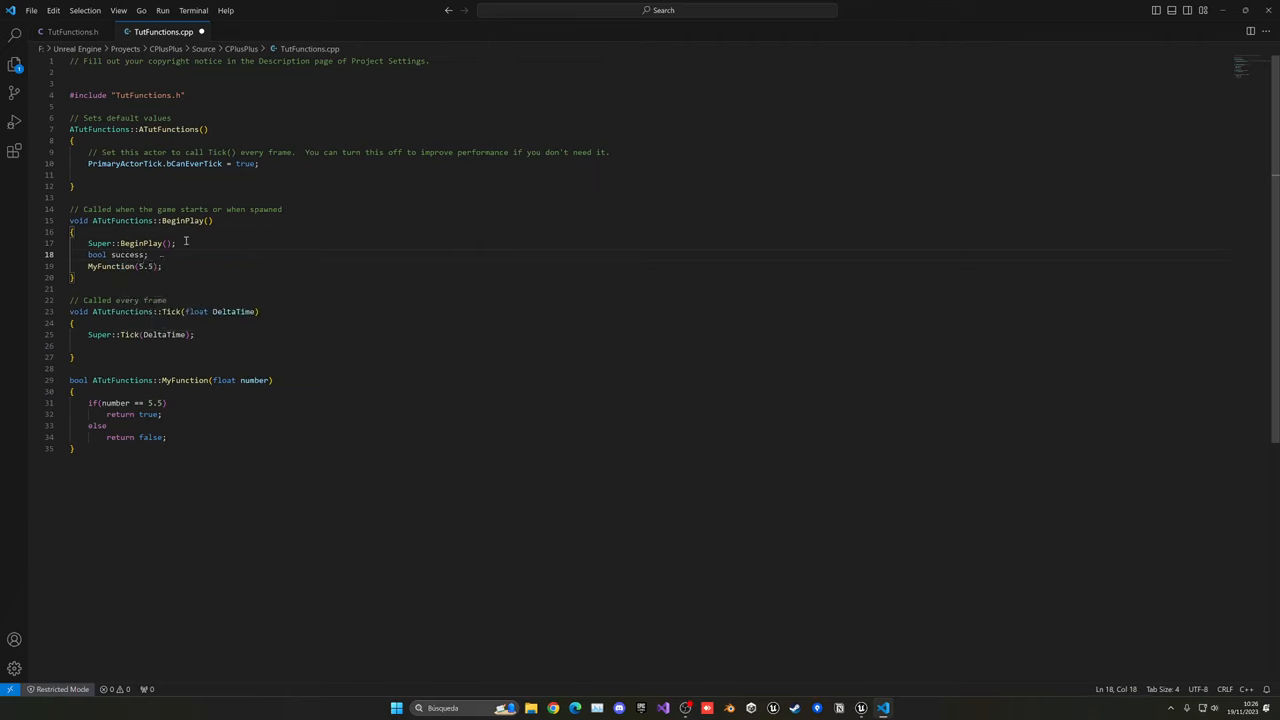
key(Enter)
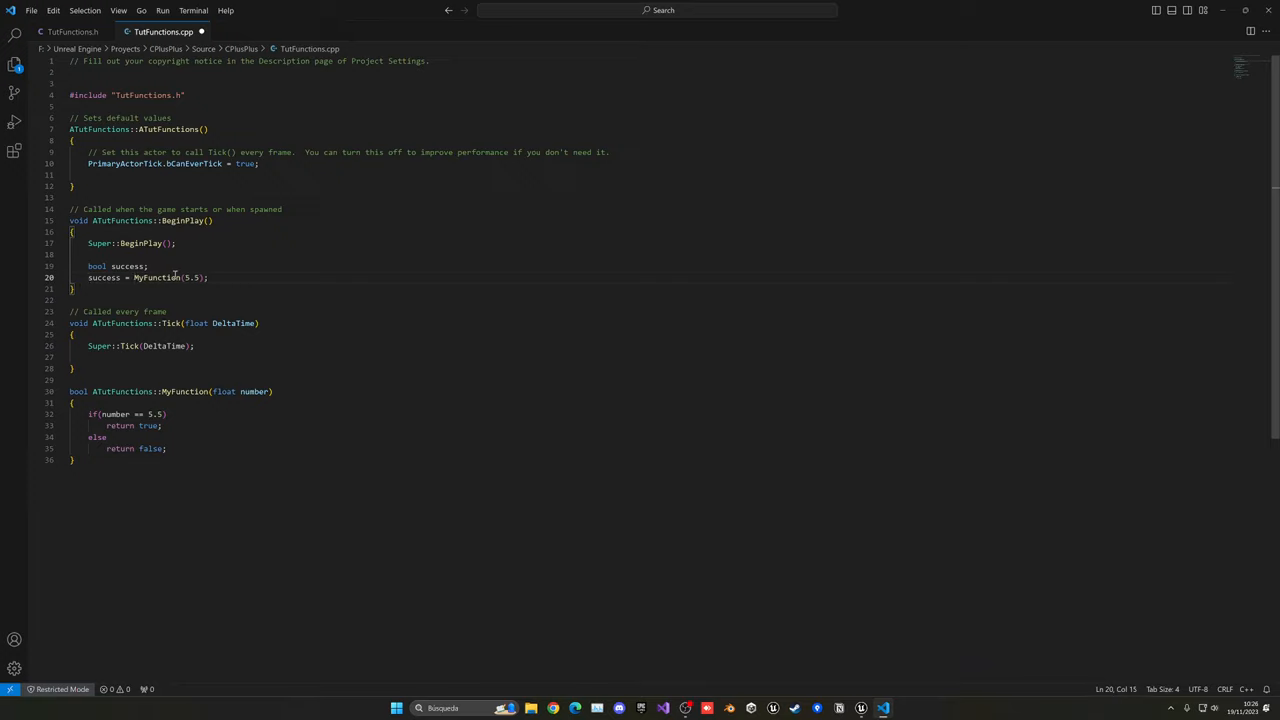
drag(134, 277, 205, 277)
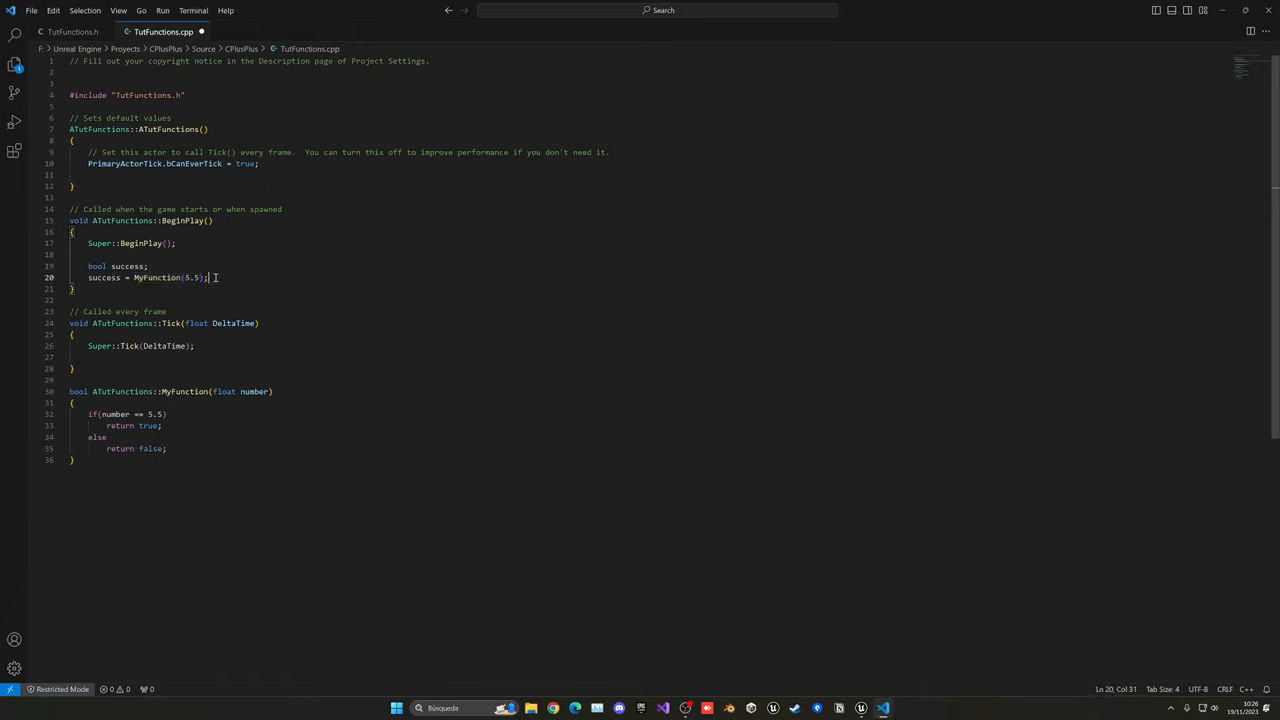
key(ctrl+s)
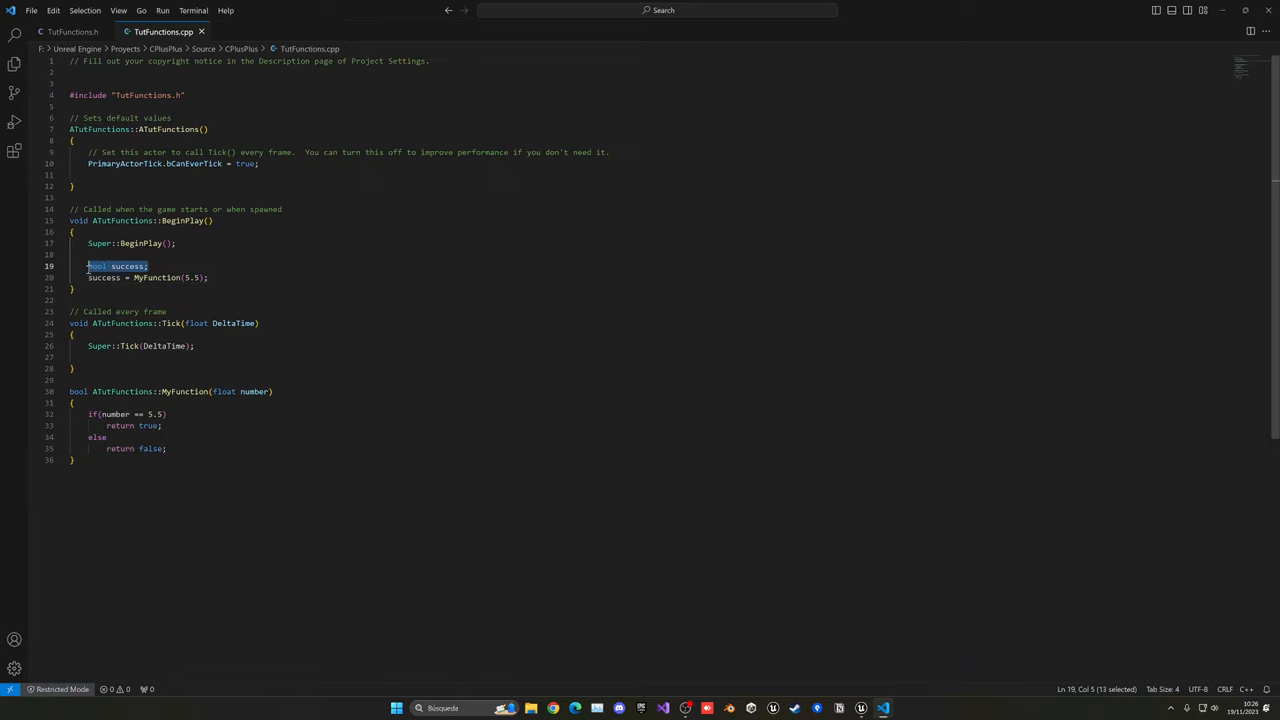
click(150, 266)
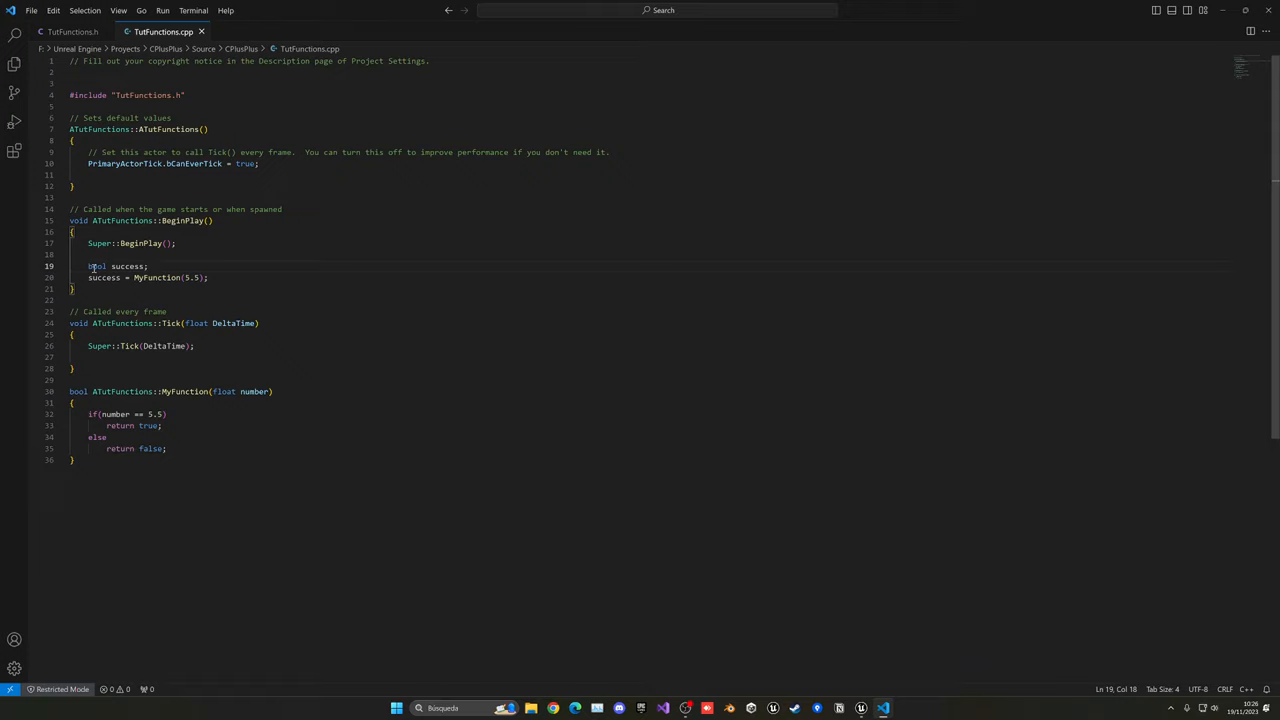
click(148, 266)
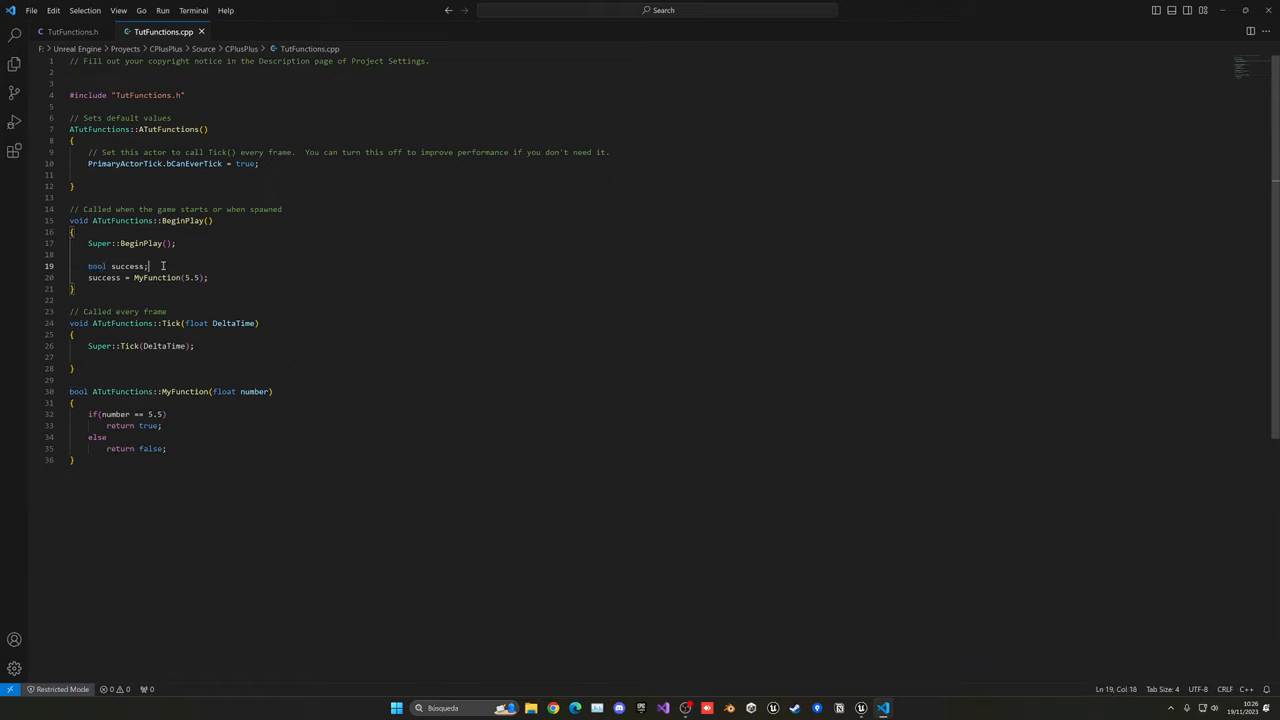
click(72, 31)
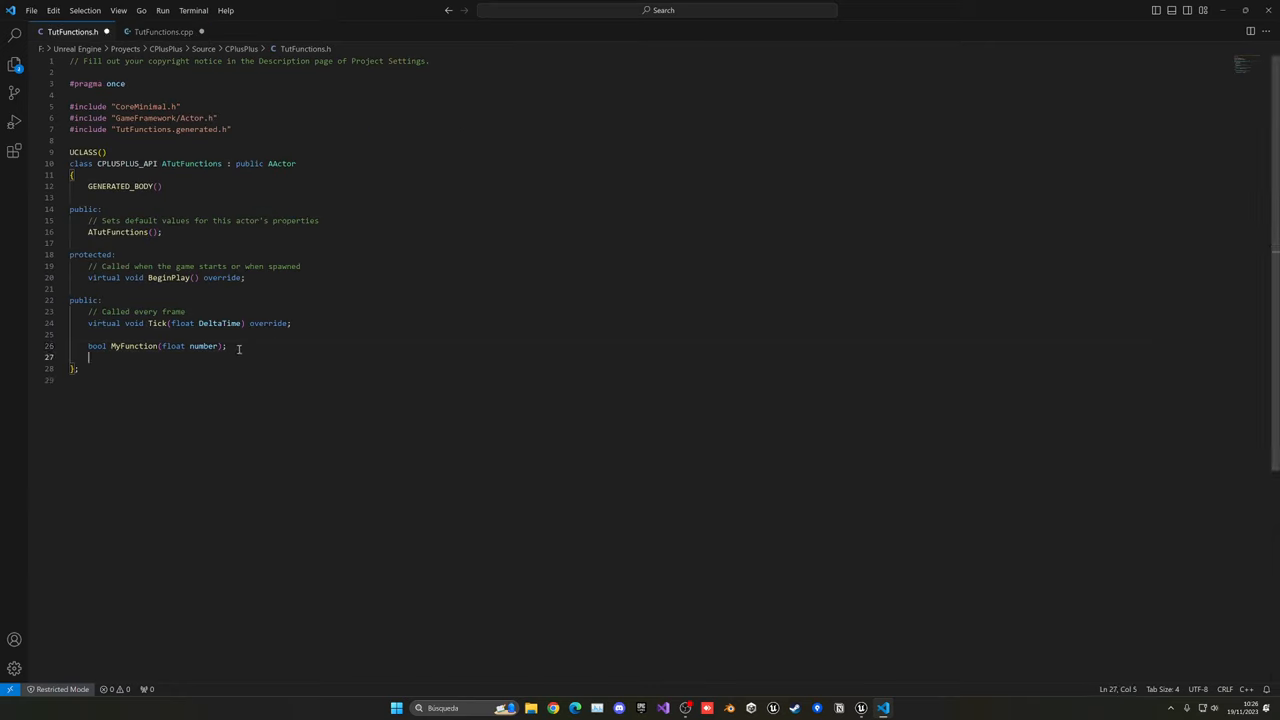
Add UPROPERTY(EditAnywhere) bool success; below the MyFunction declaration in TutFunctions.h
text(bool success;)
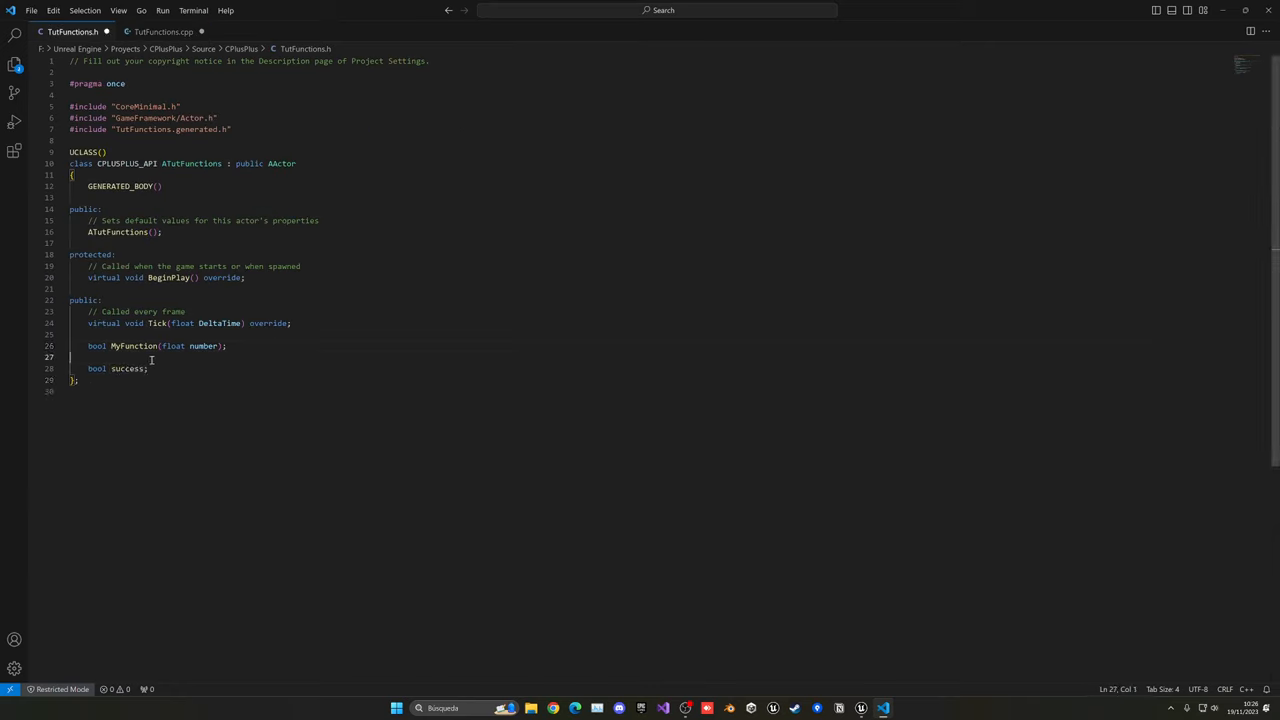
text(upro)
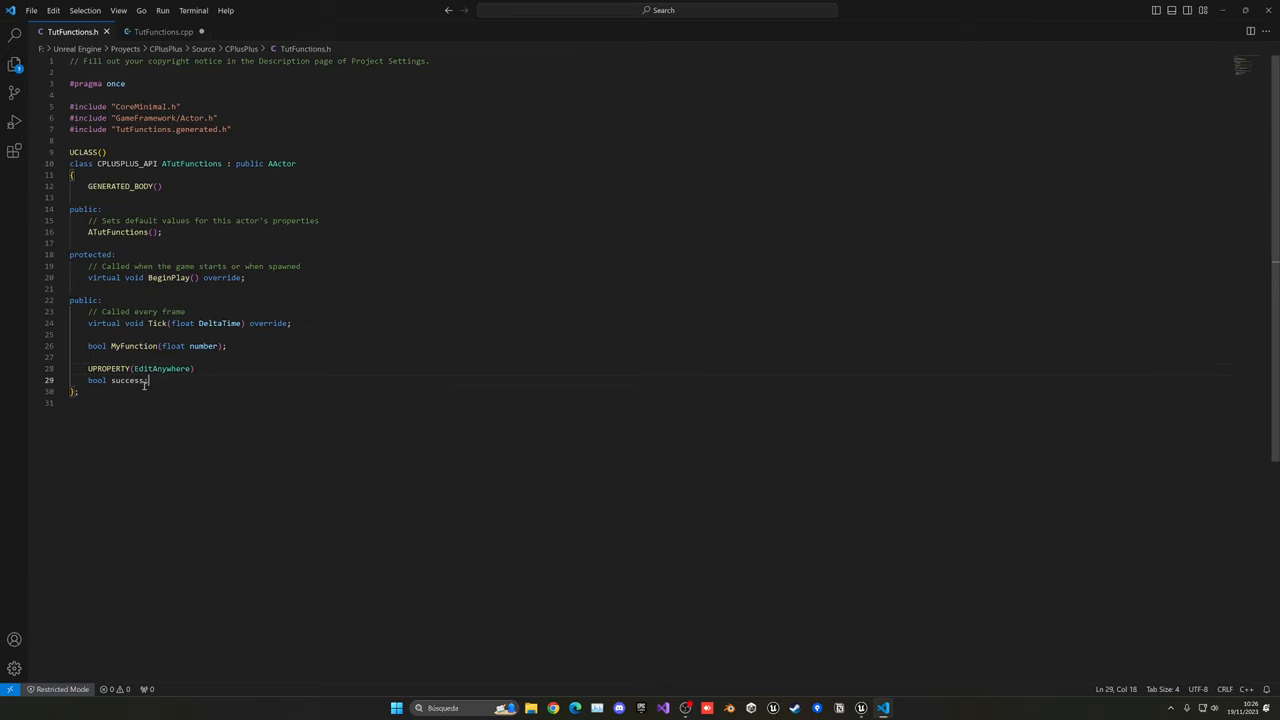
click(163, 31)
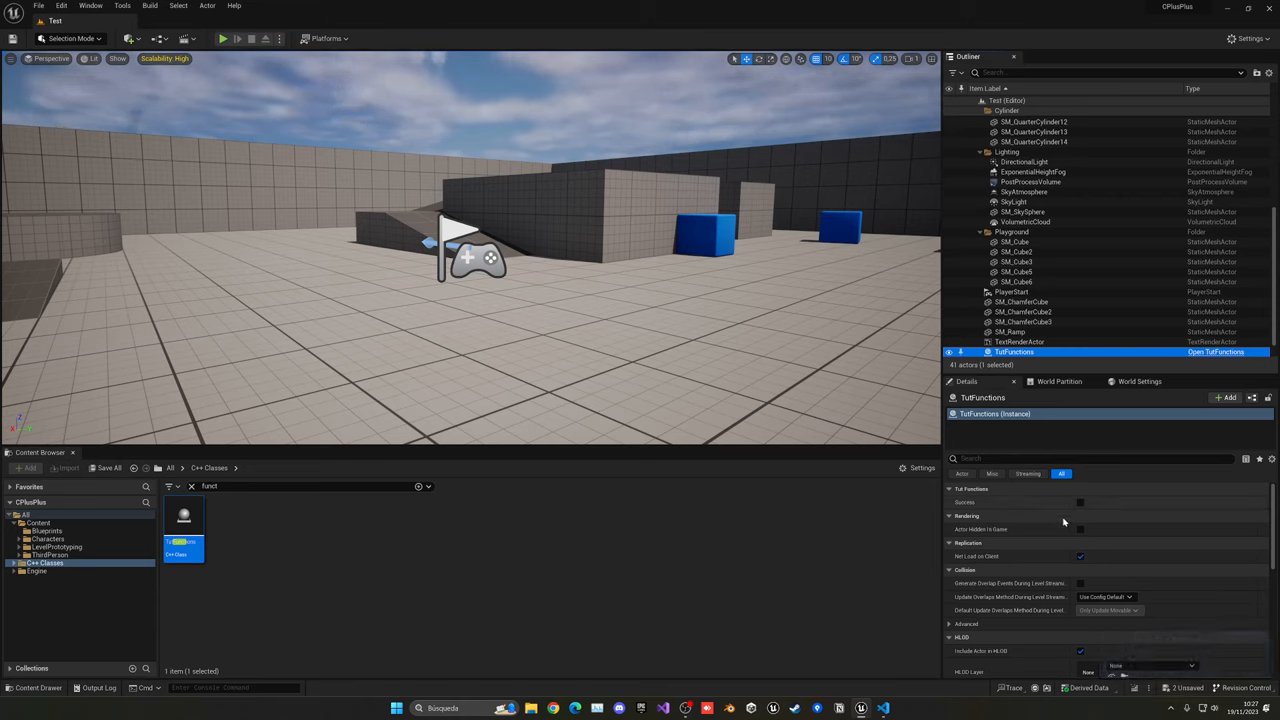
Play the Test level and select the TutFunctions actor to view Success
click(237, 38)
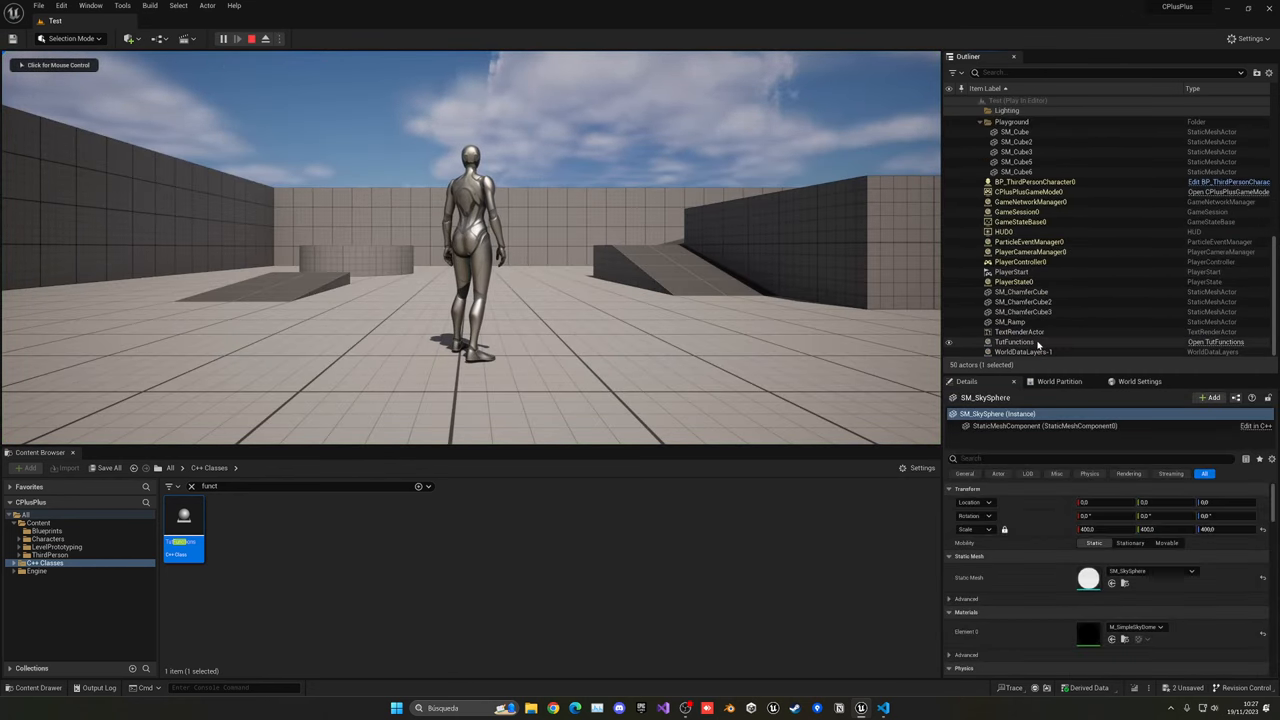
click(1014, 341)
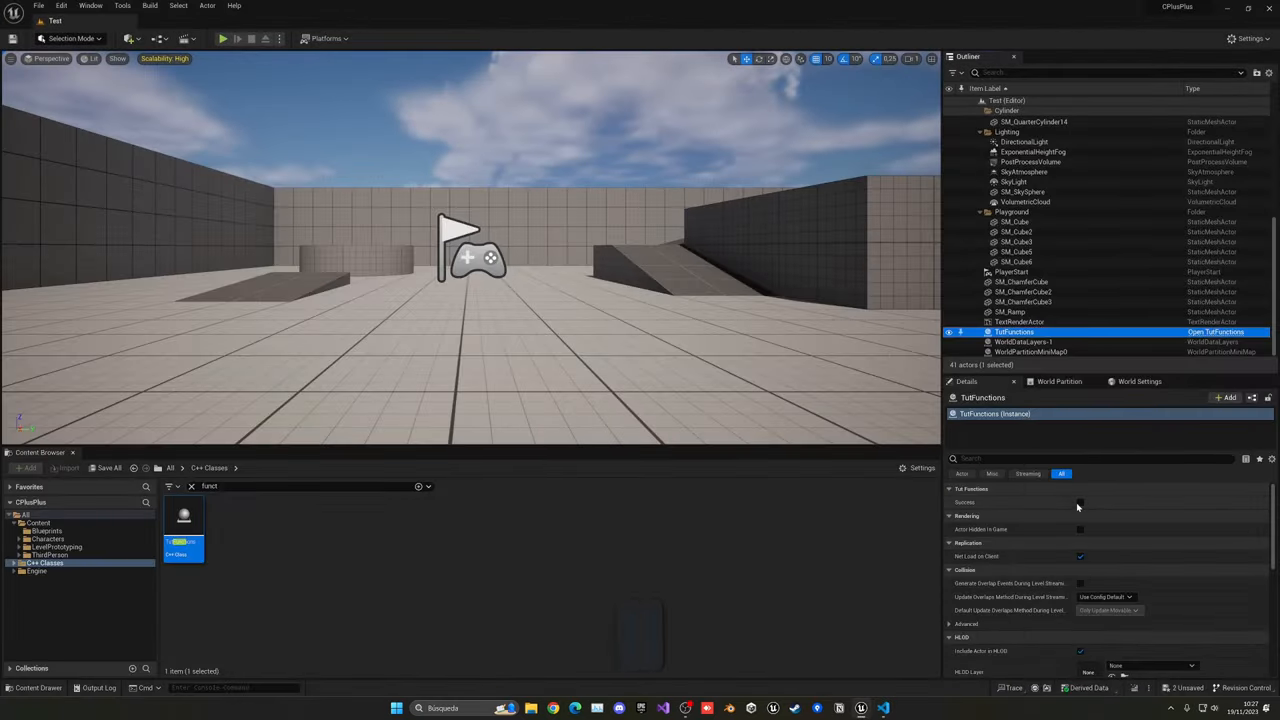
Stop and replay the recompiled level, then select MyFunction(float number) in TutFunctions.h
click(224, 38)
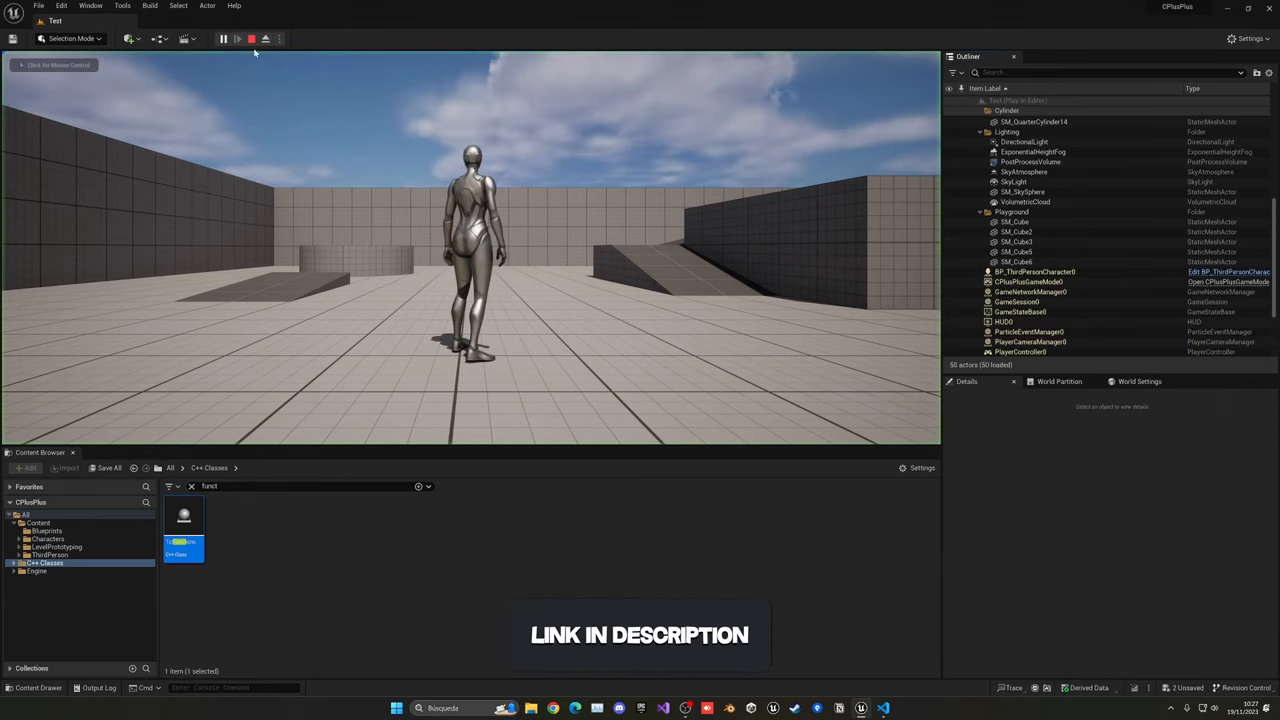
click(1014, 342)
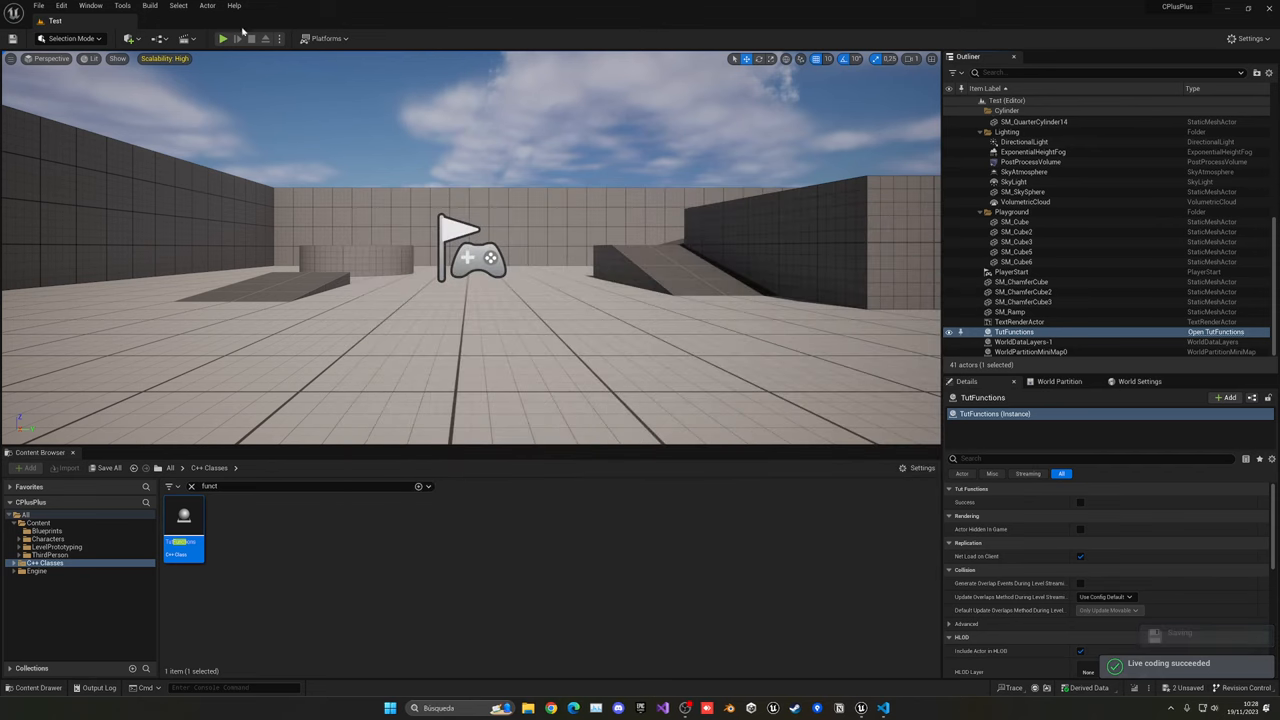
click(223, 38)
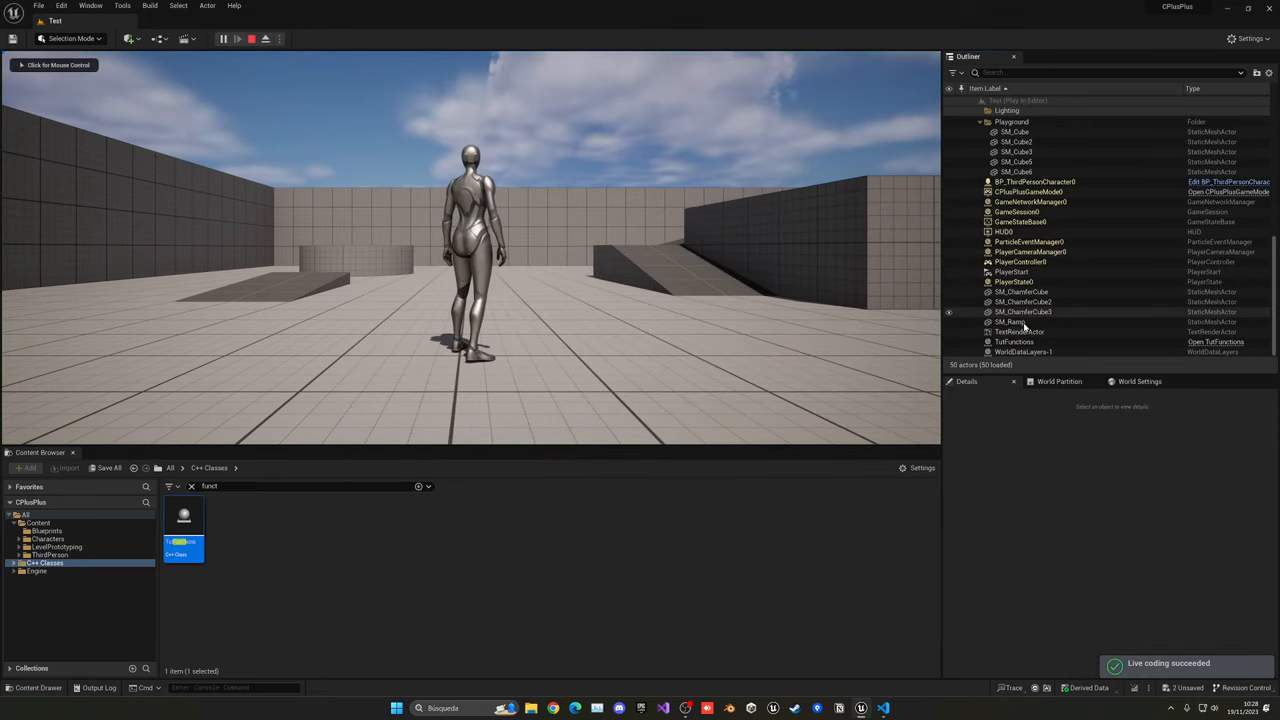
click(1014, 341)
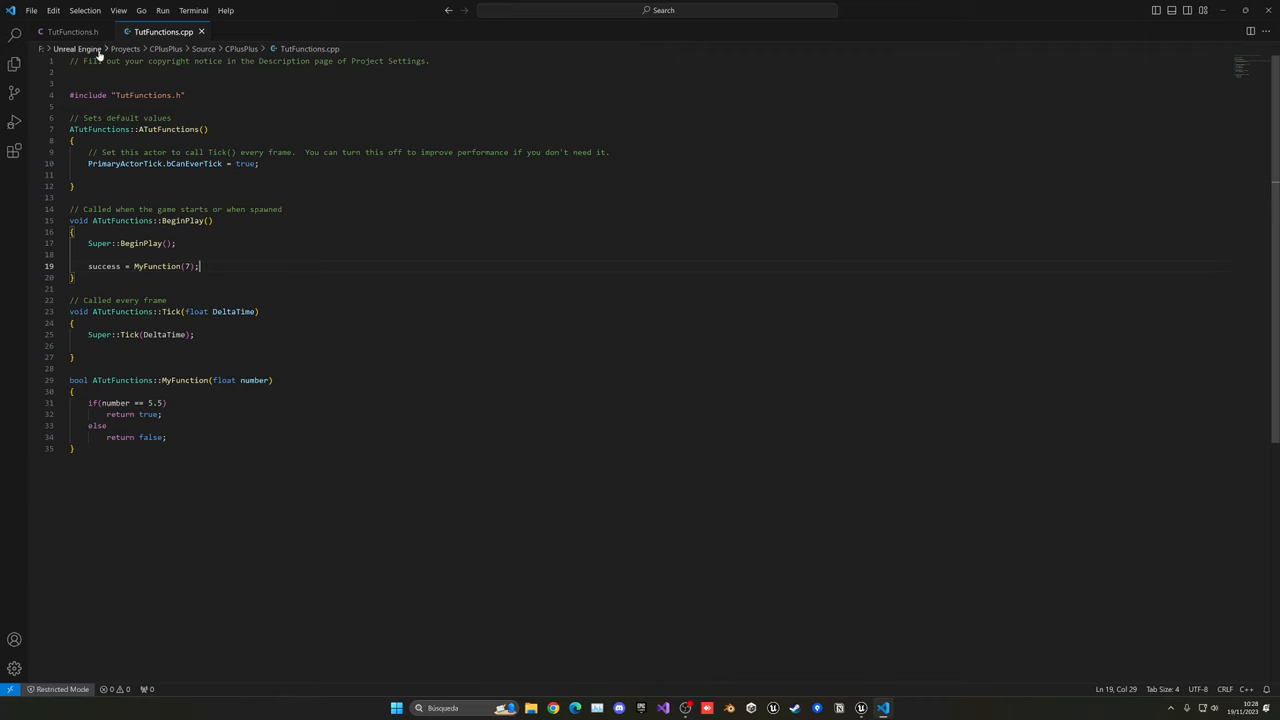
click(72, 31)
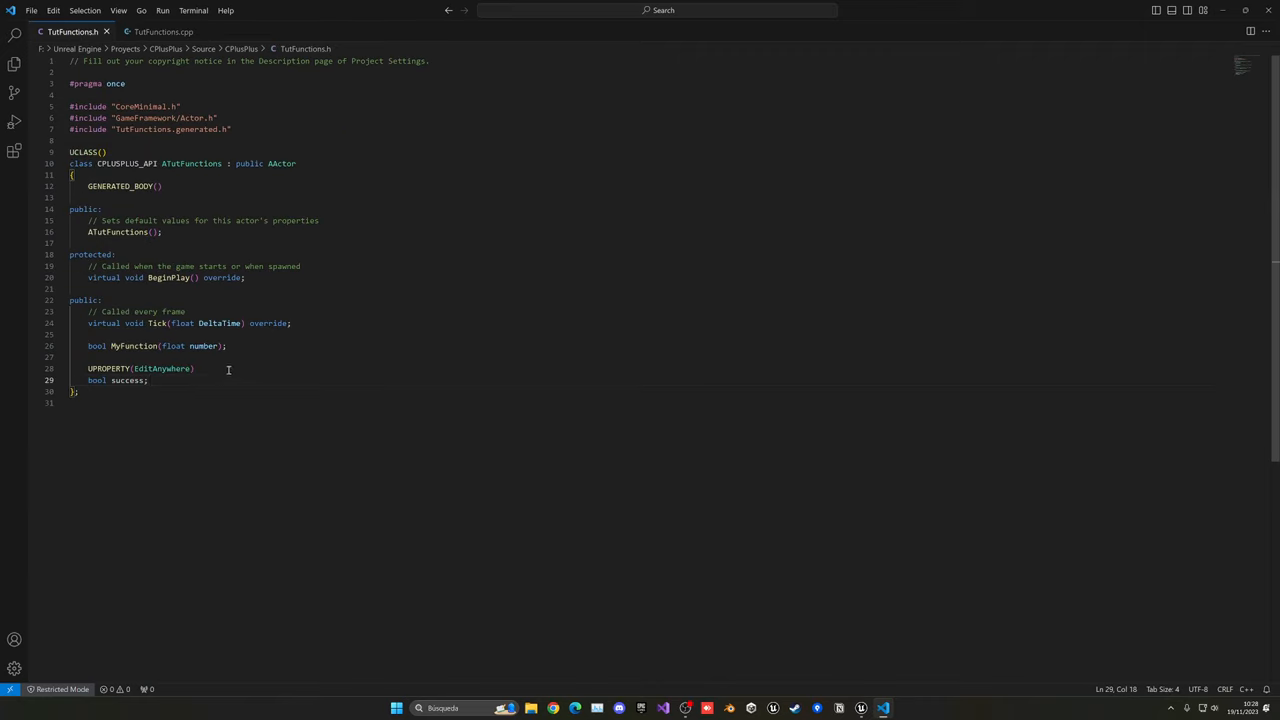
drag(110, 346, 227, 346)
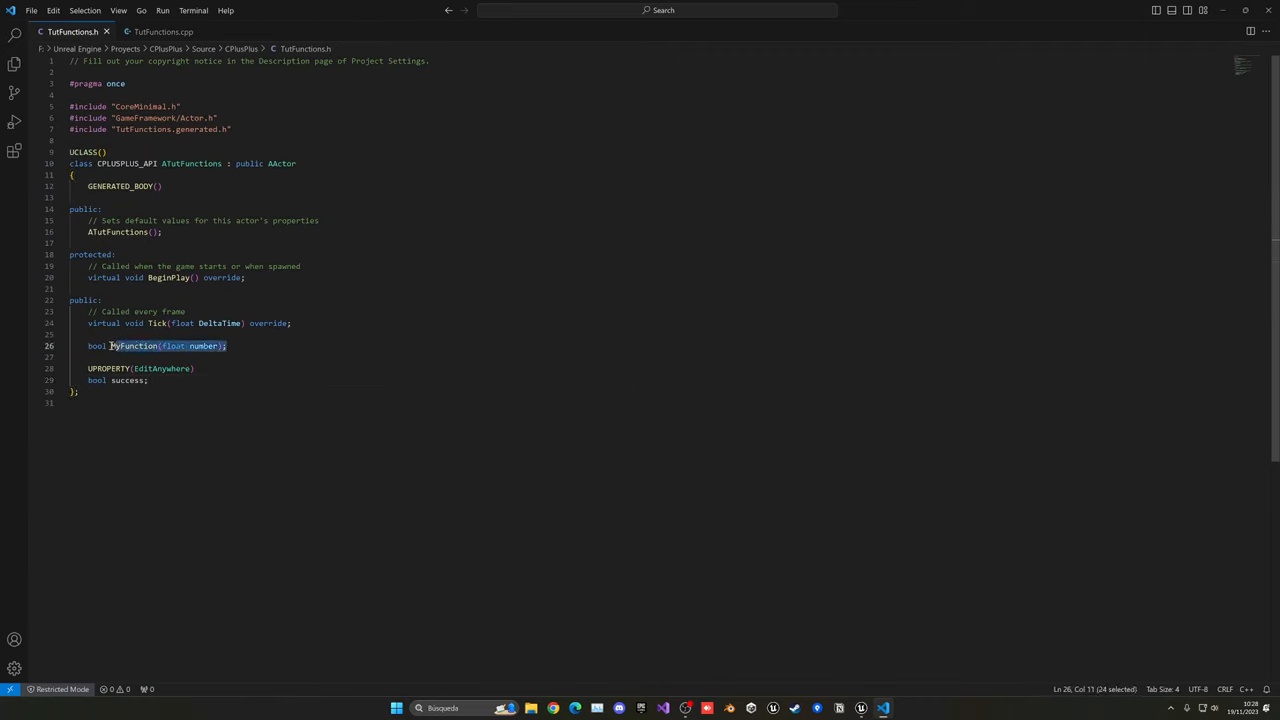